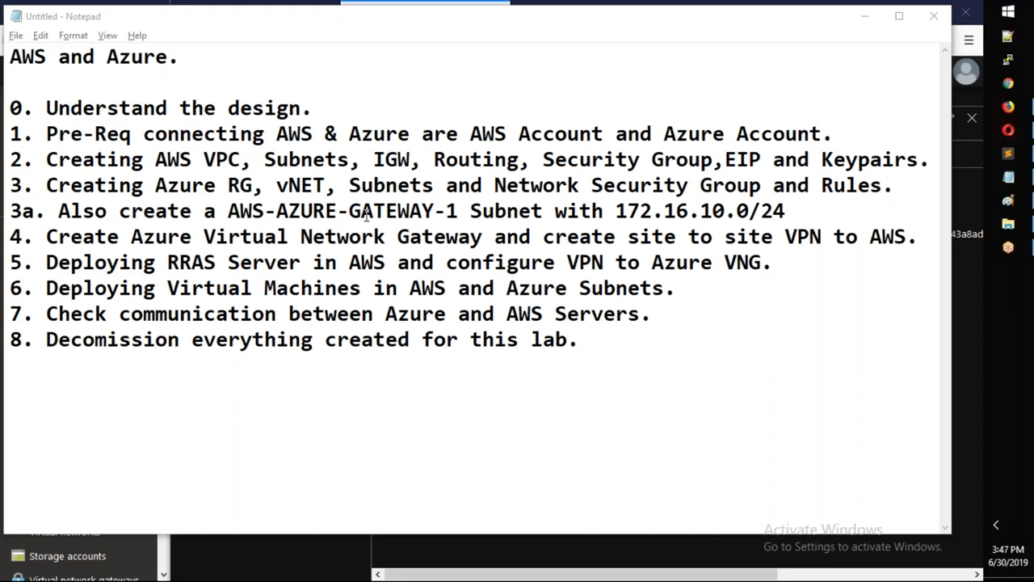
mouse_move(969, 40)
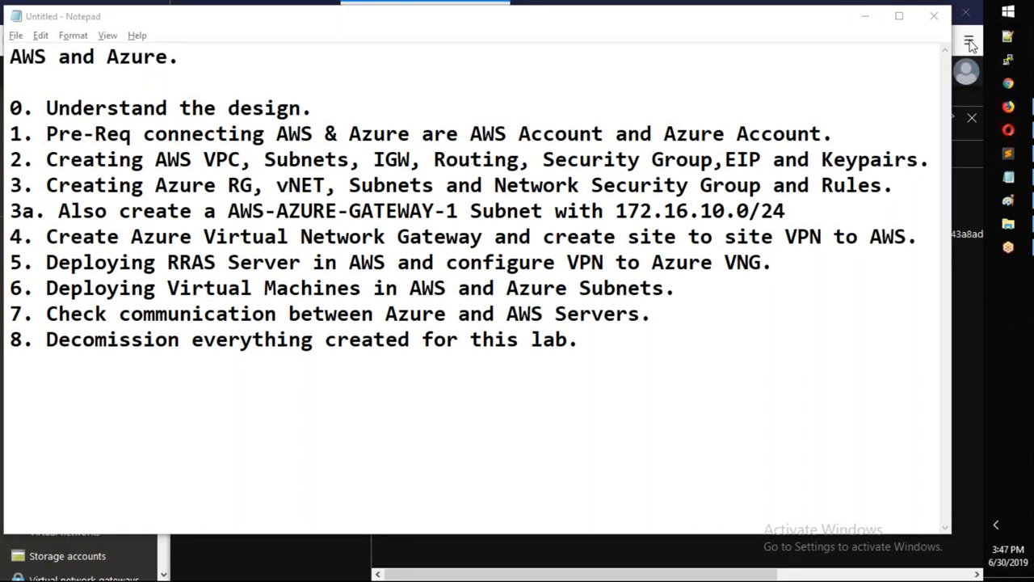
mouse_move(55, 236)
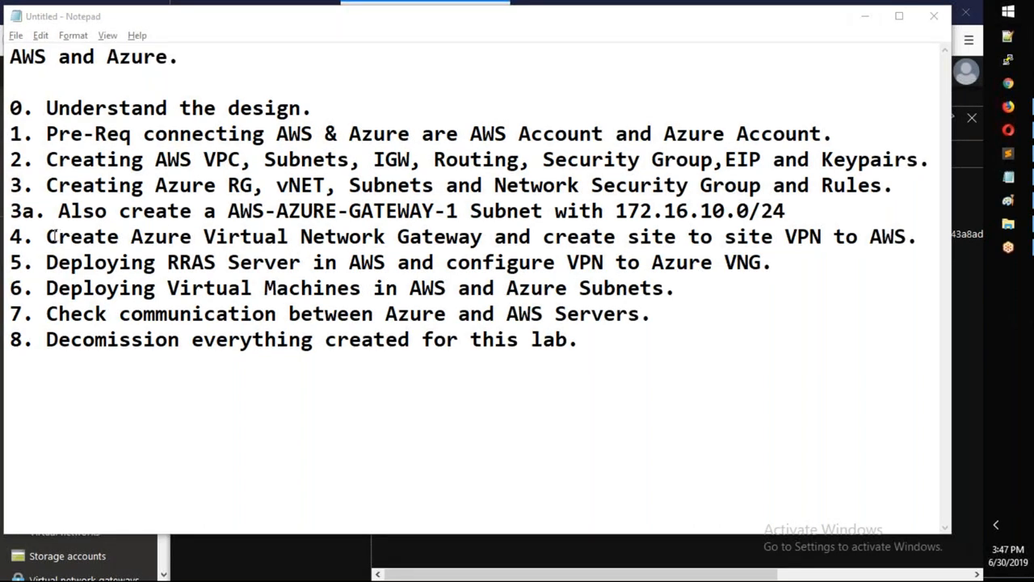
Highlight the lab plan's step 4 about creating the Azure gateway in Notepad
left_click_drag(45, 236, 456, 236)
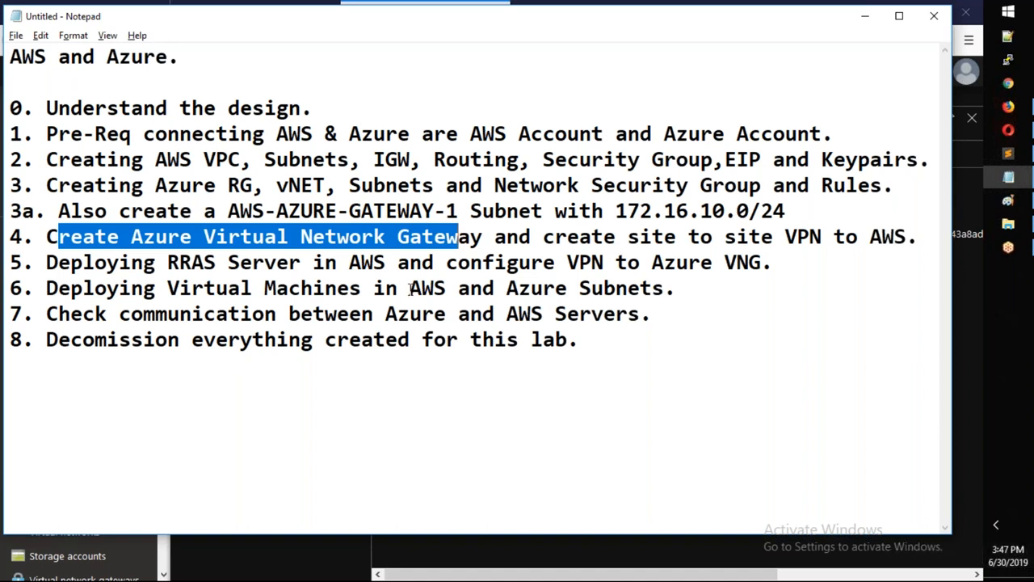
mouse_move(769, 64)
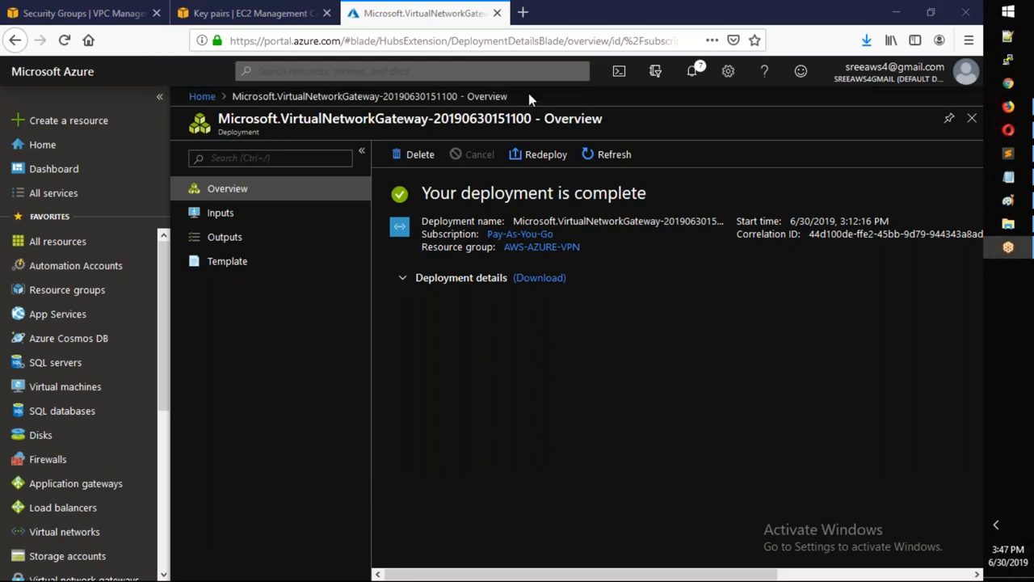
mouse_move(53, 192)
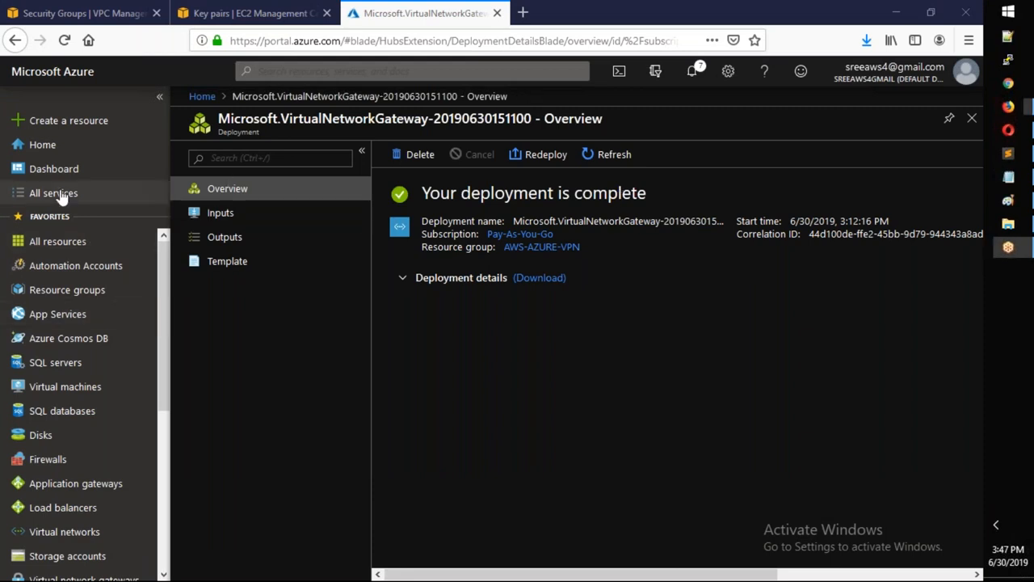
Find Virtual network gateways through All services by filtering on 'vng'
left_click(54, 192)
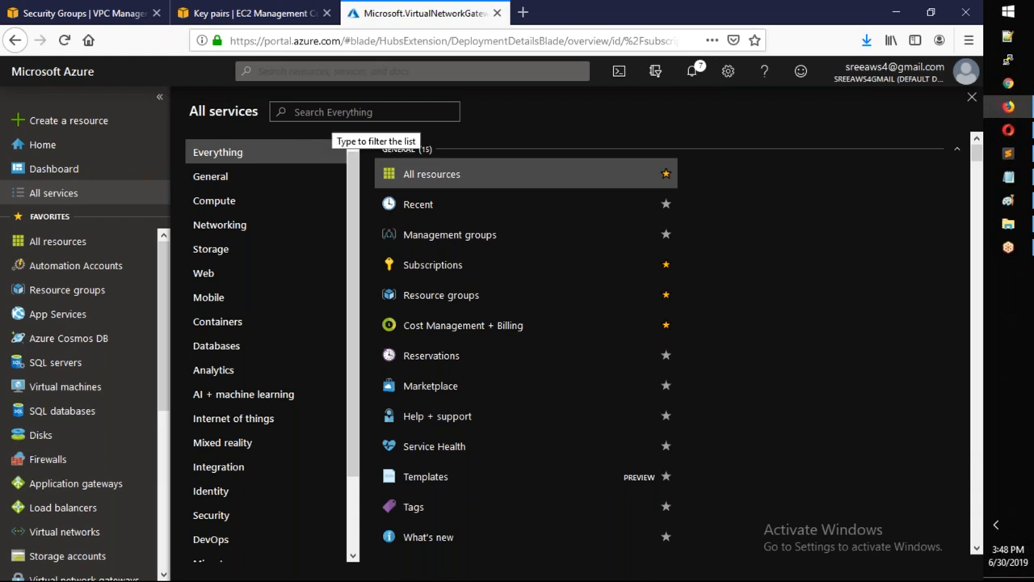
left_click(364, 112)
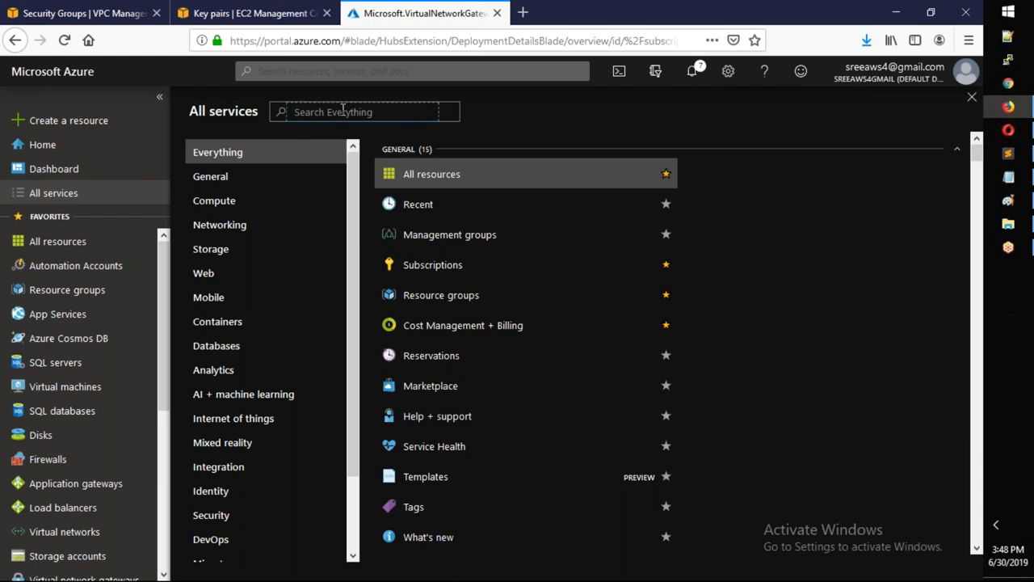
type("vng")
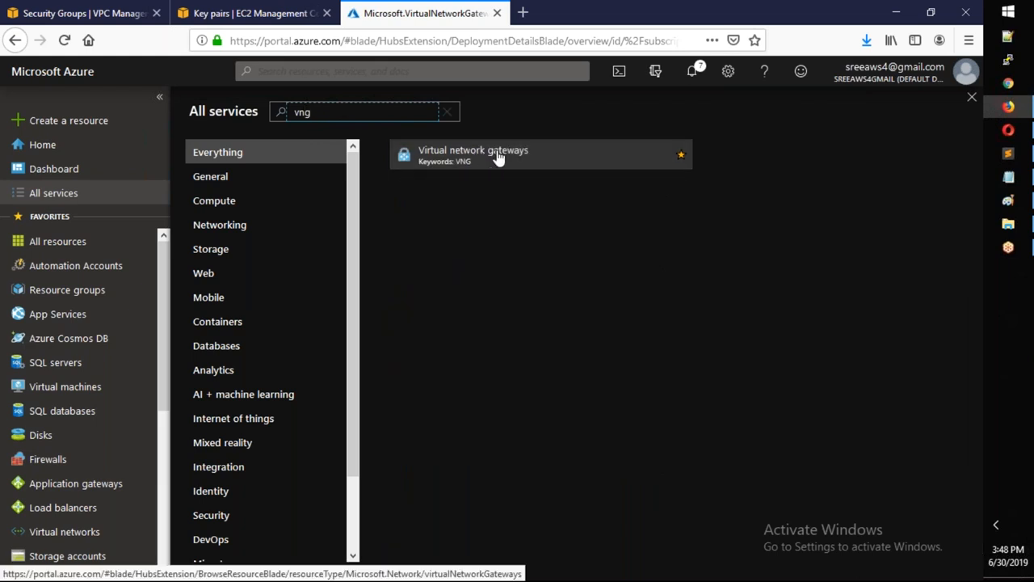
left_click(473, 156)
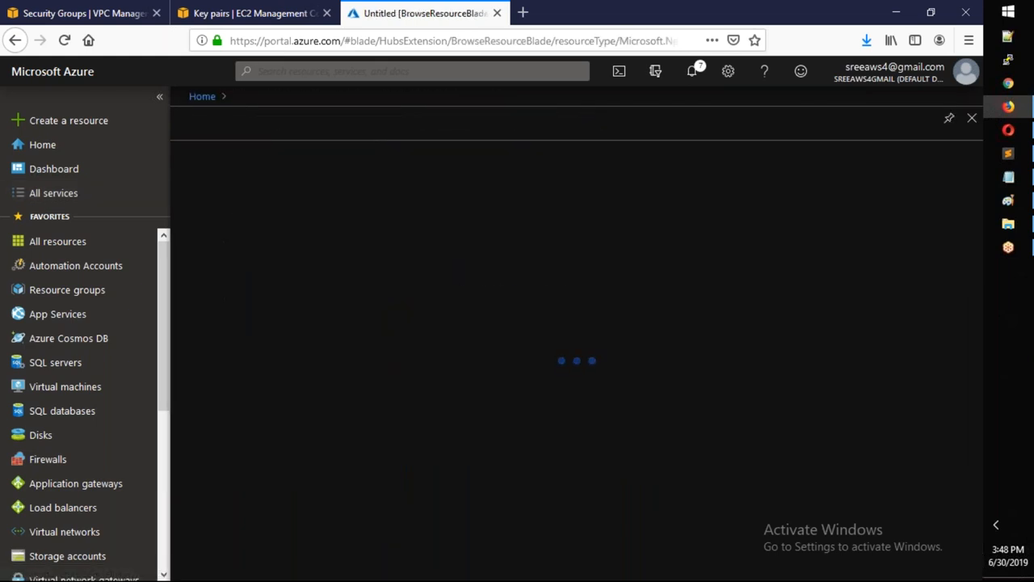
View the Connections page of gateway AWS_AZURE_VPN_NVG-1, which lists none yet
left_click(84, 575)
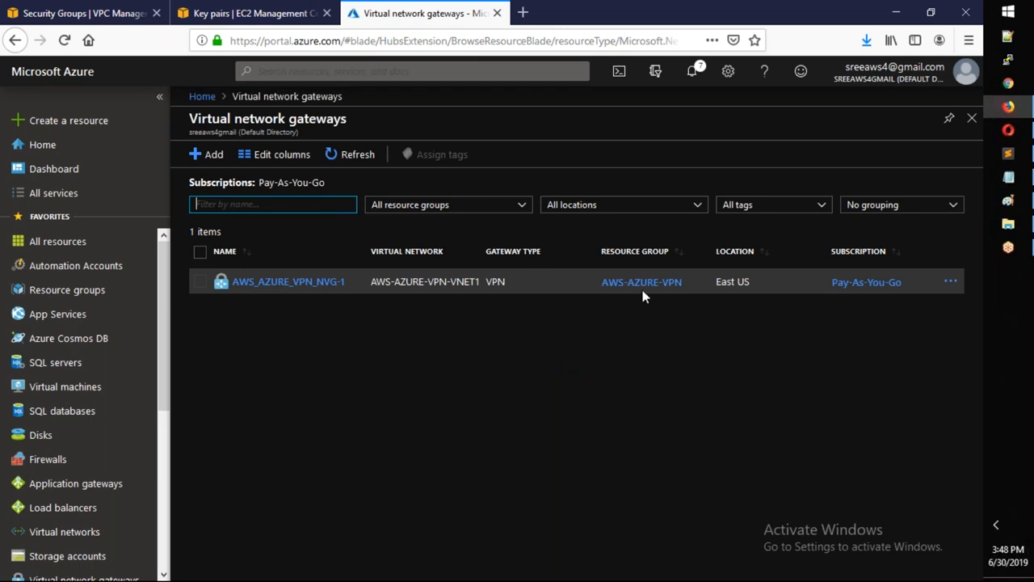
left_click(288, 281)
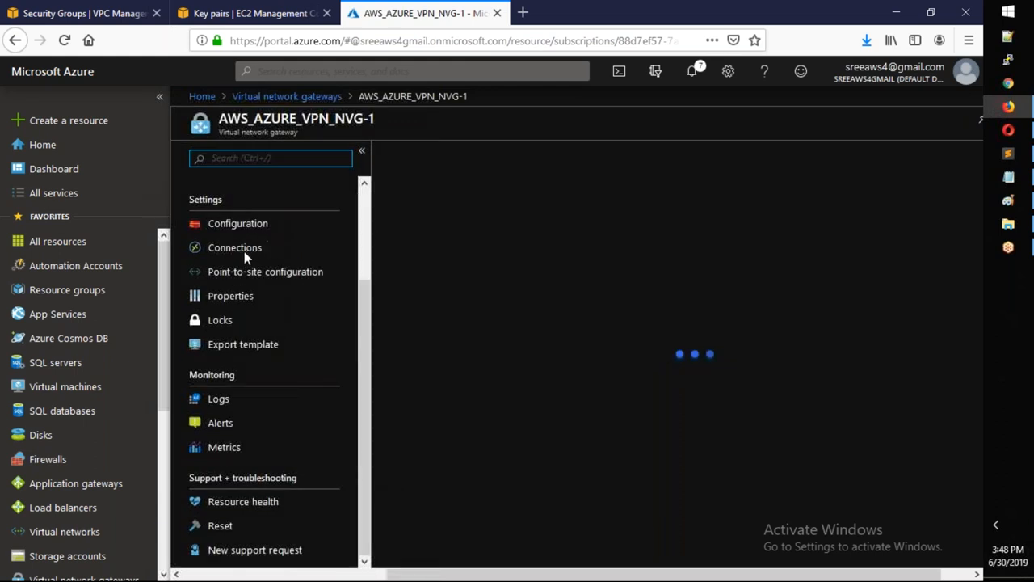
left_click(234, 247)
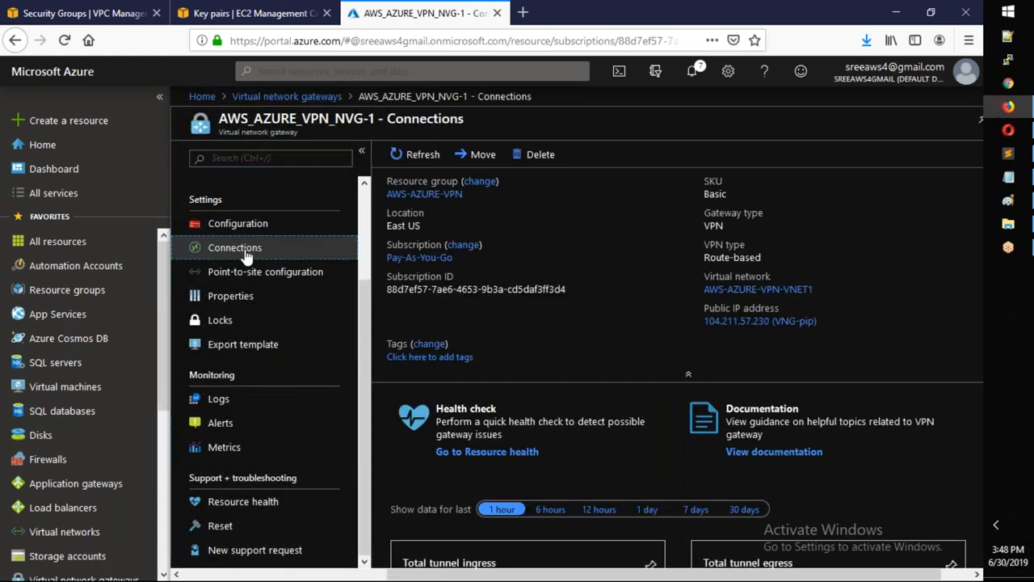
left_click(235, 247)
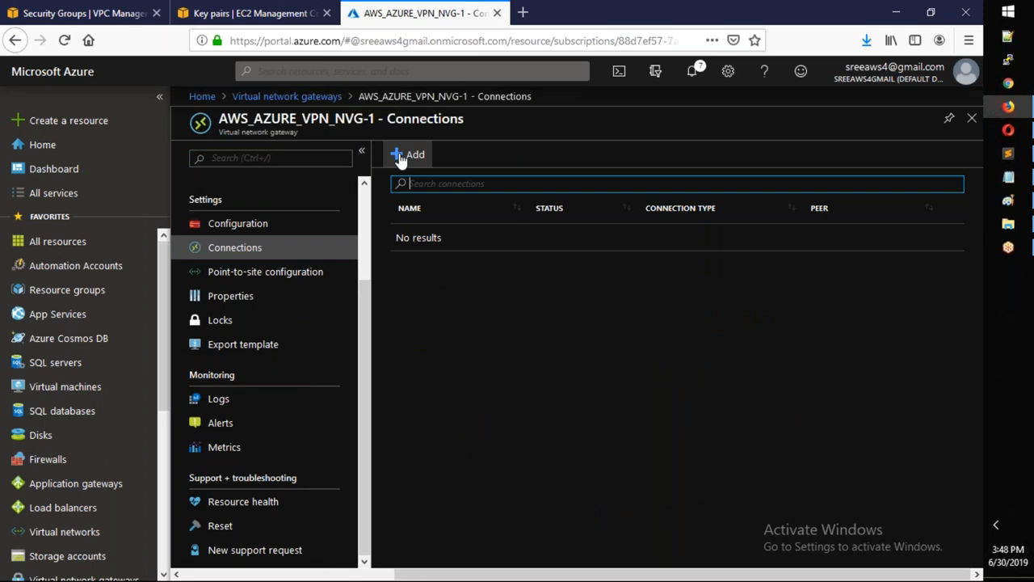
mouse_move(1010, 180)
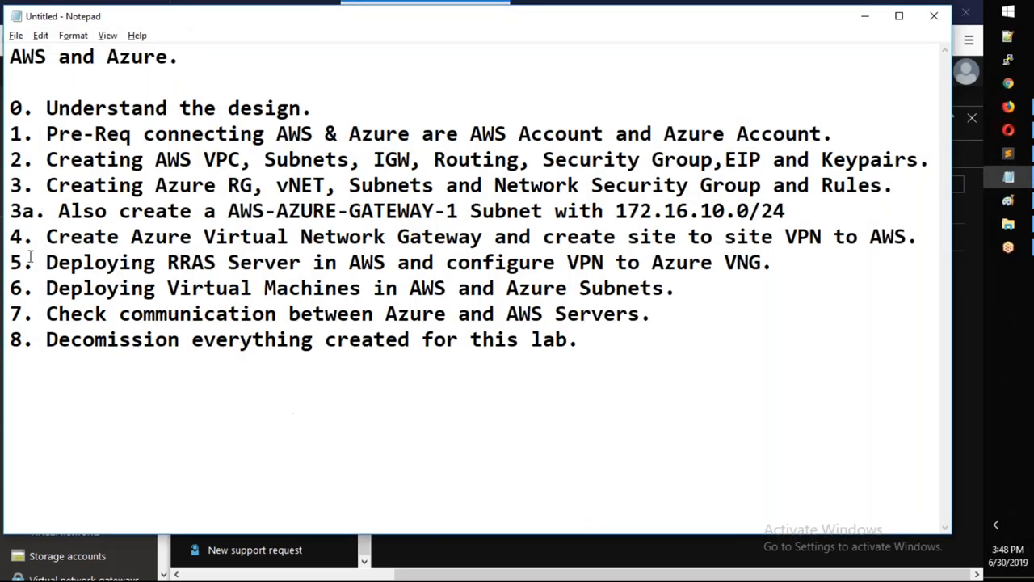
Highlight the whole of step 5 in the Notepad lab plan
left_click_drag(46, 261, 323, 262)
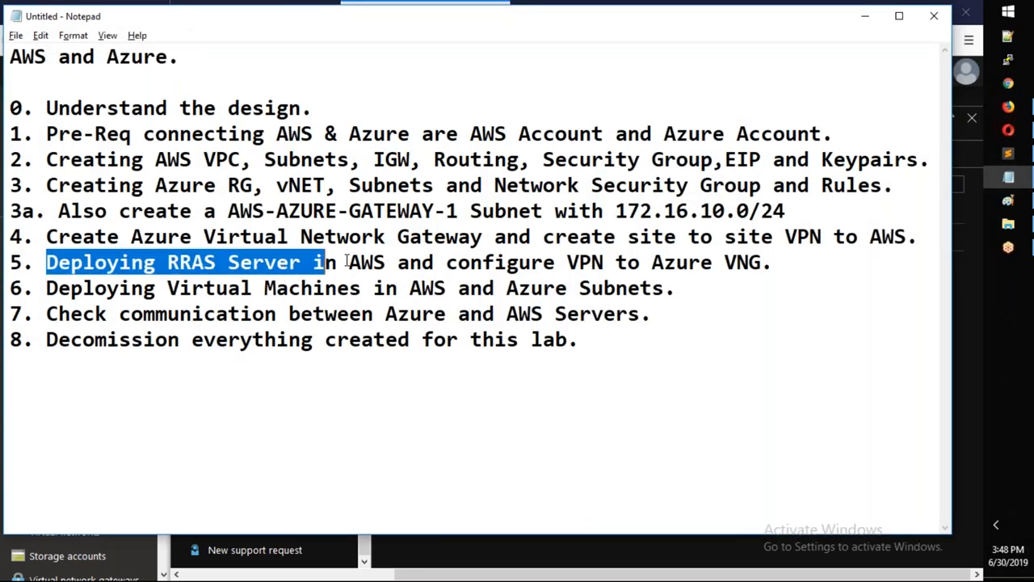
left_click_drag(323, 262, 614, 261)
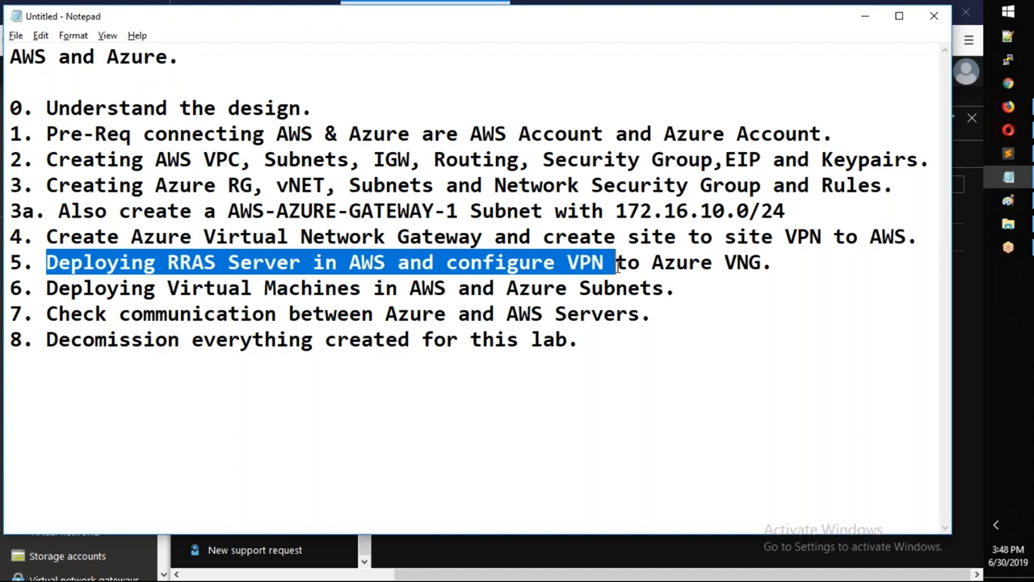
left_click_drag(614, 261, 772, 261)
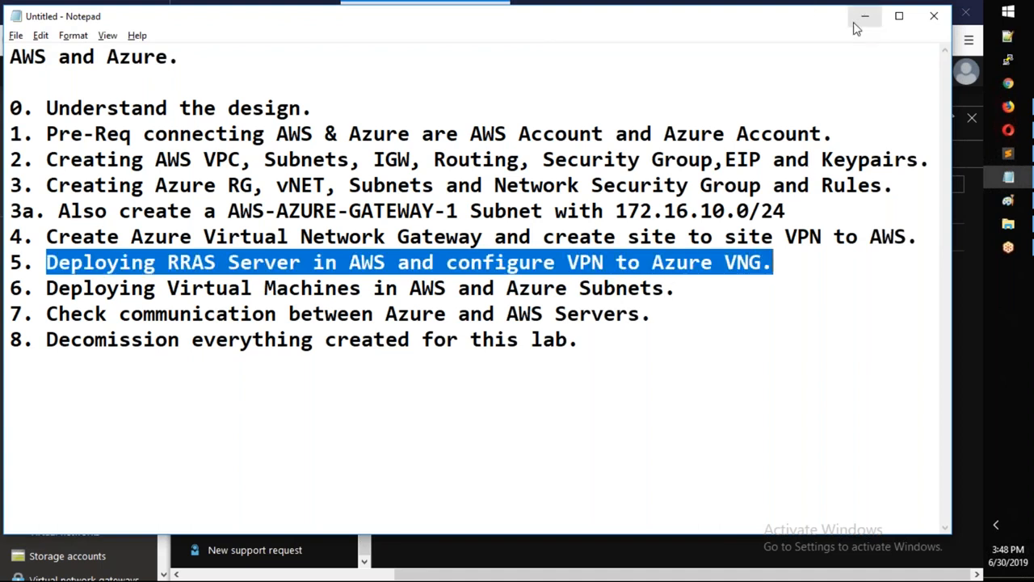
mouse_move(864, 17)
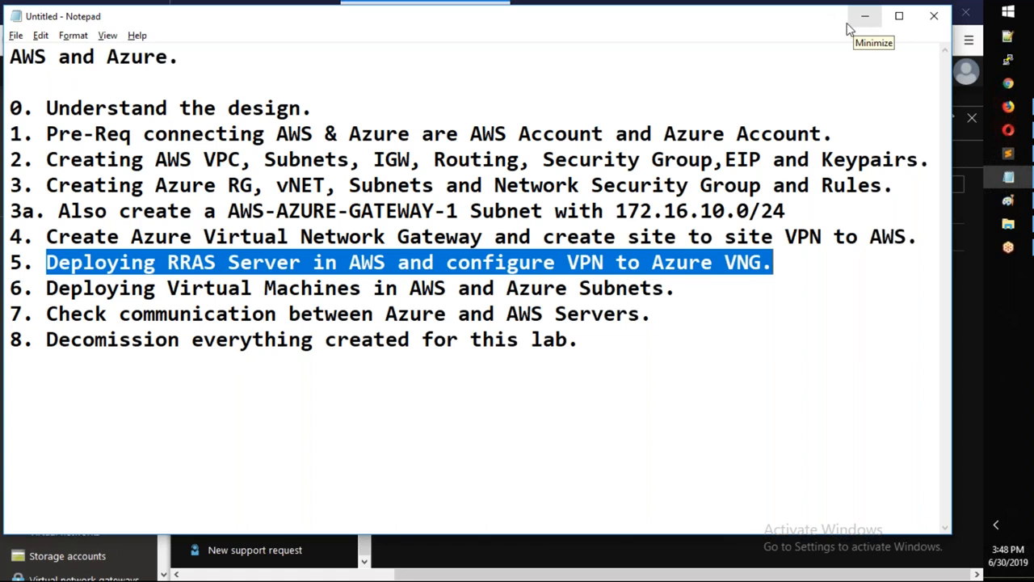
Add an indented 'Windows 2016 and EIP' note beneath step 5
left_click(795, 265)
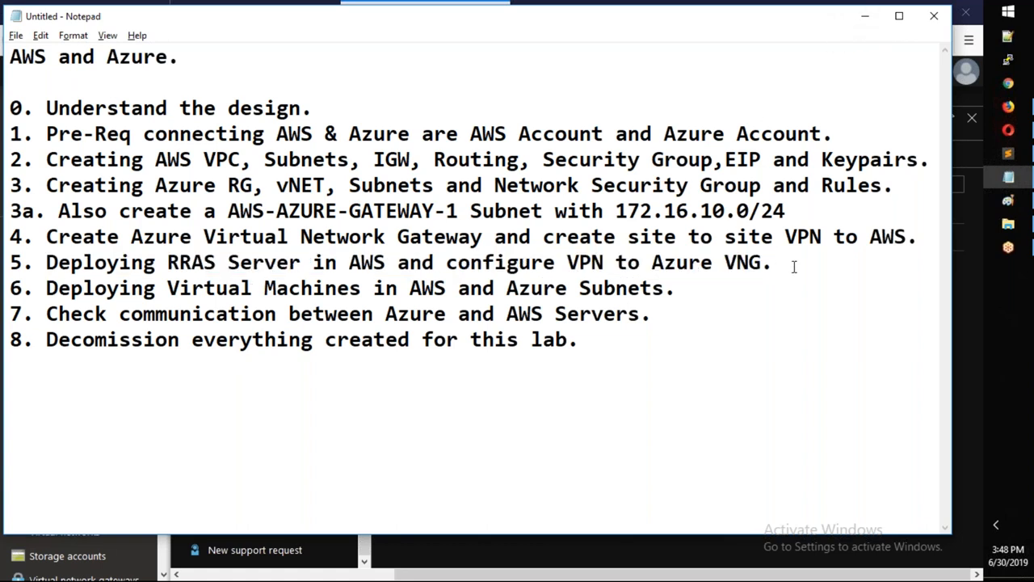
type("Windows 2016 and")
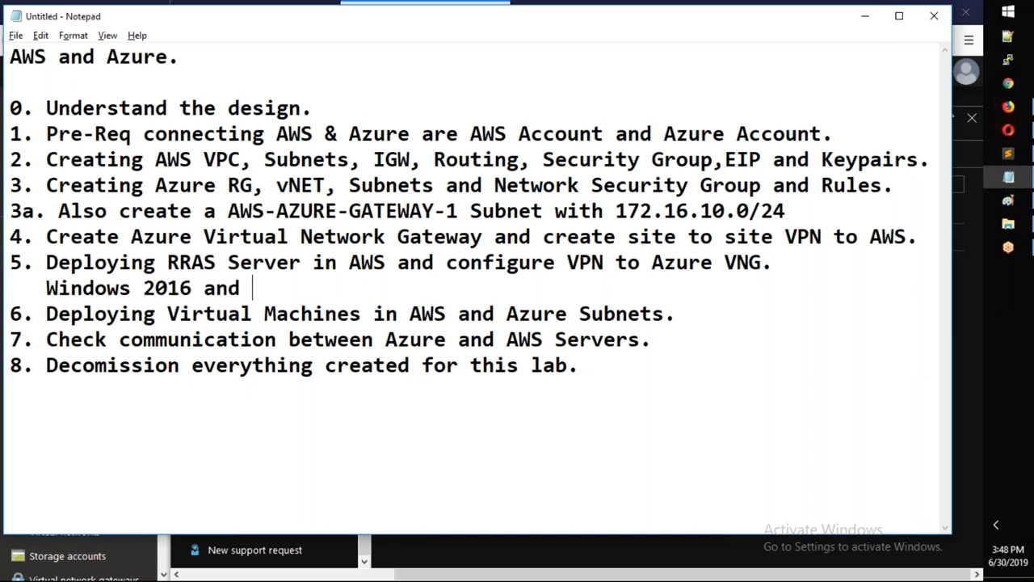
type("EIP")
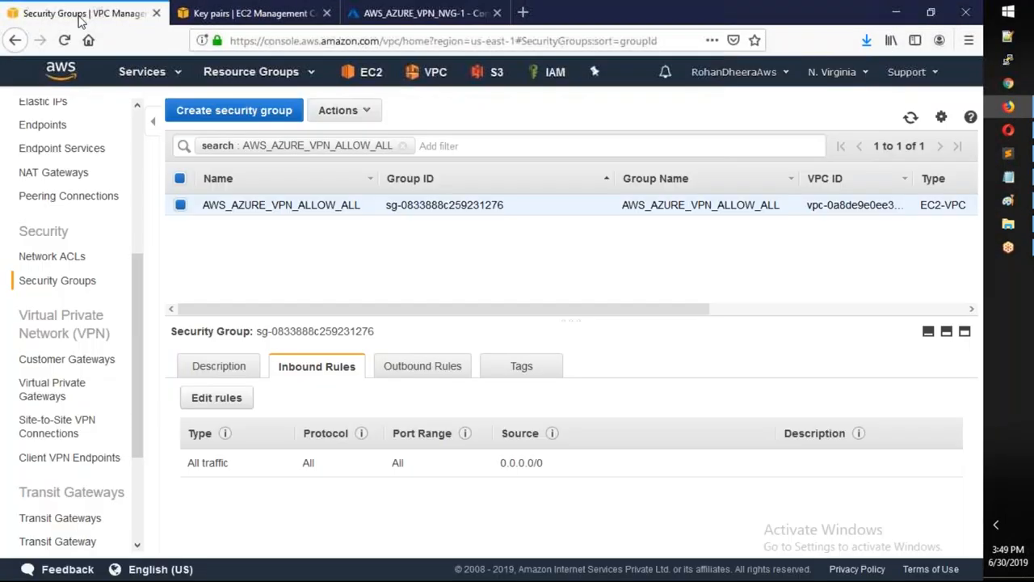
Go to the EC2 dashboard via Services and start launching a new instance
left_click(250, 13)
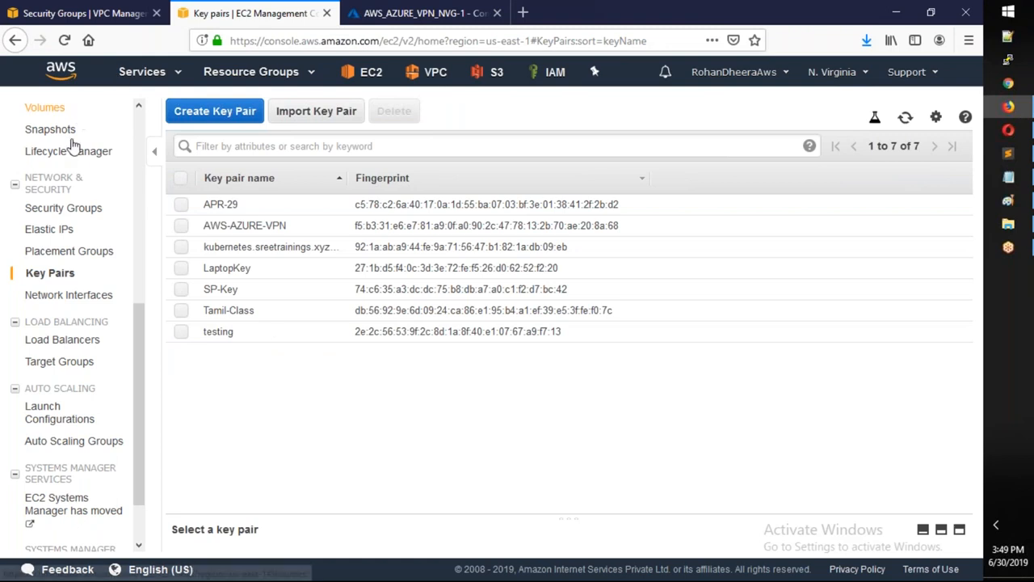
left_click(52, 236)
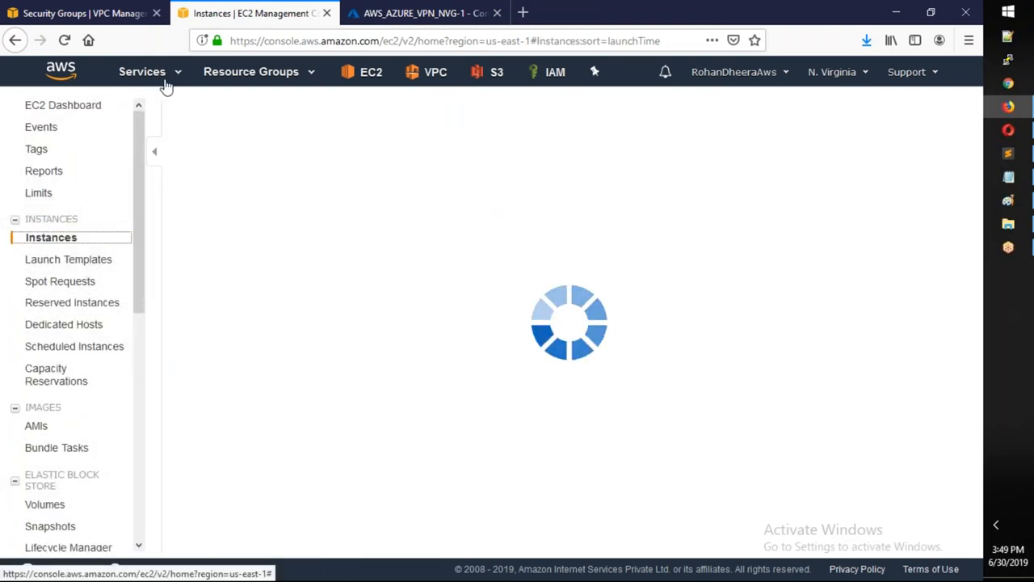
left_click(142, 71)
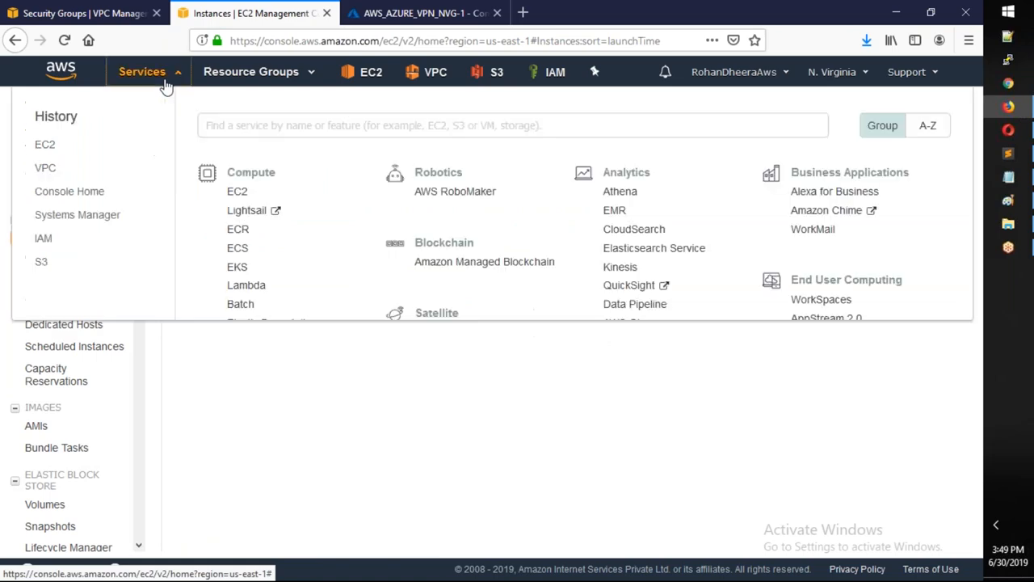
left_click(142, 71)
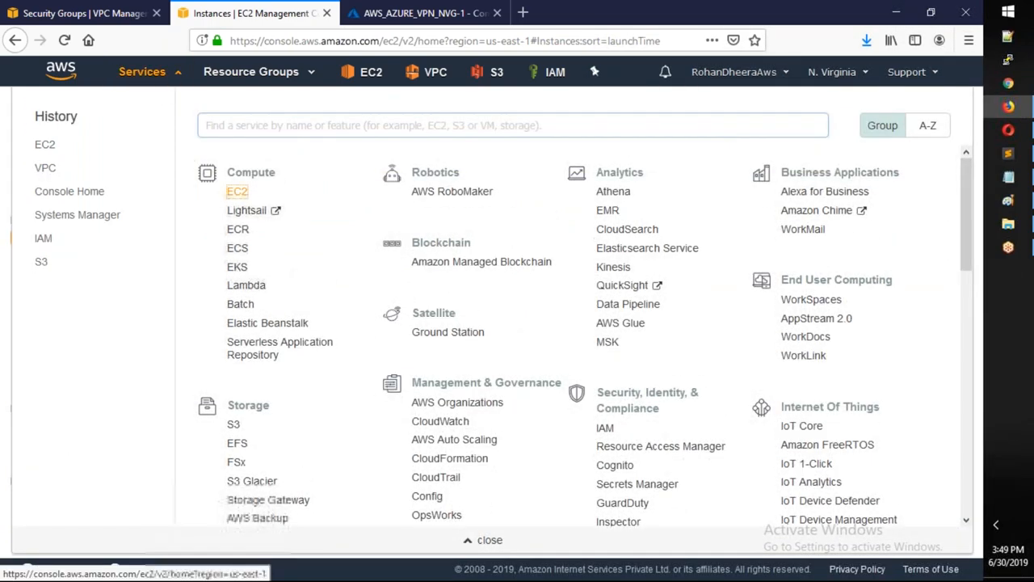
left_click(236, 190)
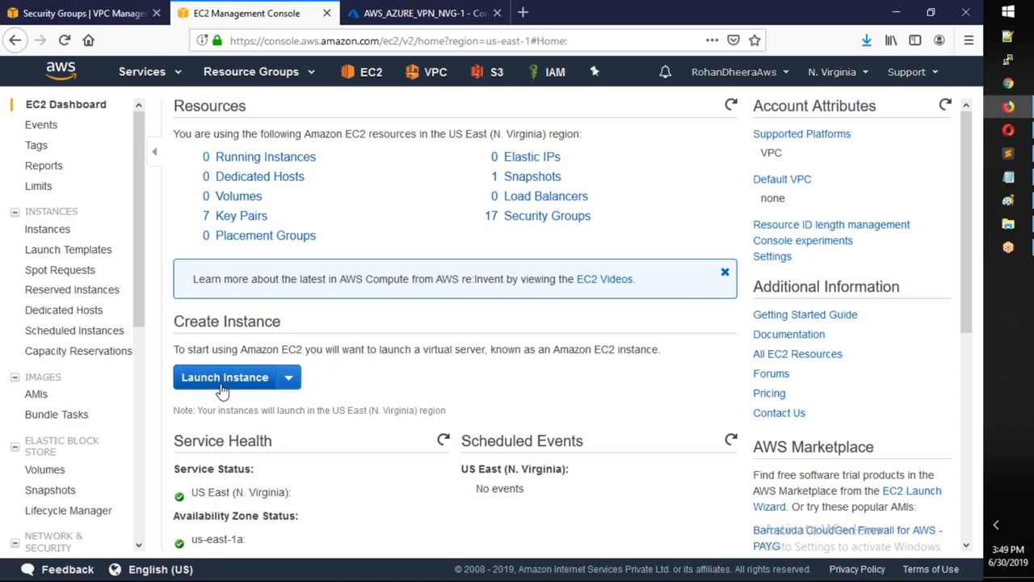
left_click(225, 376)
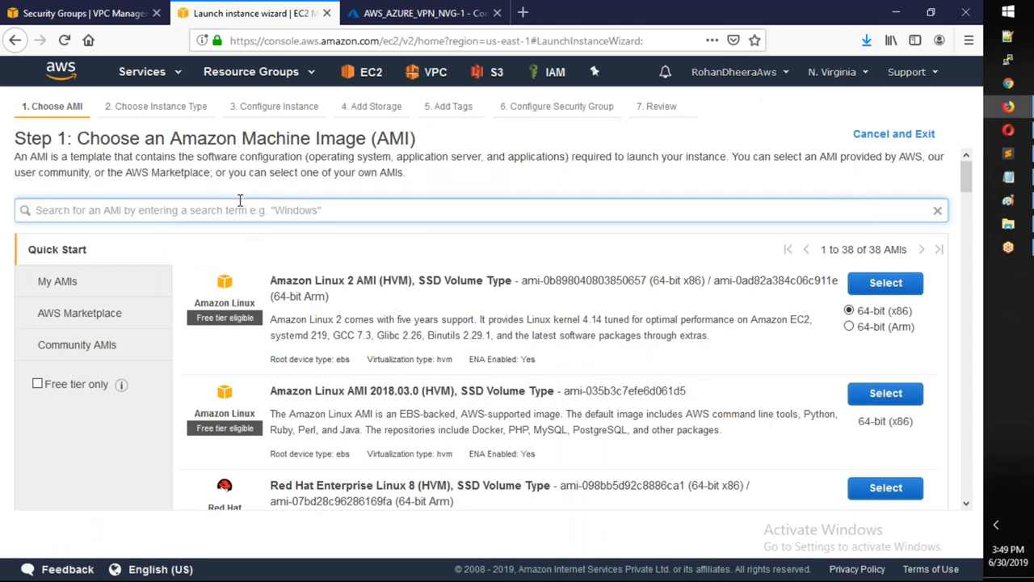
Choose the Windows Server 2016 machine image for the instance
type("2016")
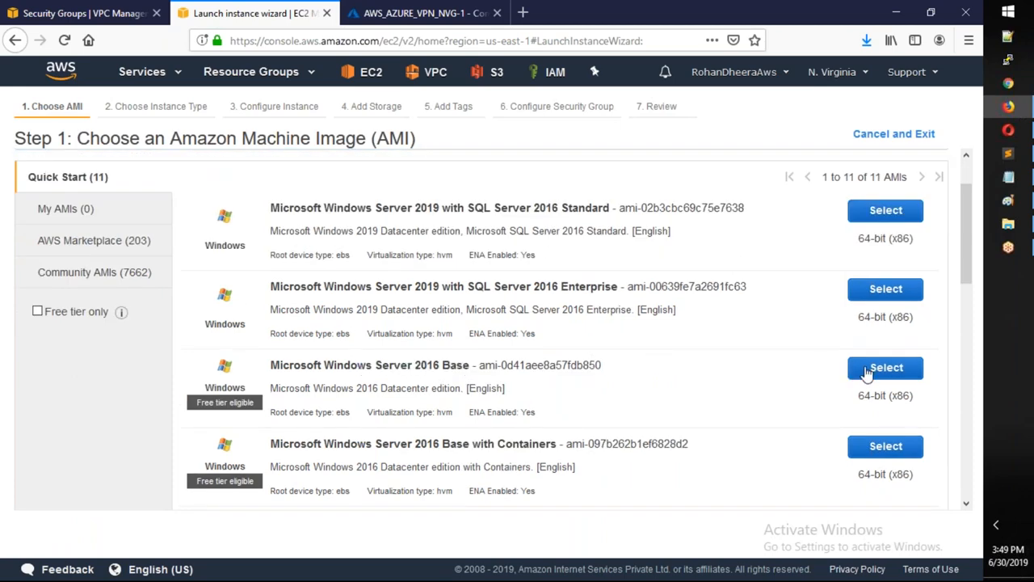
left_click(886, 367)
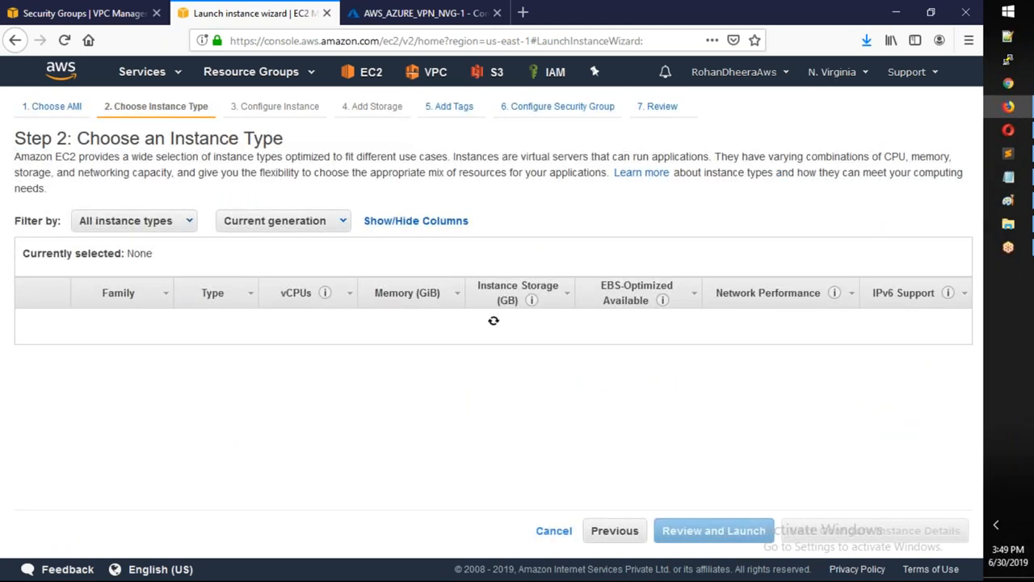
left_click(30, 373)
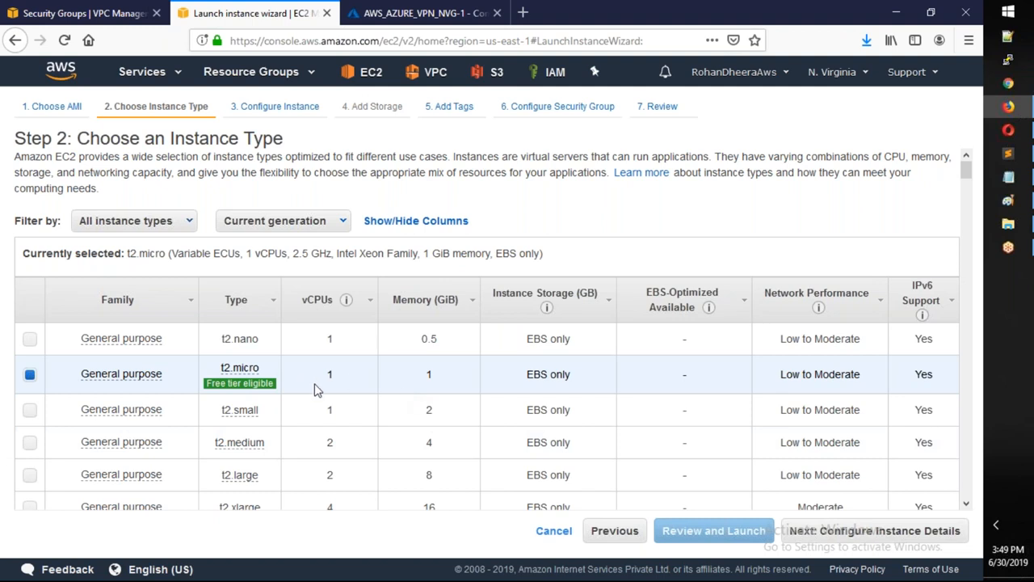
scroll("down", 3)
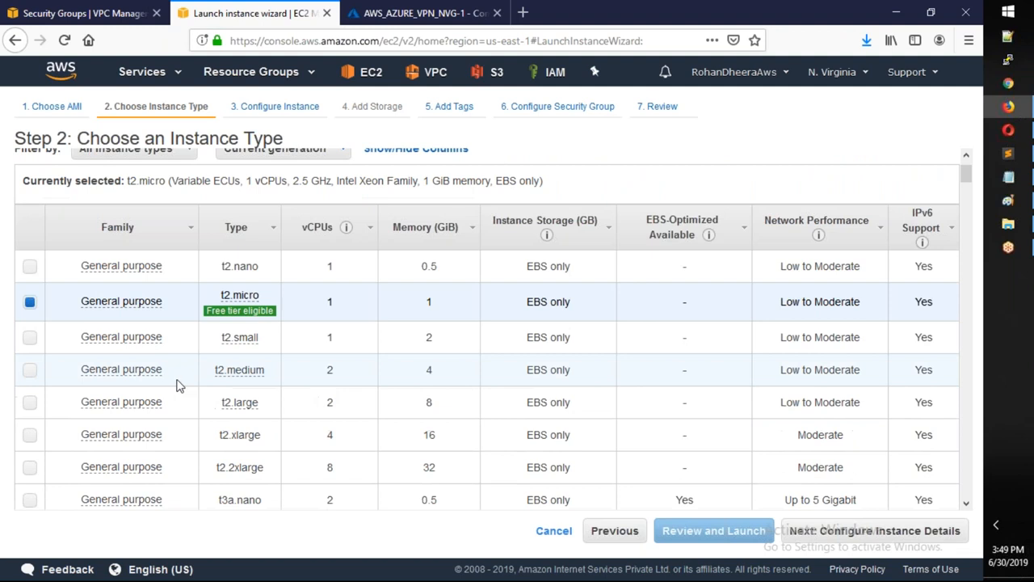
Pick the t2 instance type, settling on t2.large, and continue to instance details
double_click(330, 369)
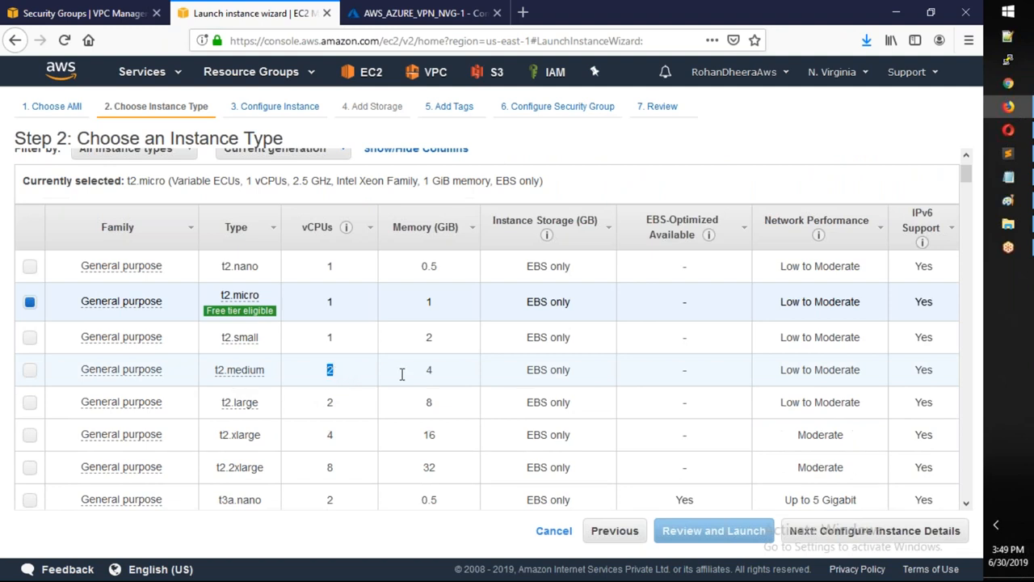
left_click(29, 368)
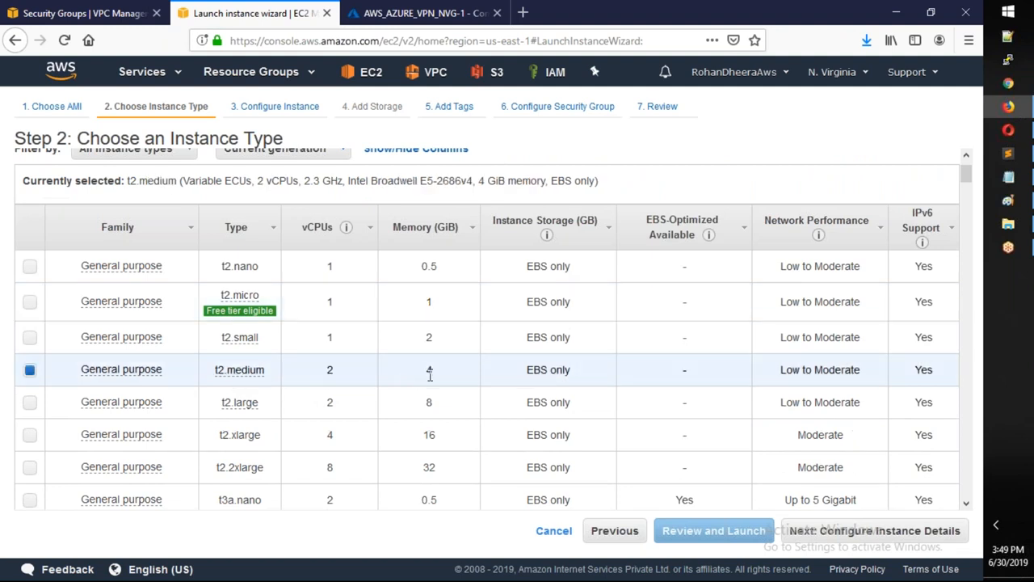
mouse_move(29, 410)
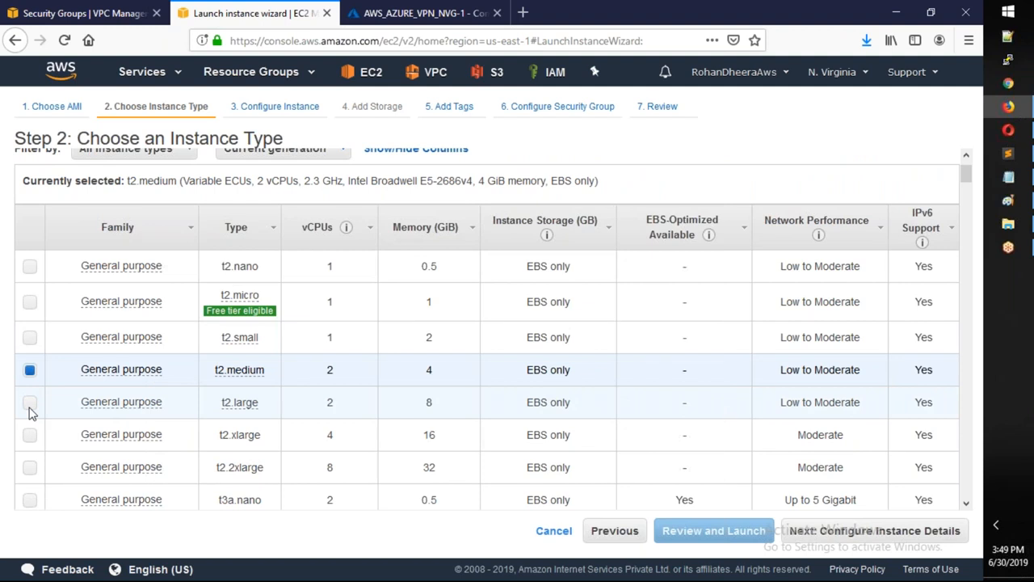
left_click(29, 401)
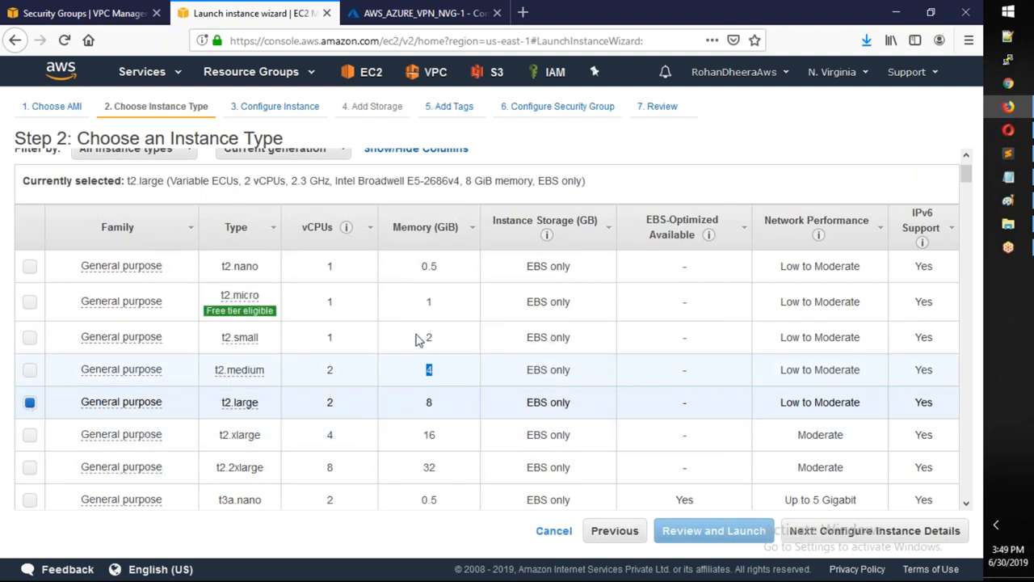
left_click(29, 301)
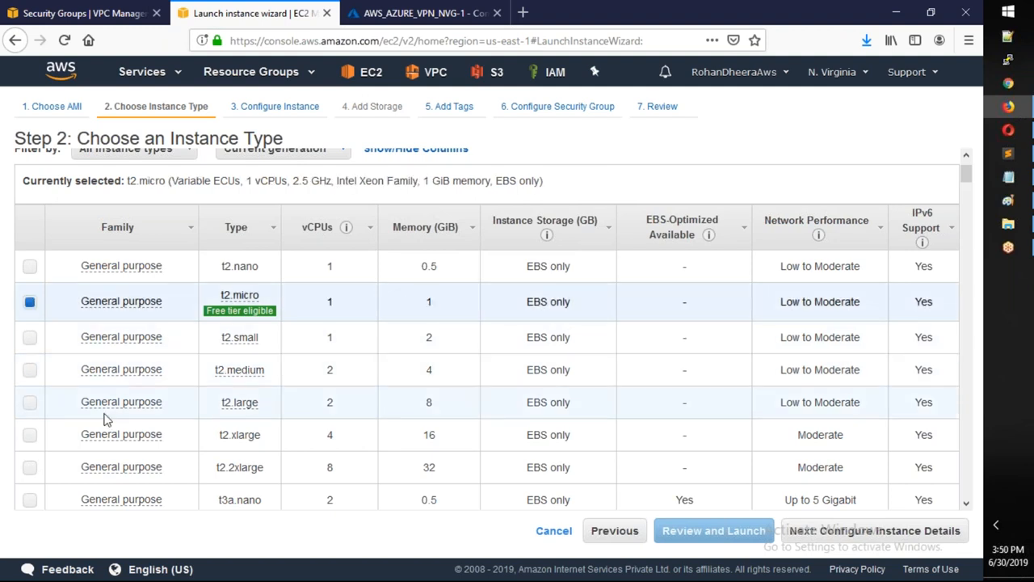
left_click(30, 401)
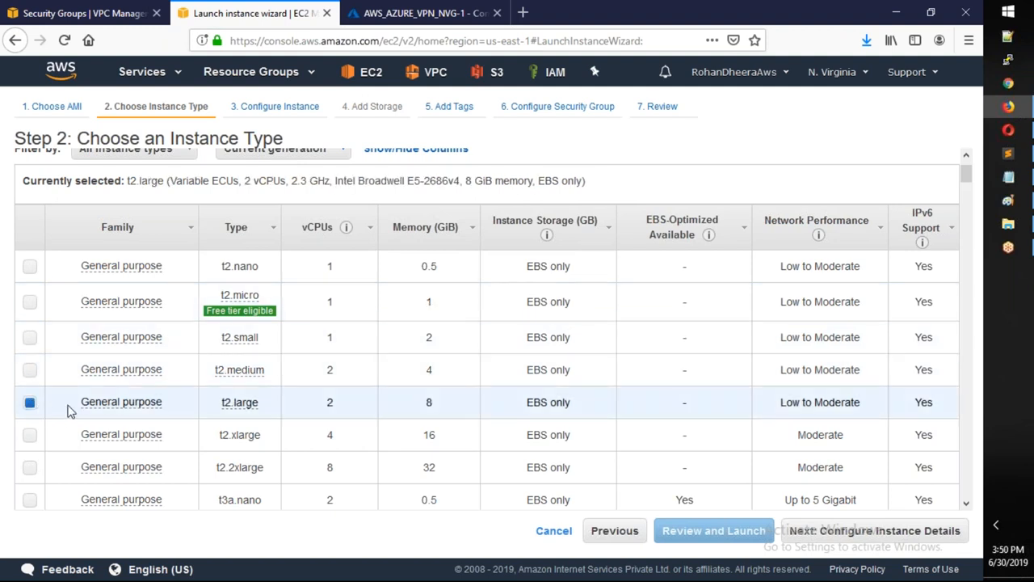
mouse_move(388, 404)
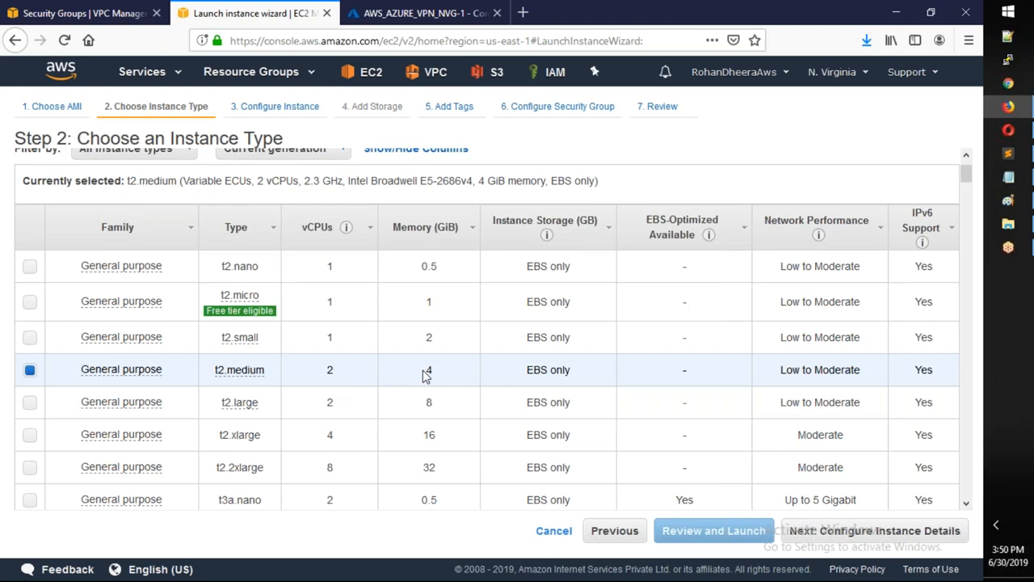
left_click(873, 530)
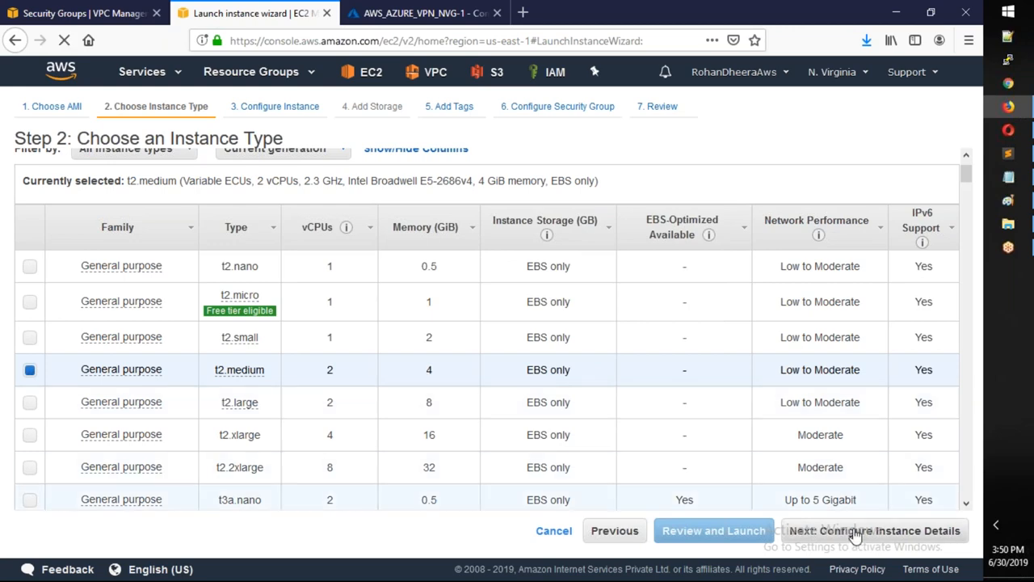
Place the instance in network AWS-AZURE-VPN, subnet AWS_AZURE_VPN_Subnet_1, with public IP auto-assigned
left_click(873, 530)
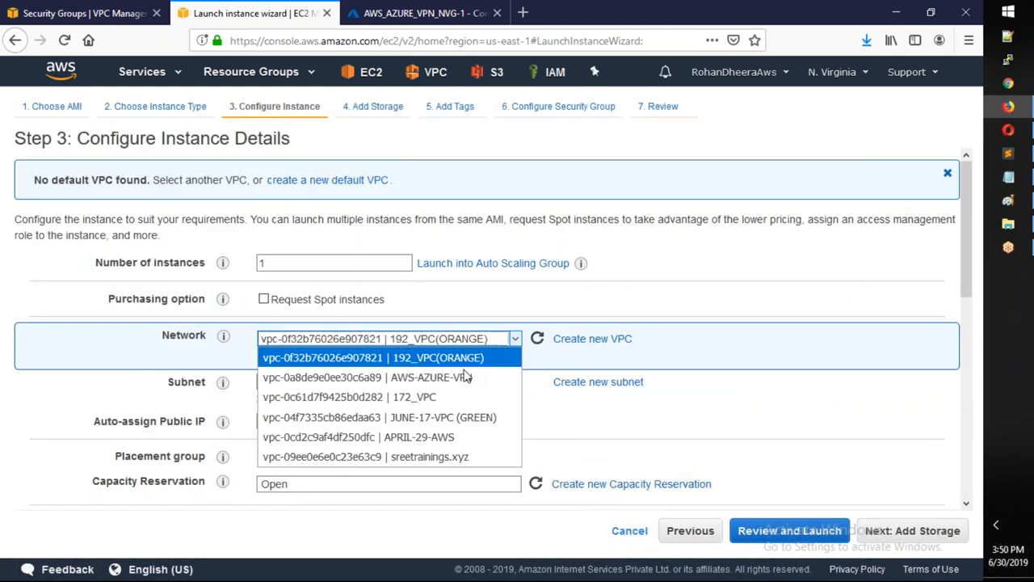
left_click(365, 377)
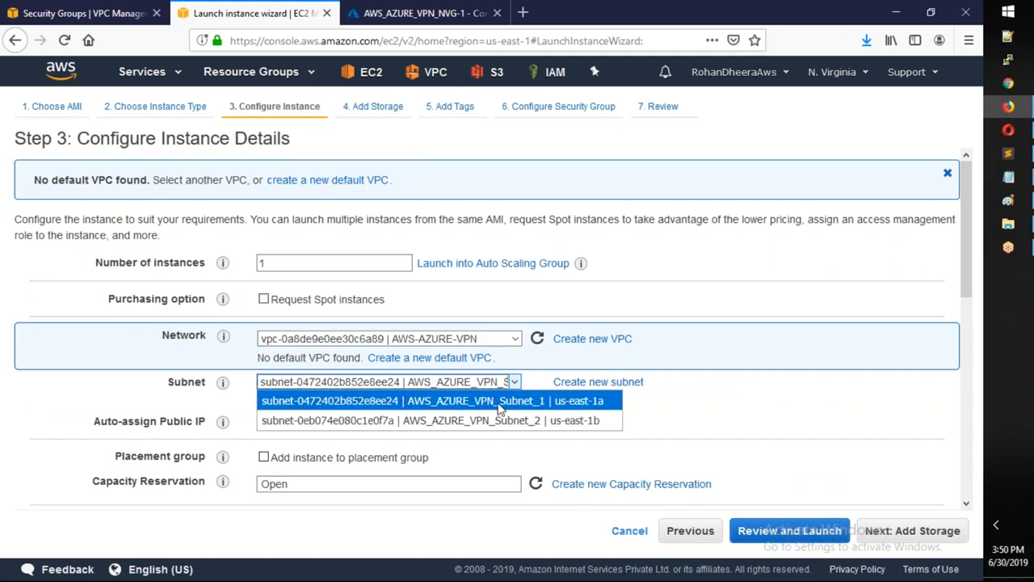
left_click(436, 401)
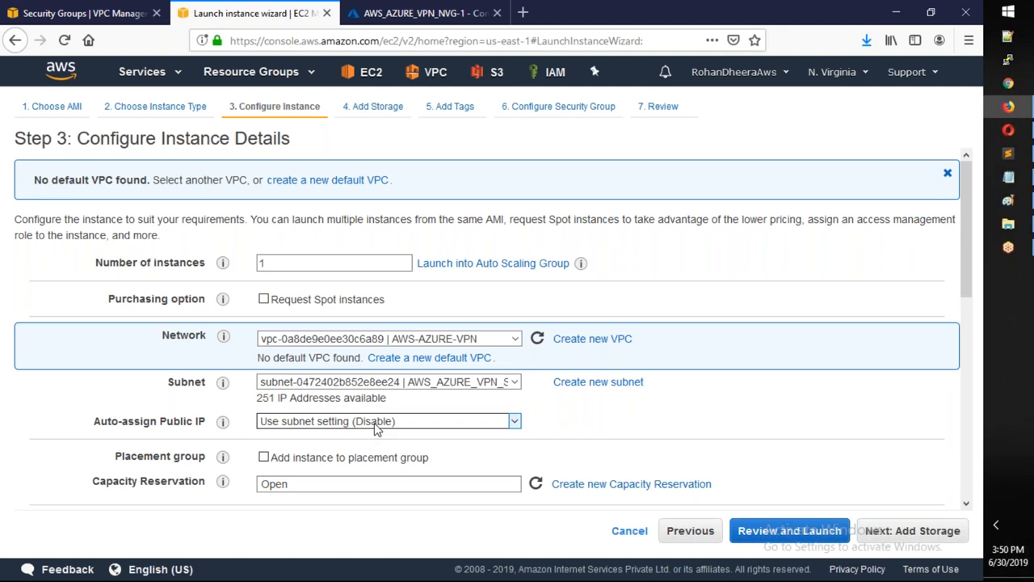
left_click(388, 420)
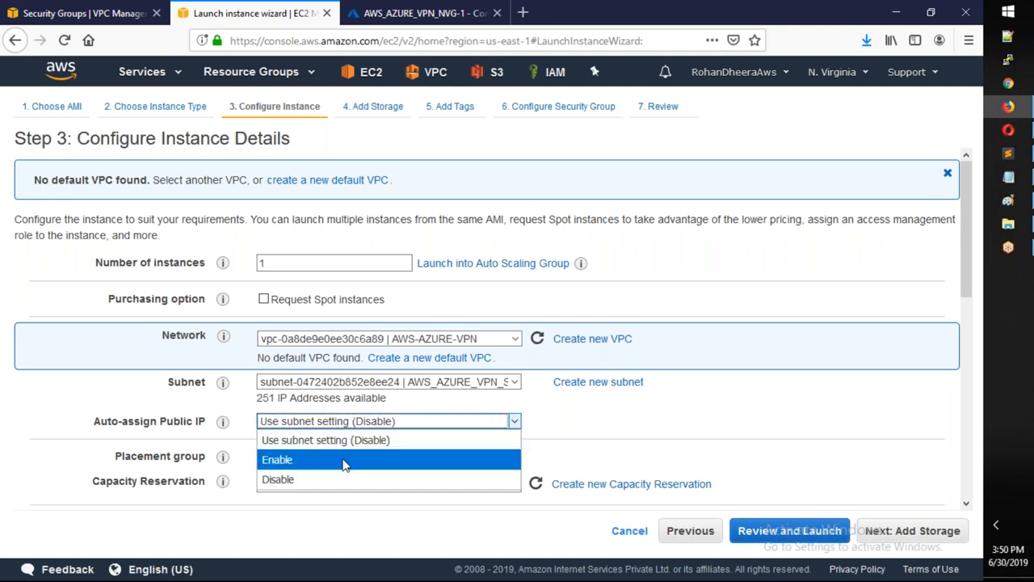
left_click(276, 459)
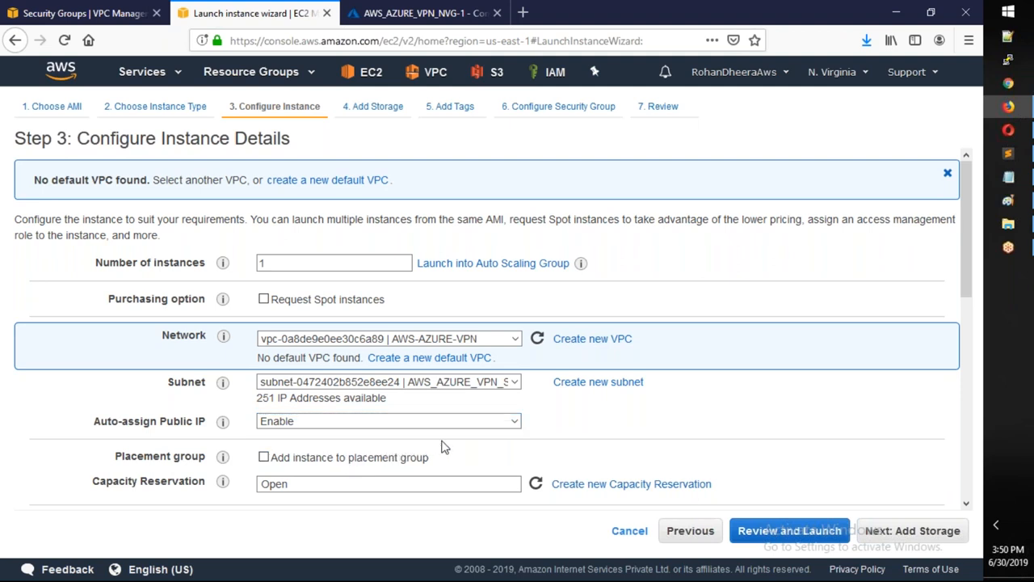
mouse_move(983, 514)
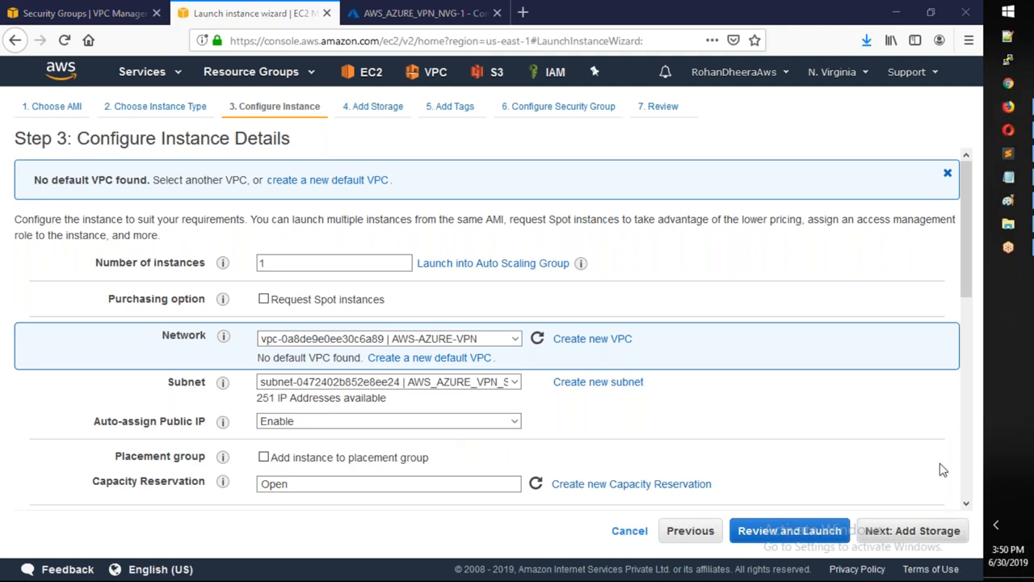
mouse_move(950, 52)
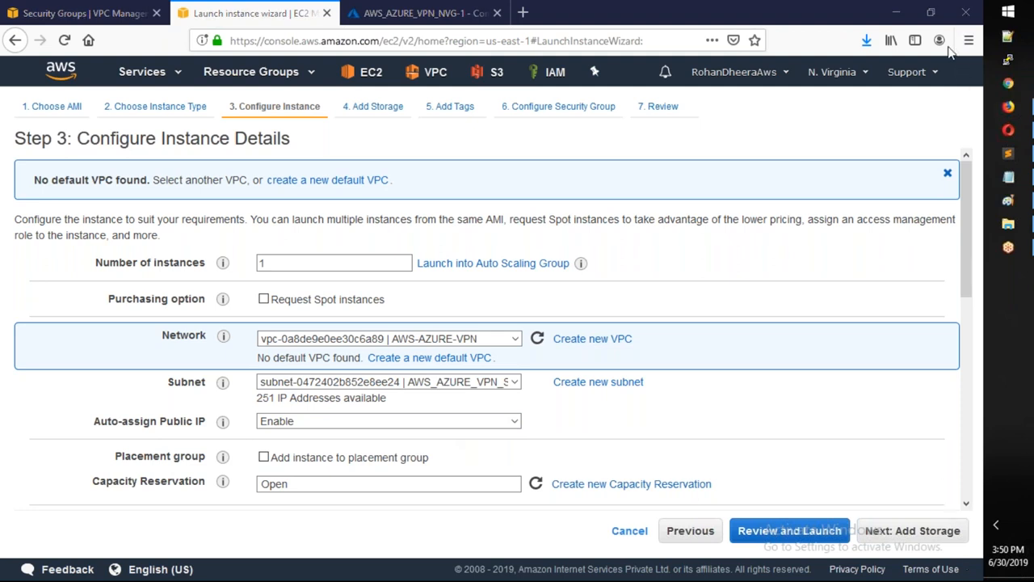
scroll("down", 3)
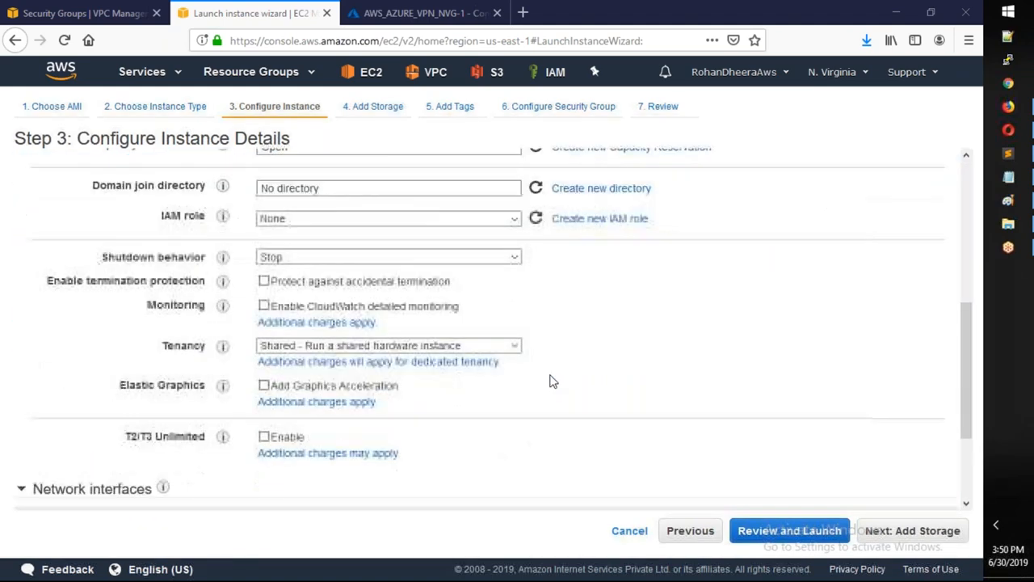
scroll("down", 3)
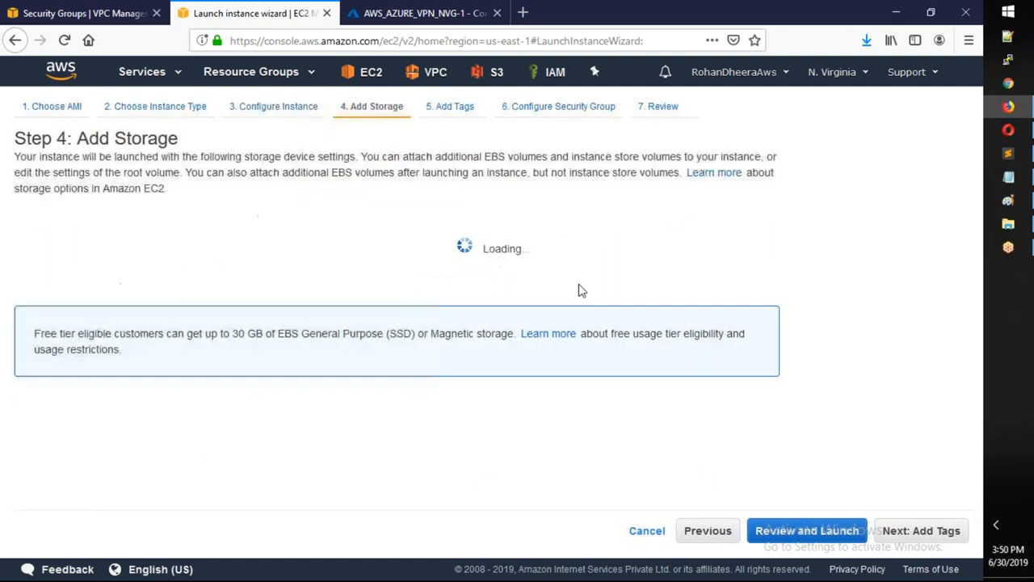
Add a Name tag of RRAS_Server and continue to the security group settings
left_click(921, 530)
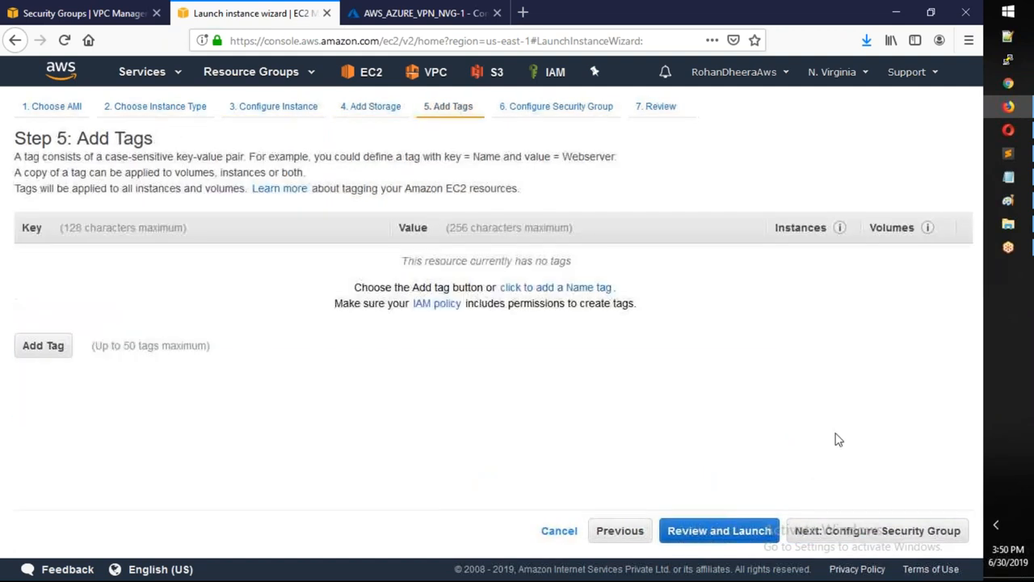
type("Name")
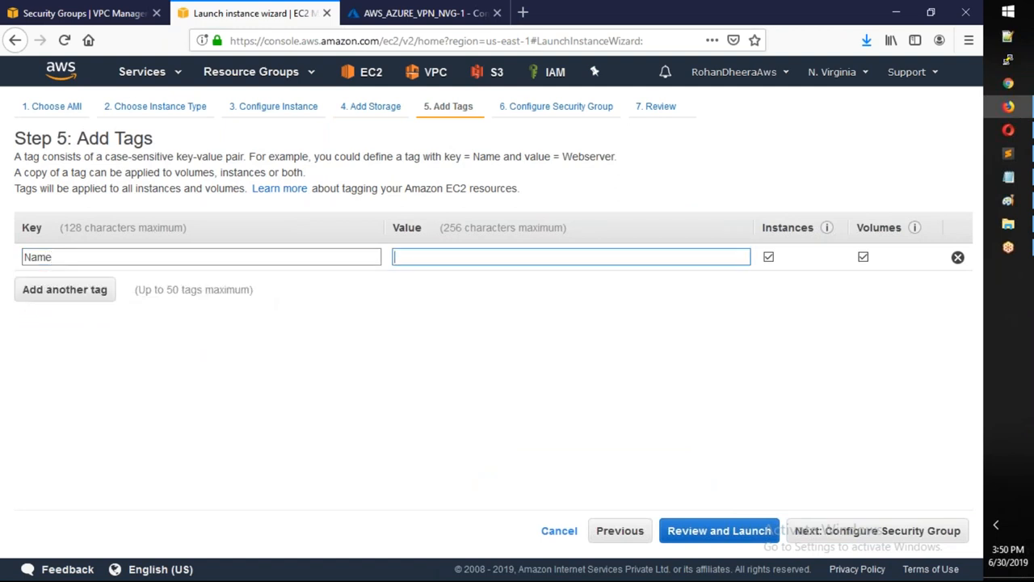
type("RRAS_Server")
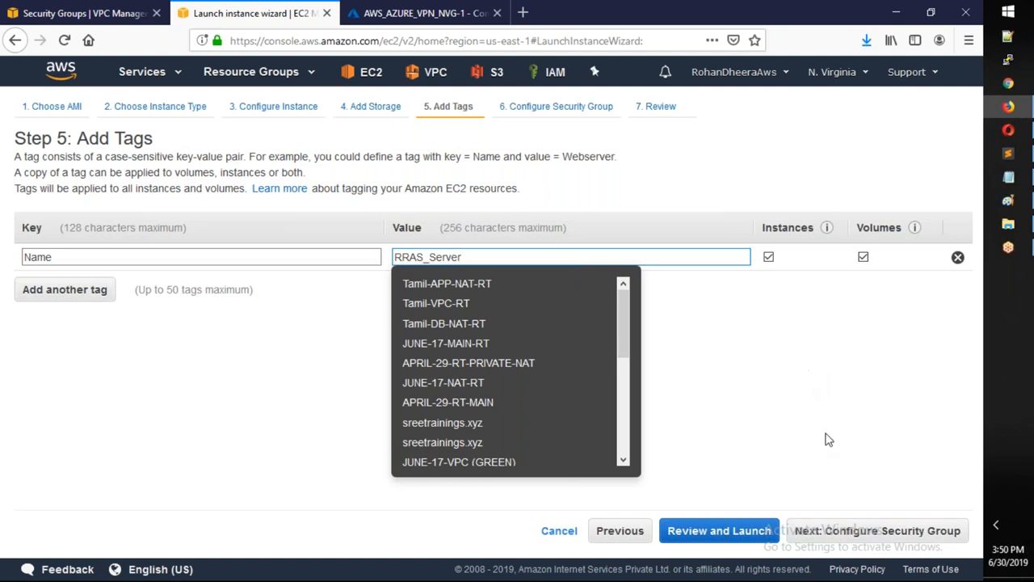
left_click(876, 530)
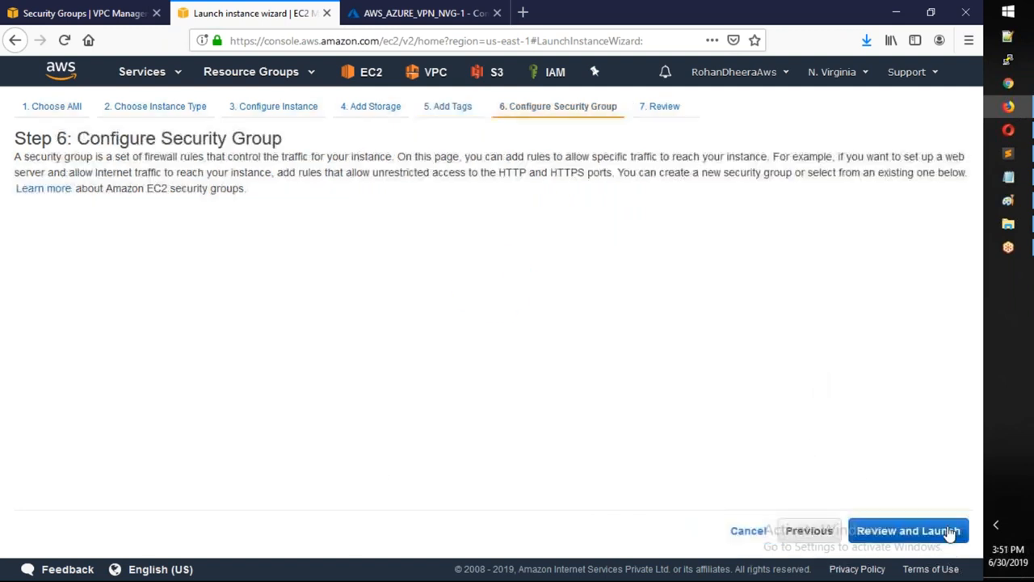
Use existing security group AWS_AZURE_VPN_ALLOW_ALL and proceed through review to launch
left_click(246, 232)
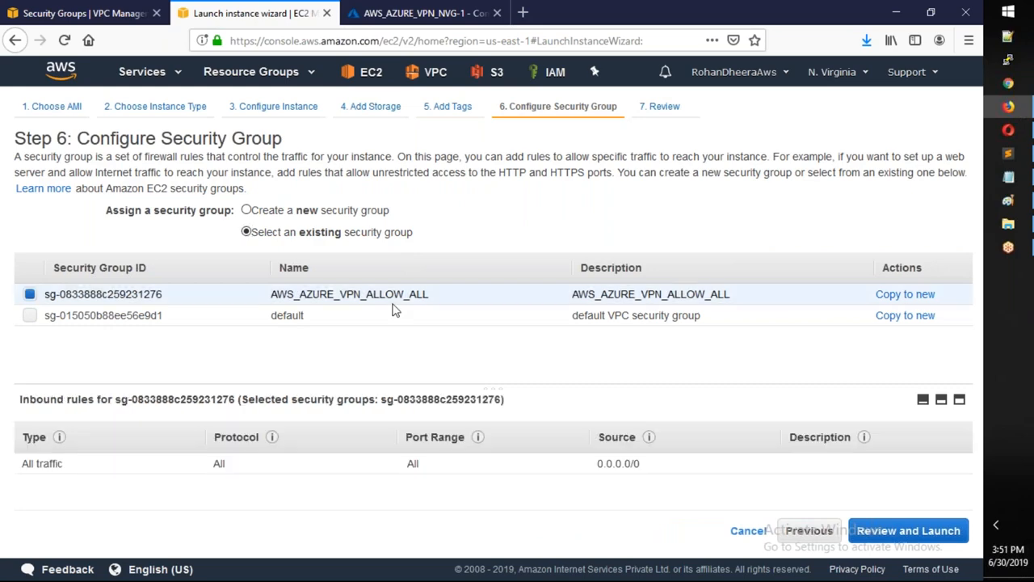
left_click(908, 530)
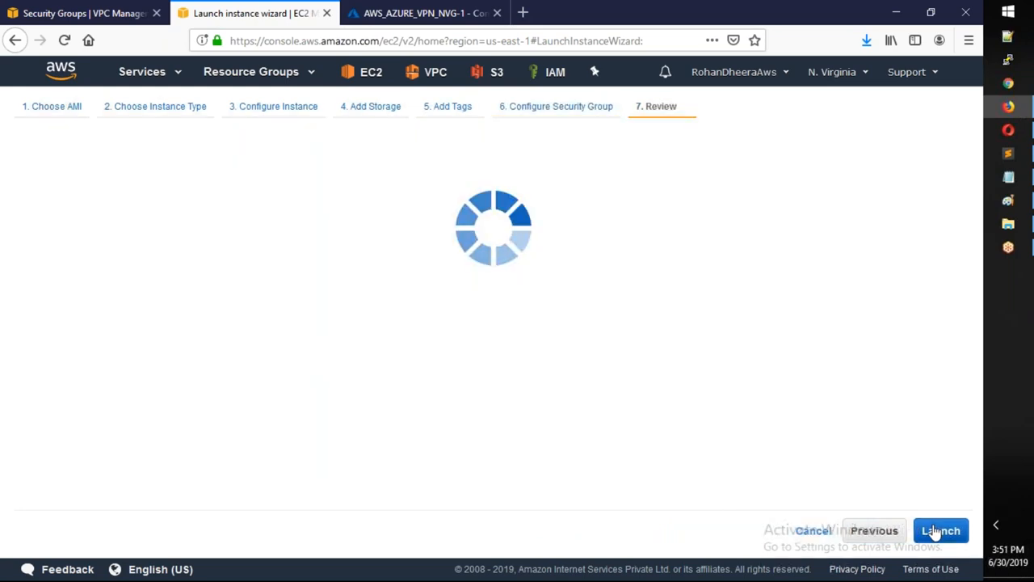
left_click(940, 530)
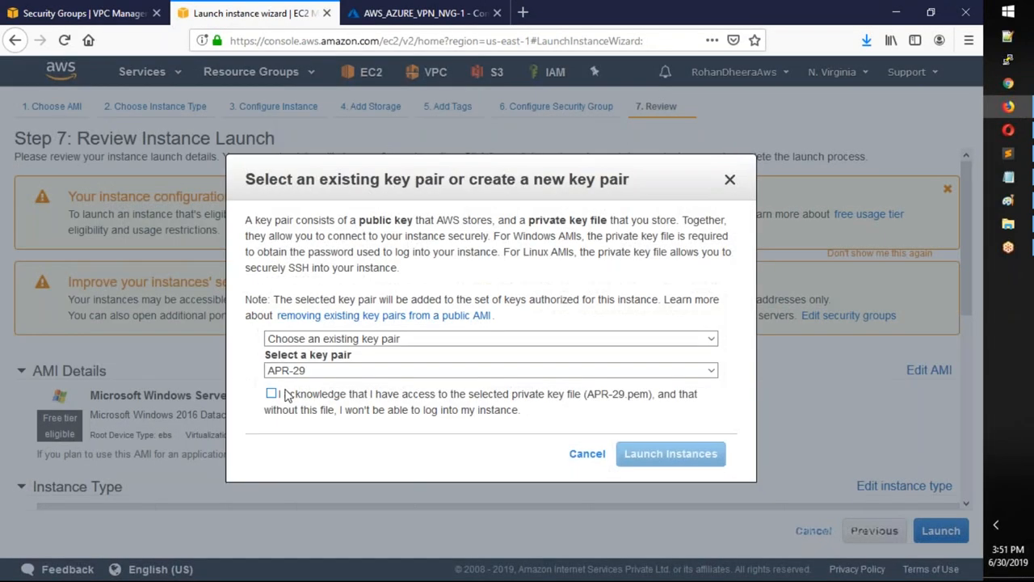
Choose the AWS-AZURE-VPN key pair and acknowledge it for launch
left_click(488, 370)
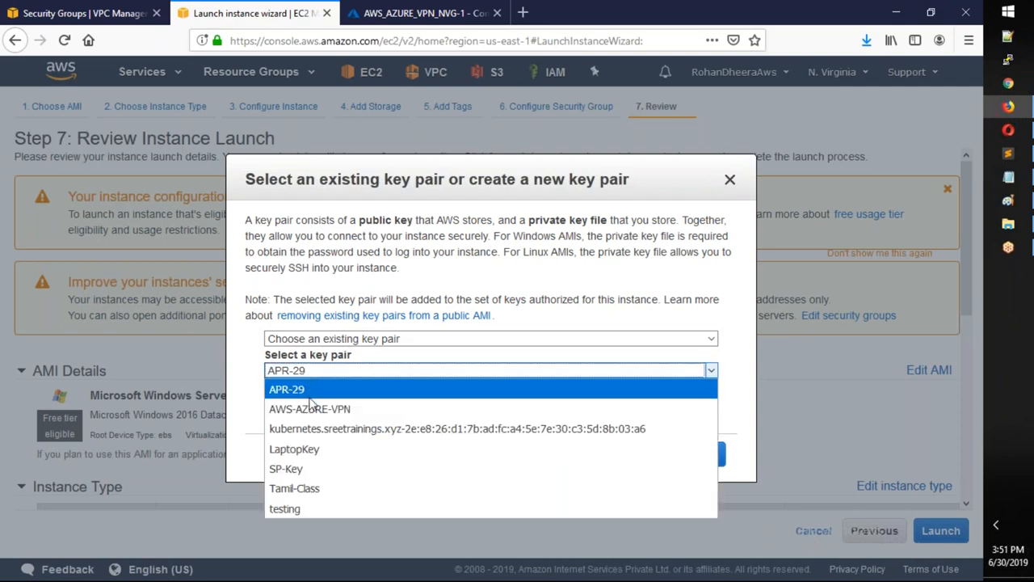
left_click(309, 407)
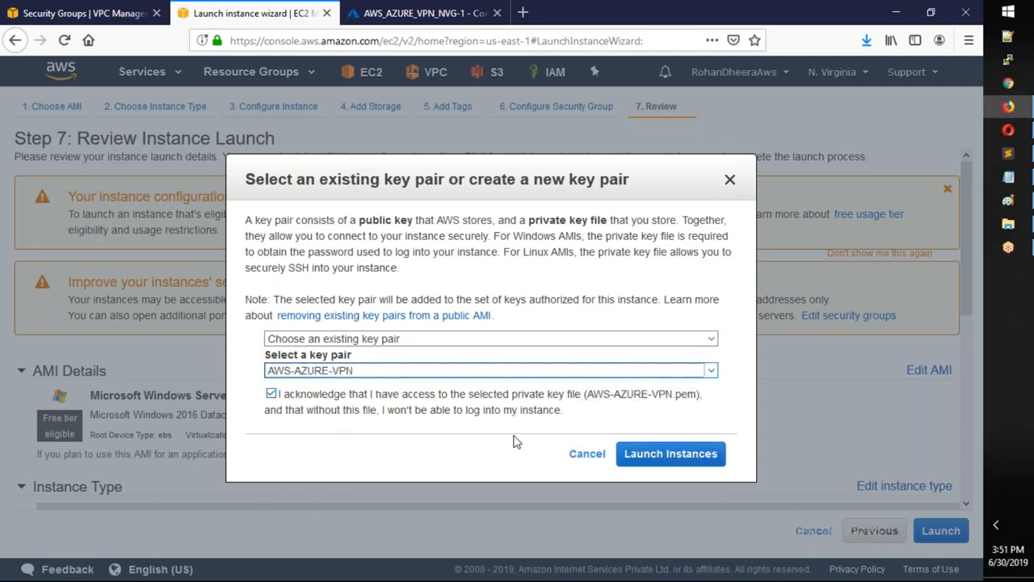
left_click(671, 453)
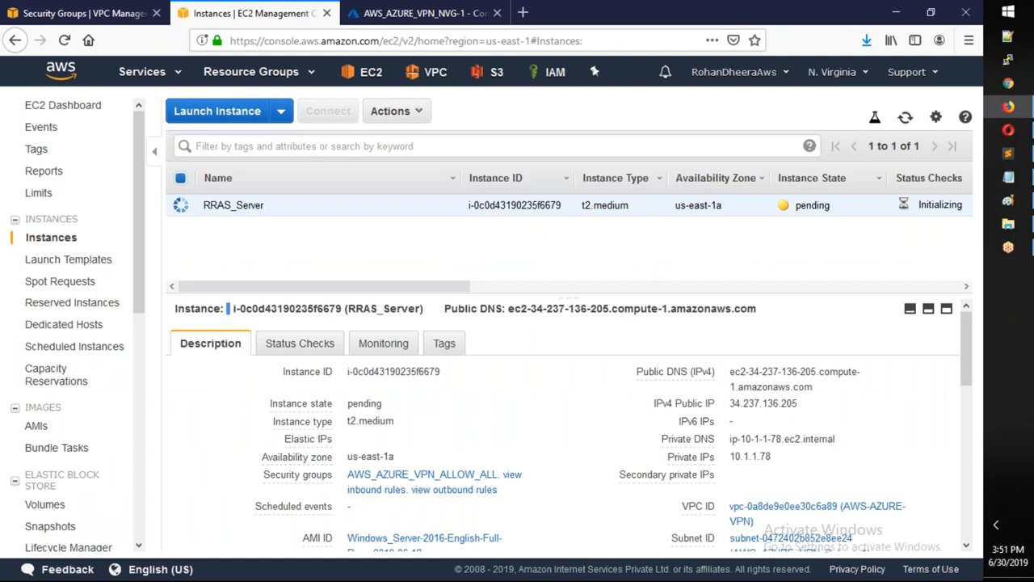
mouse_move(740, 378)
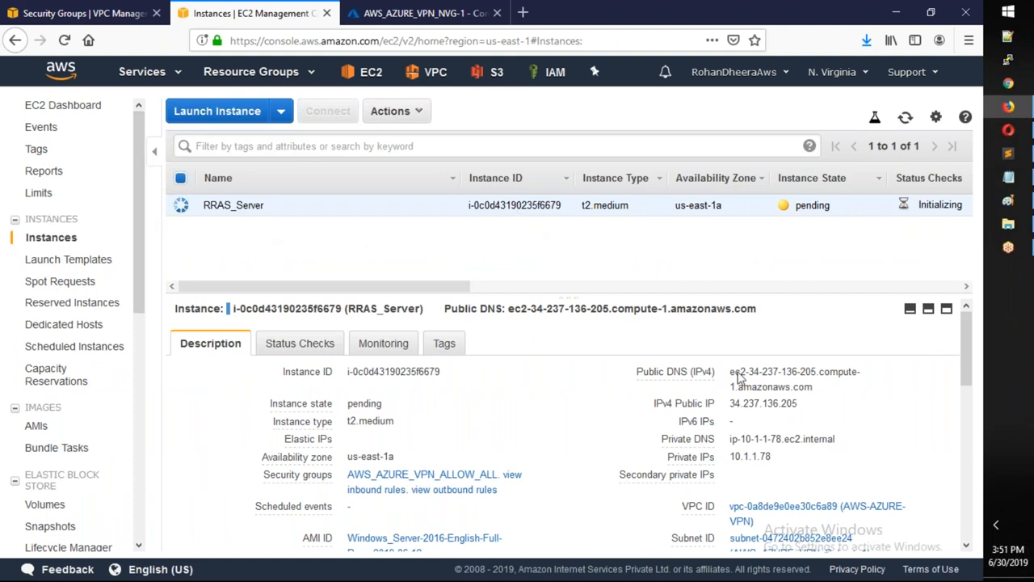
Pick out RRAS_Server's public IP 34.237.136.205, then bring up the network diagram in Paint
double_click(763, 404)
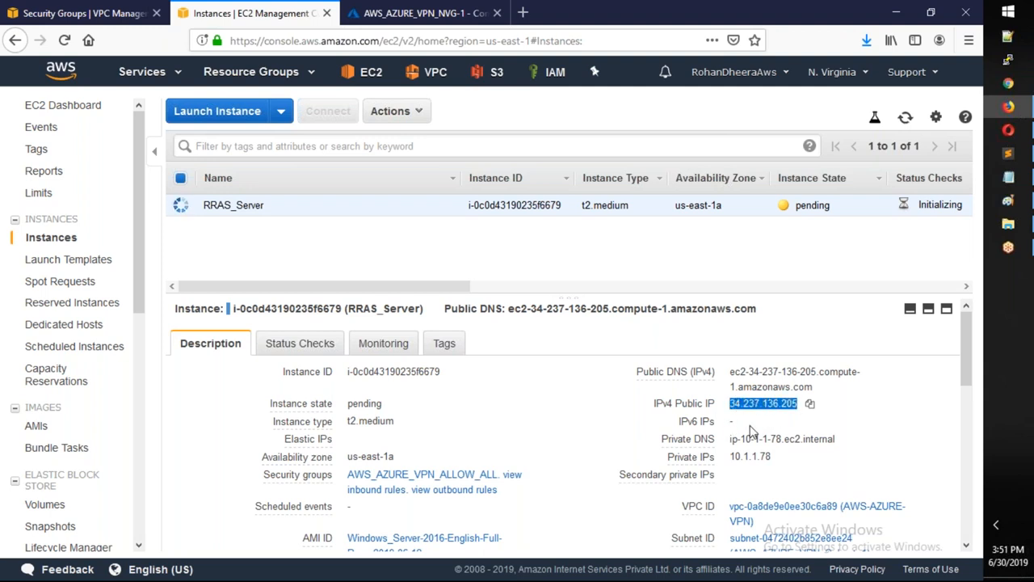
mouse_move(633, 213)
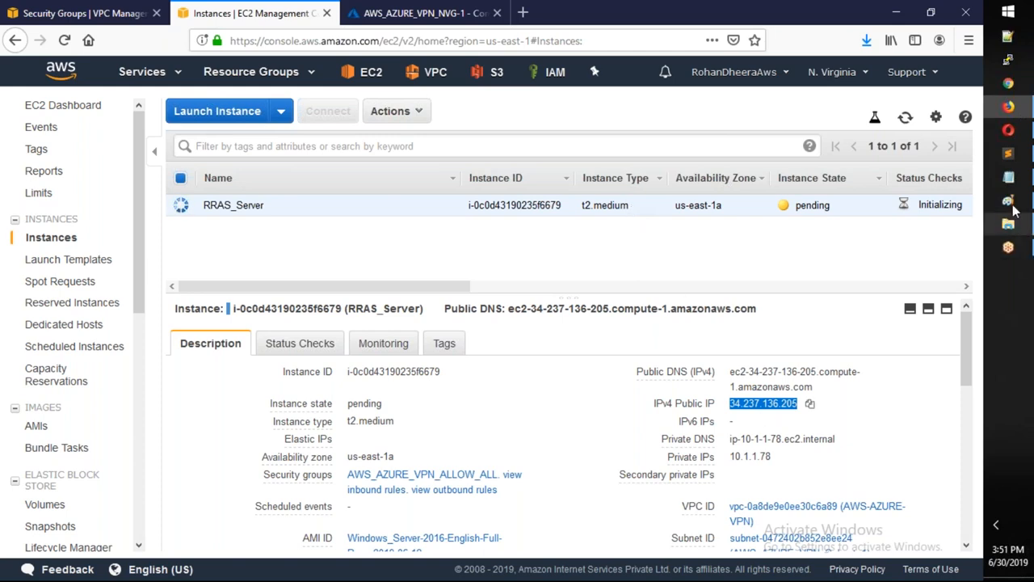
left_click(1008, 200)
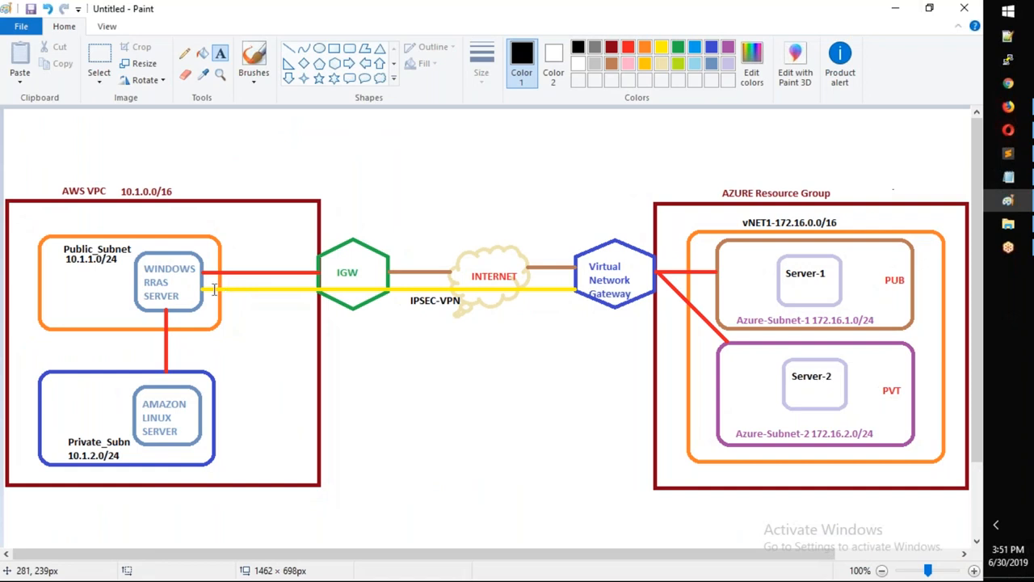
mouse_move(214, 289)
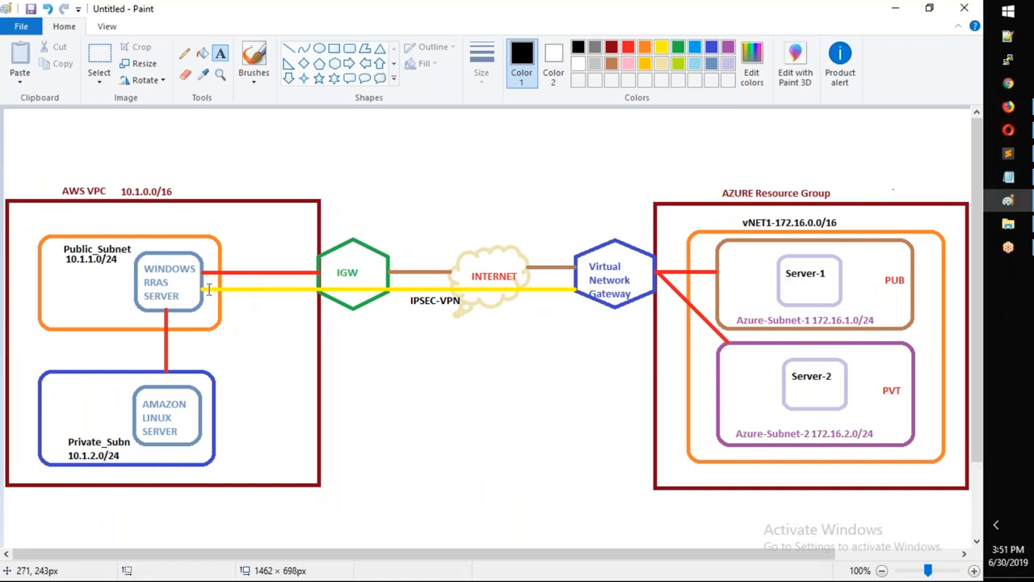
mouse_move(462, 292)
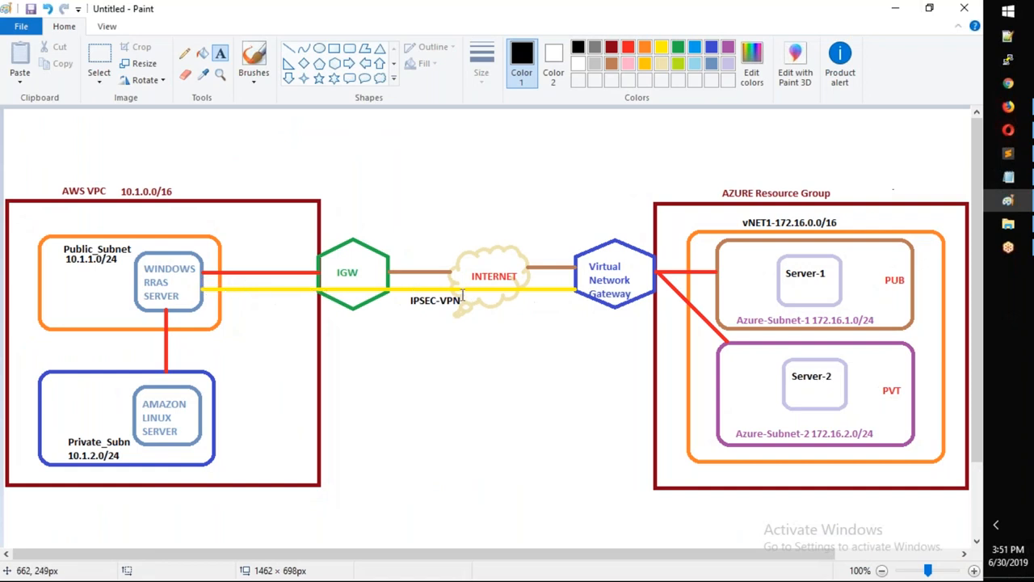
mouse_move(456, 295)
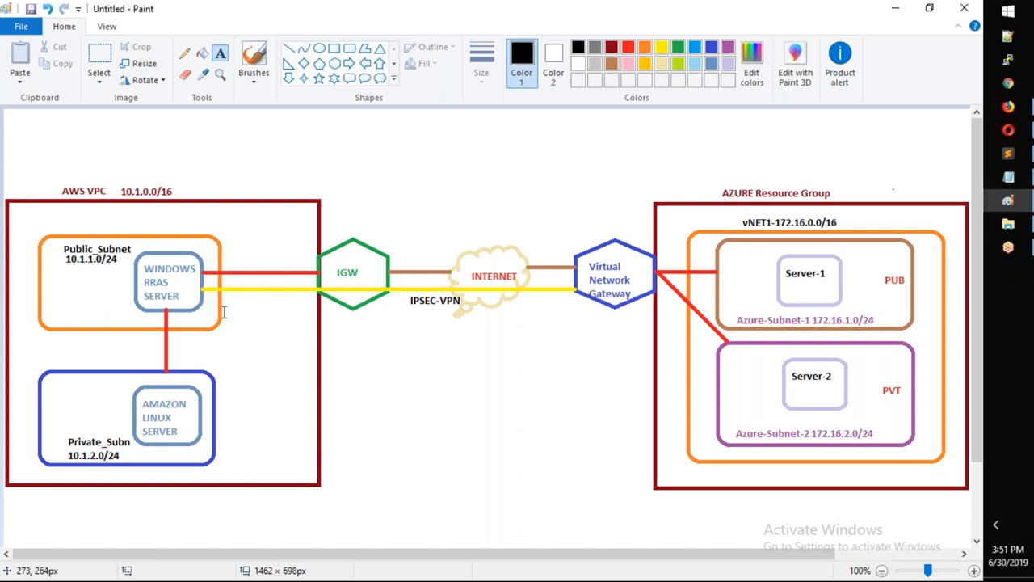
mouse_move(903, 26)
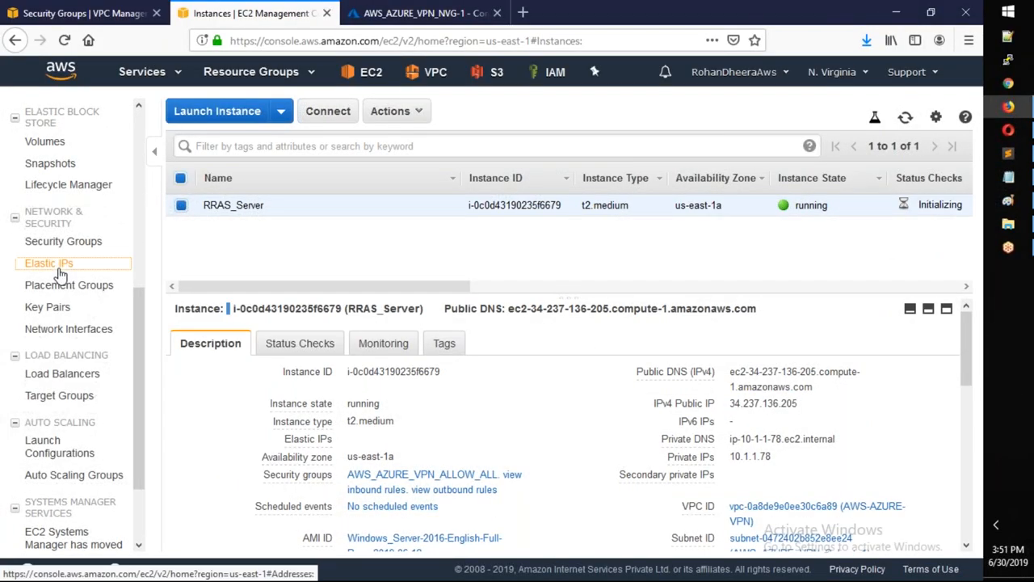
Allocate a new Elastic IP from Amazon's pool, 18.205.226.184, not yet associated
left_click(52, 262)
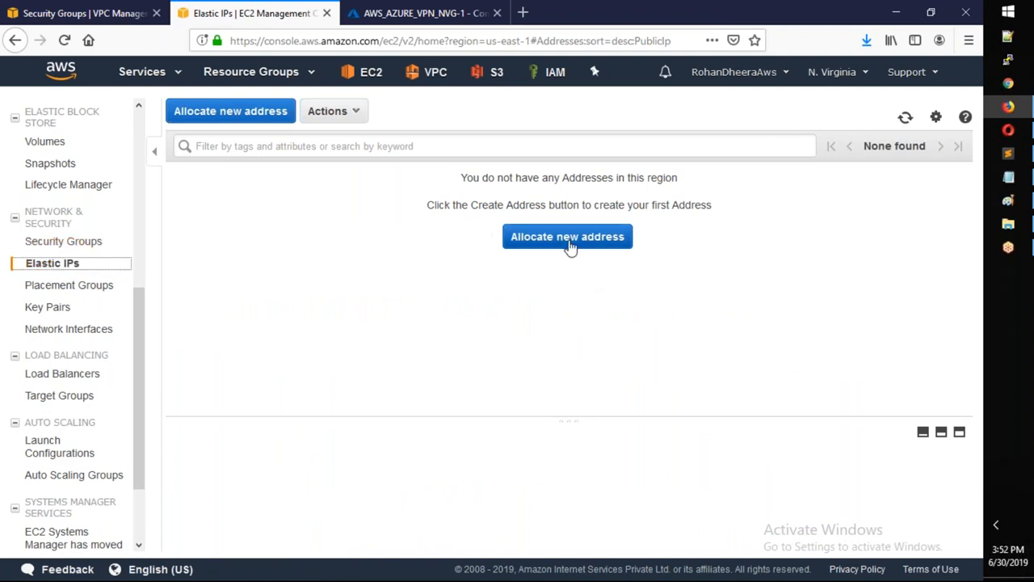
left_click(567, 236)
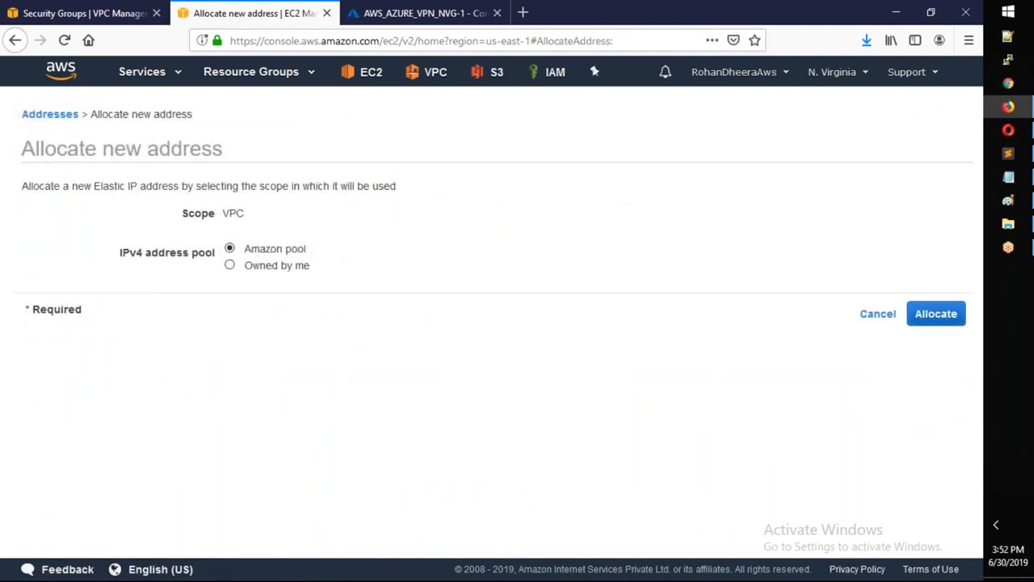
left_click(936, 313)
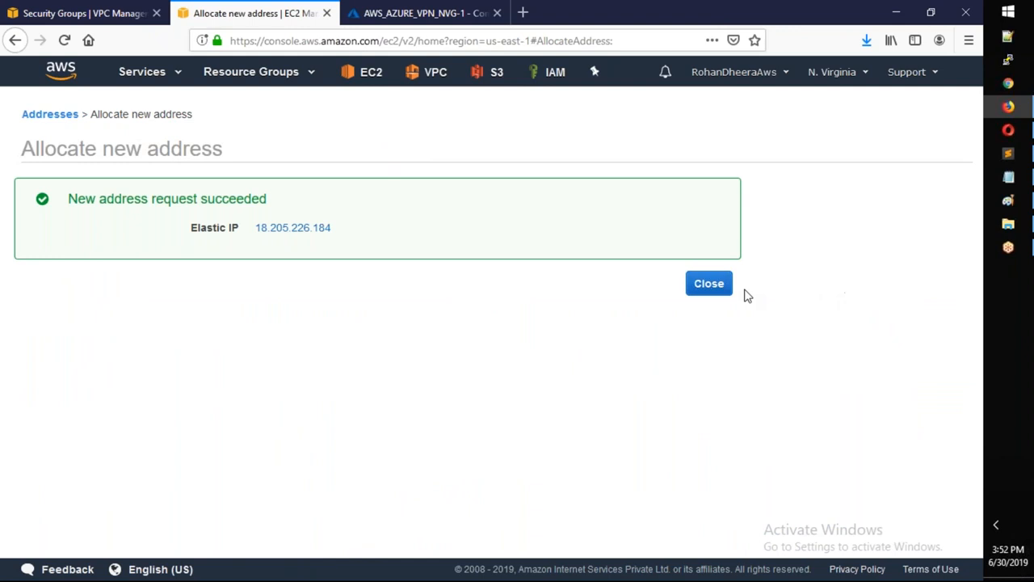
mouse_move(293, 226)
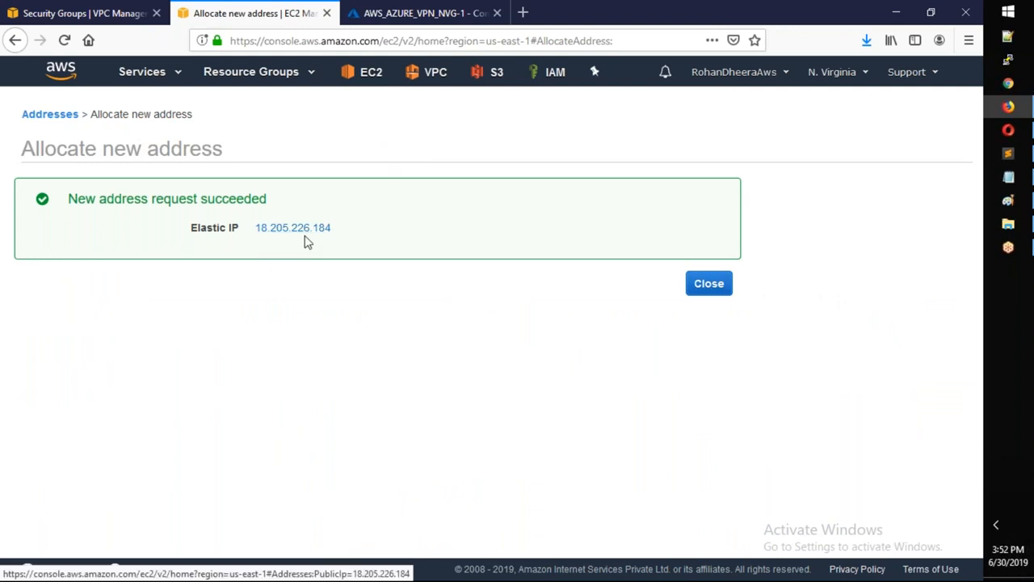
left_click(708, 283)
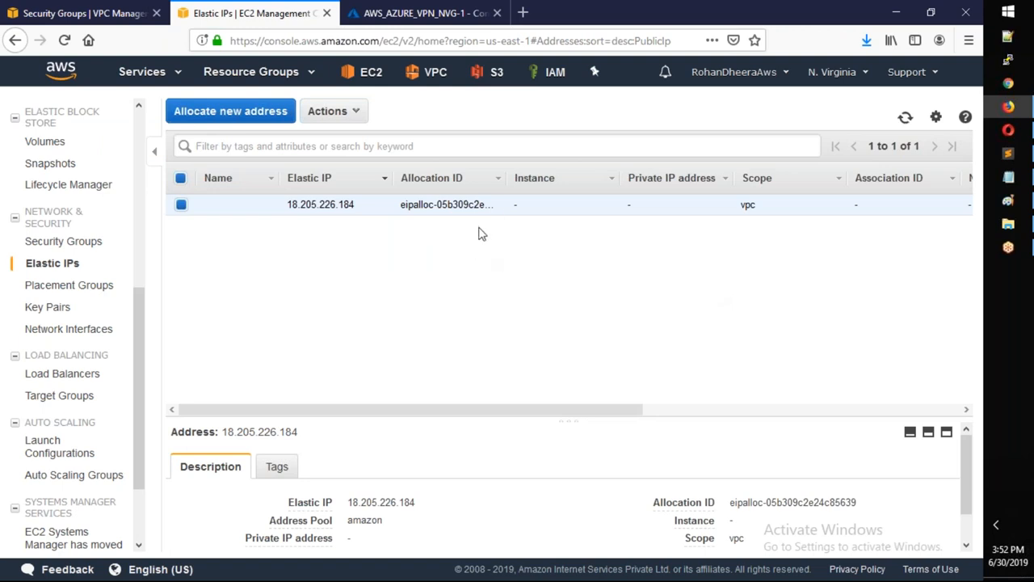
mouse_move(496, 210)
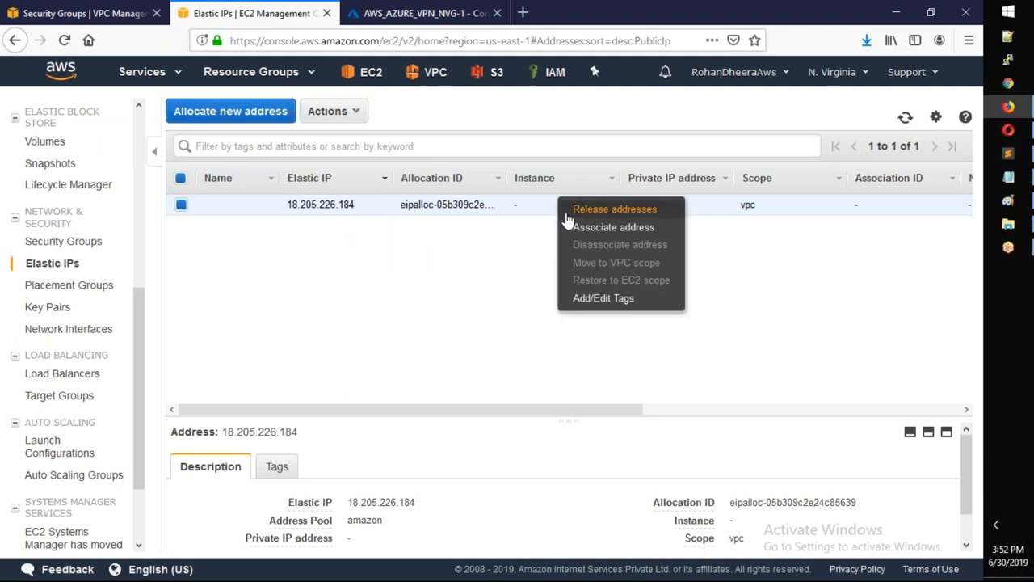
Associate Elastic IP 18.205.226.184 with RRAS_Server at private IP 10.1.1.78 and return to Instances
left_click(614, 226)
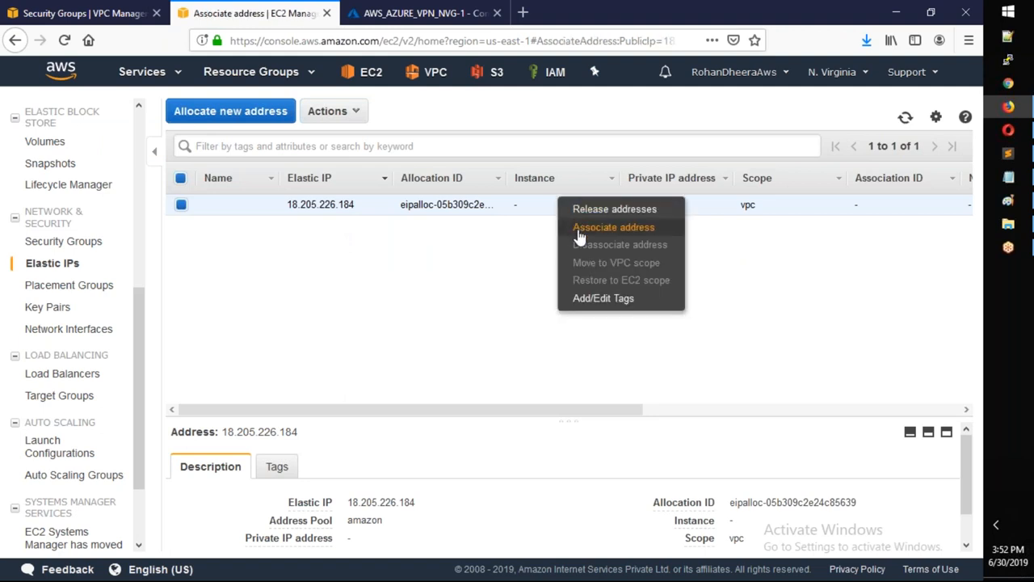
left_click(614, 226)
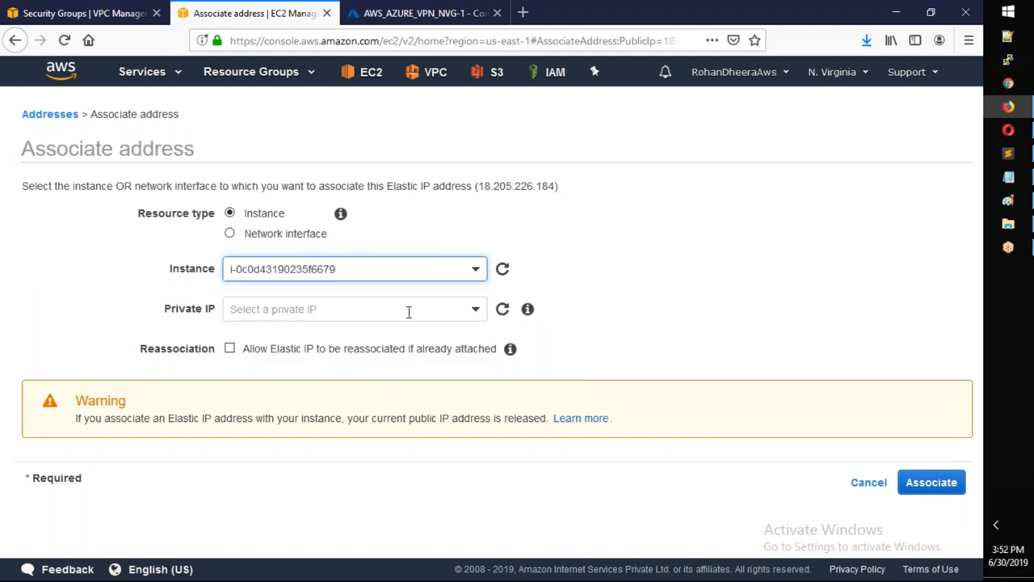
left_click(354, 309)
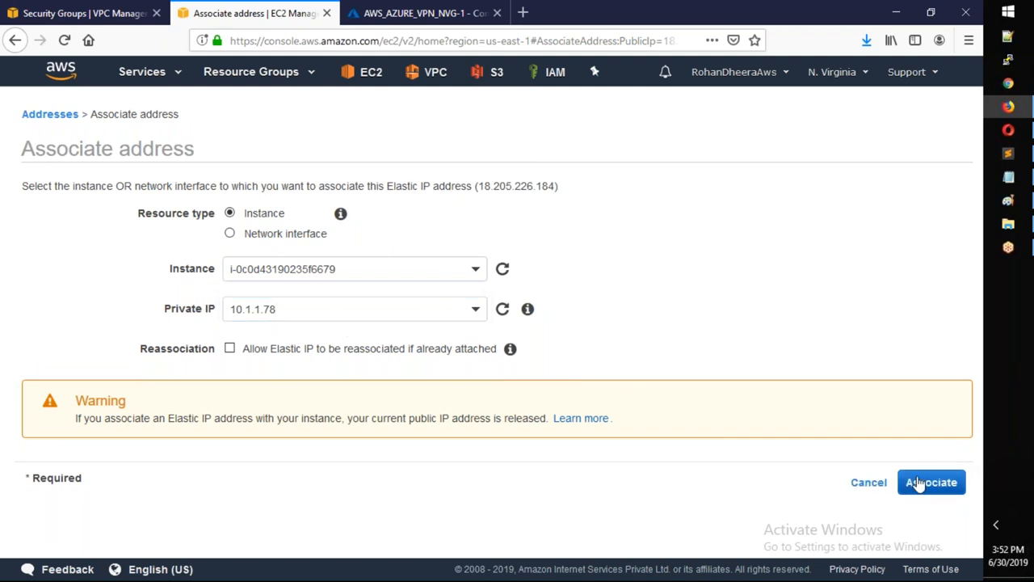
left_click(931, 481)
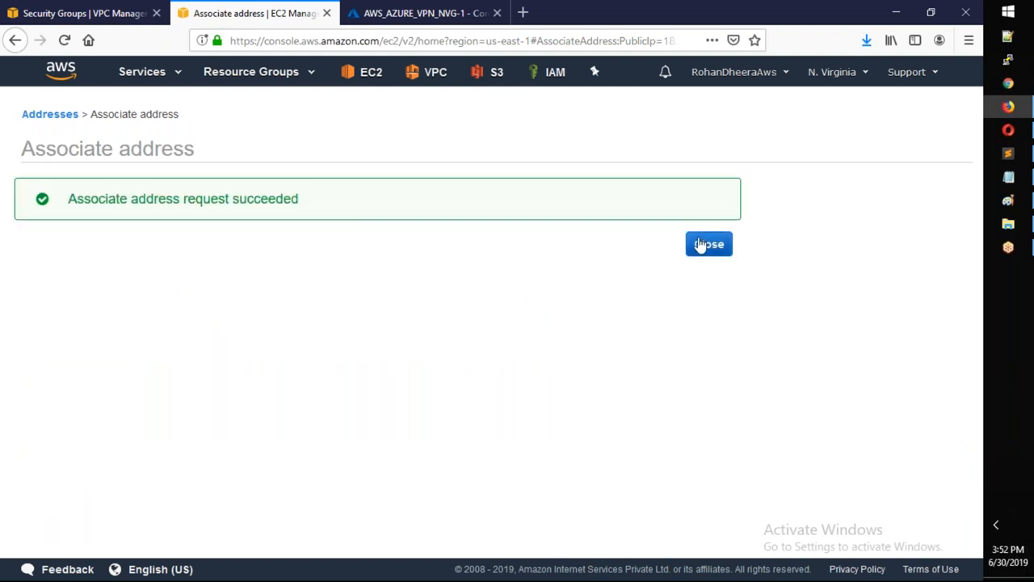
left_click(708, 244)
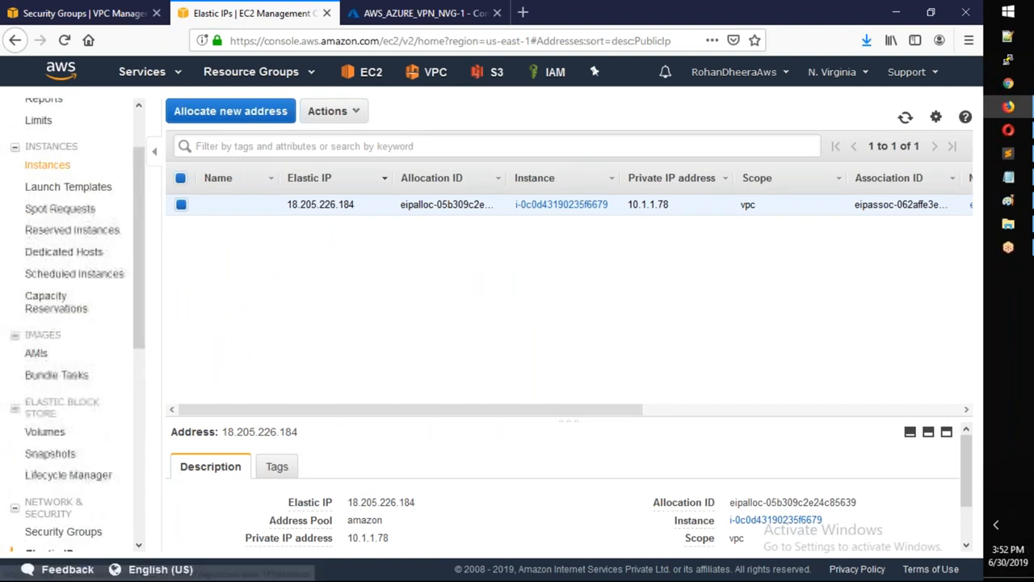
left_click(50, 165)
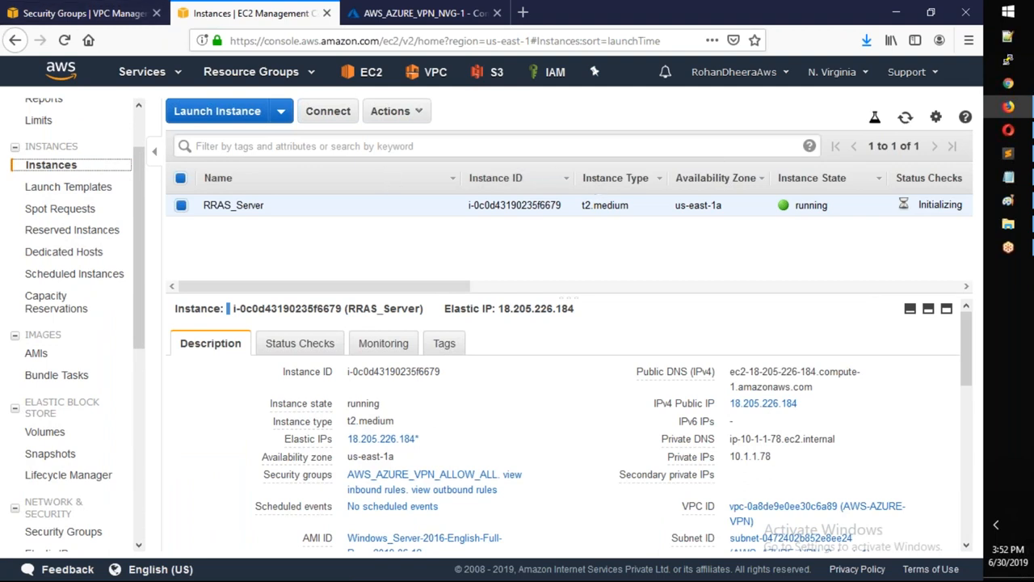
mouse_move(824, 404)
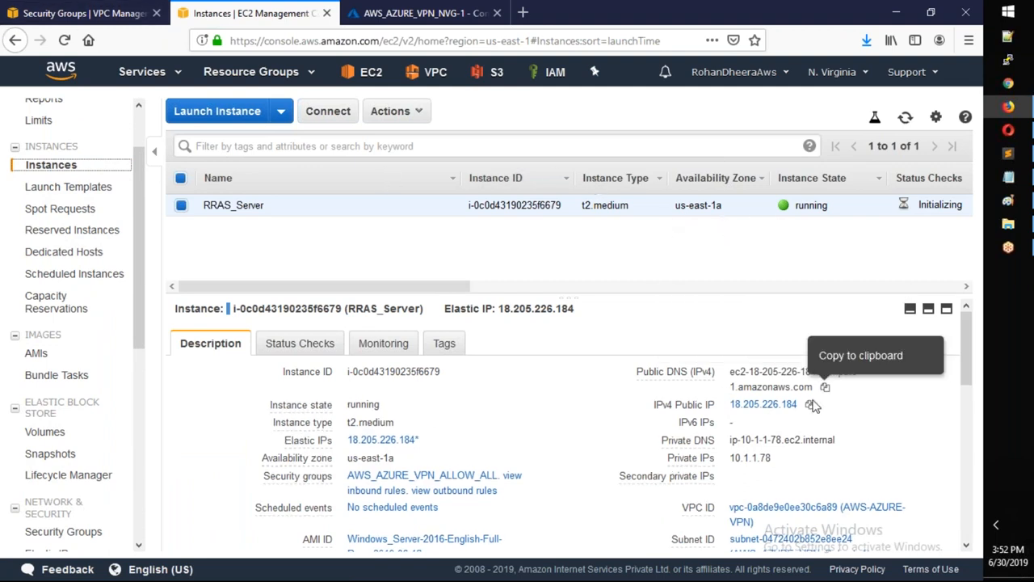
mouse_move(595, 226)
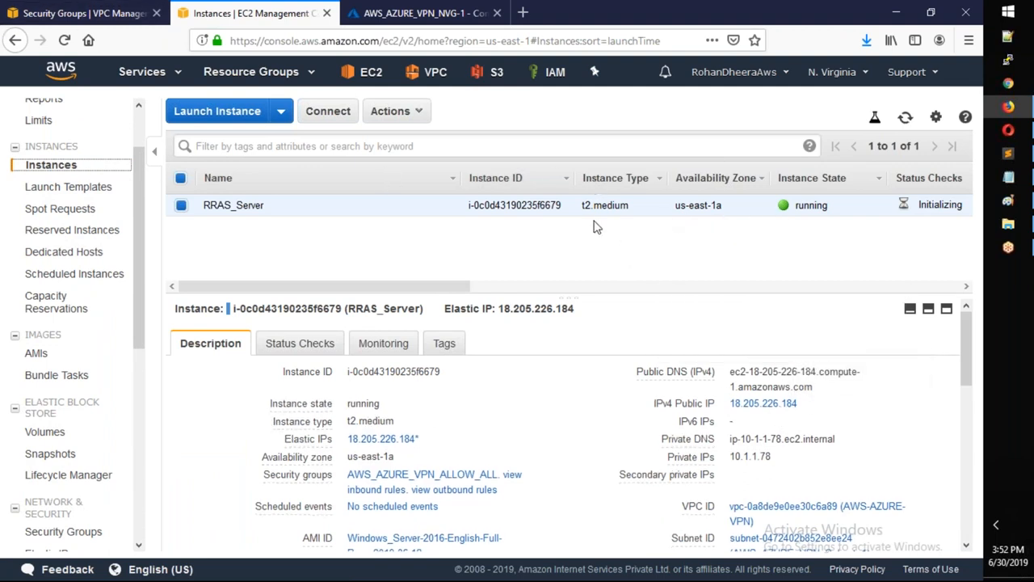
mouse_move(811, 407)
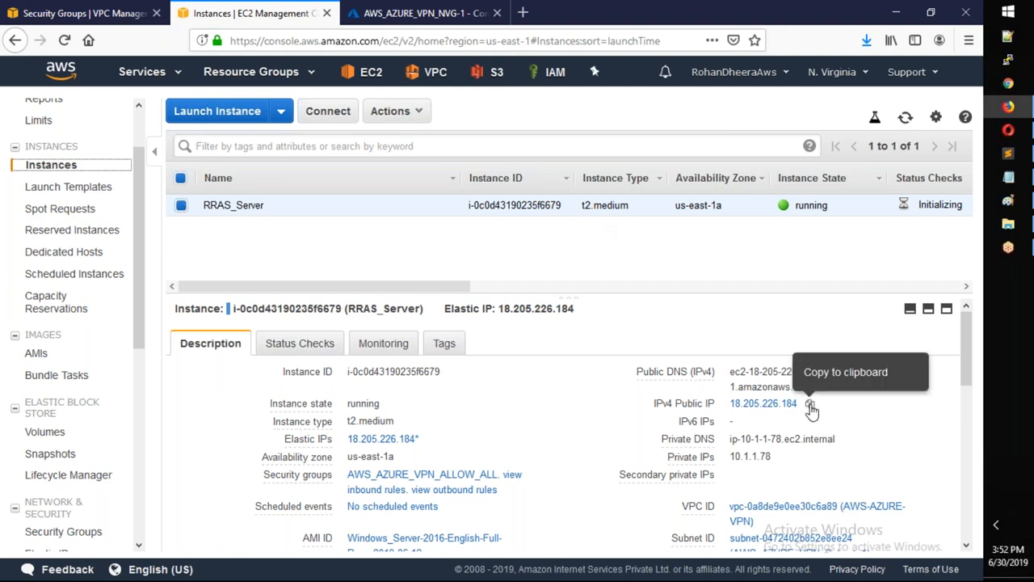
Copy RRAS_Server's public IP 18.205.226.184 and bring up its Connect To Your Instance dialog
left_click(811, 403)
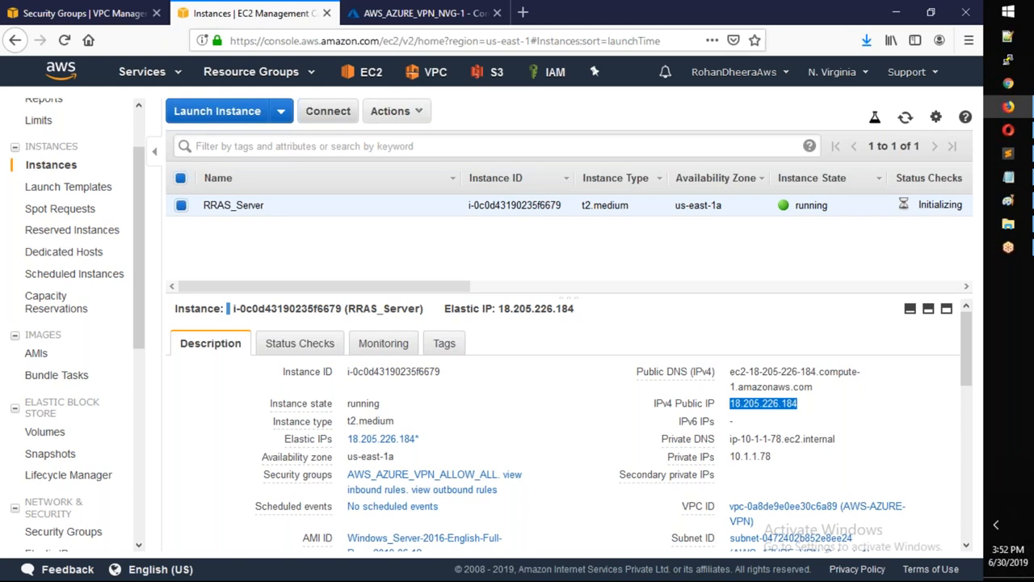
left_click(326, 109)
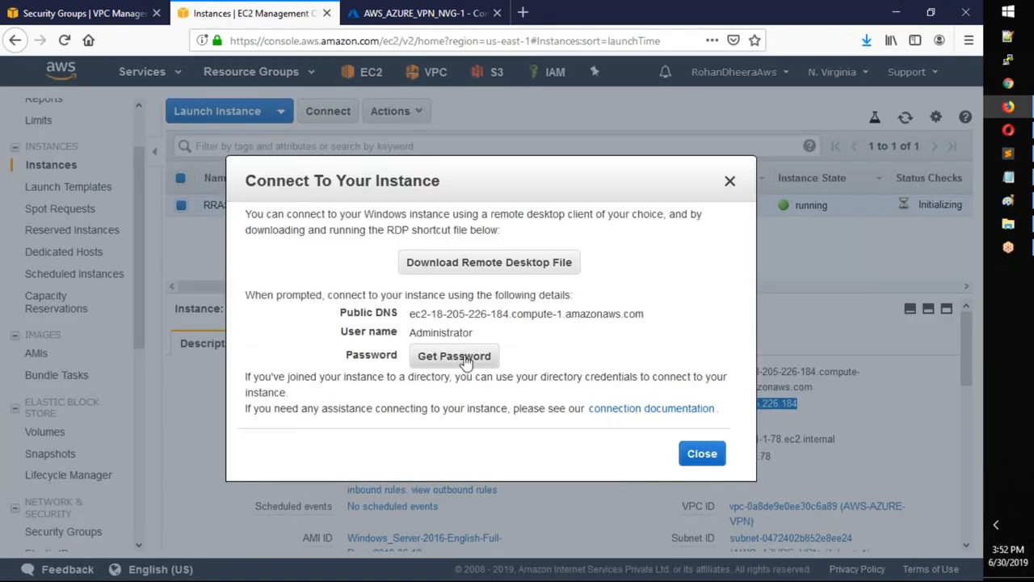
Request the administrator password and dismiss the not-yet-available notice
left_click(454, 355)
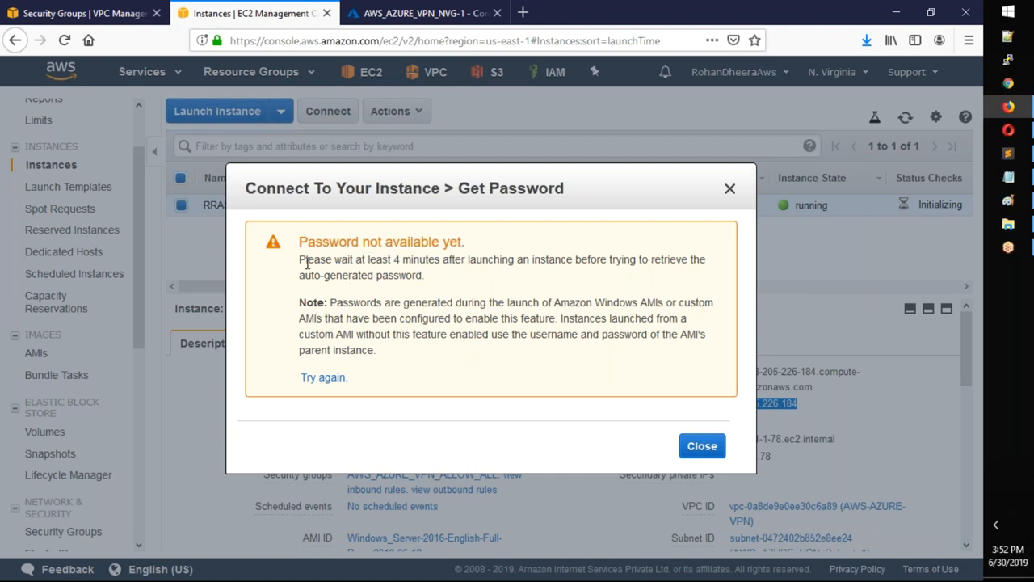
mouse_move(452, 281)
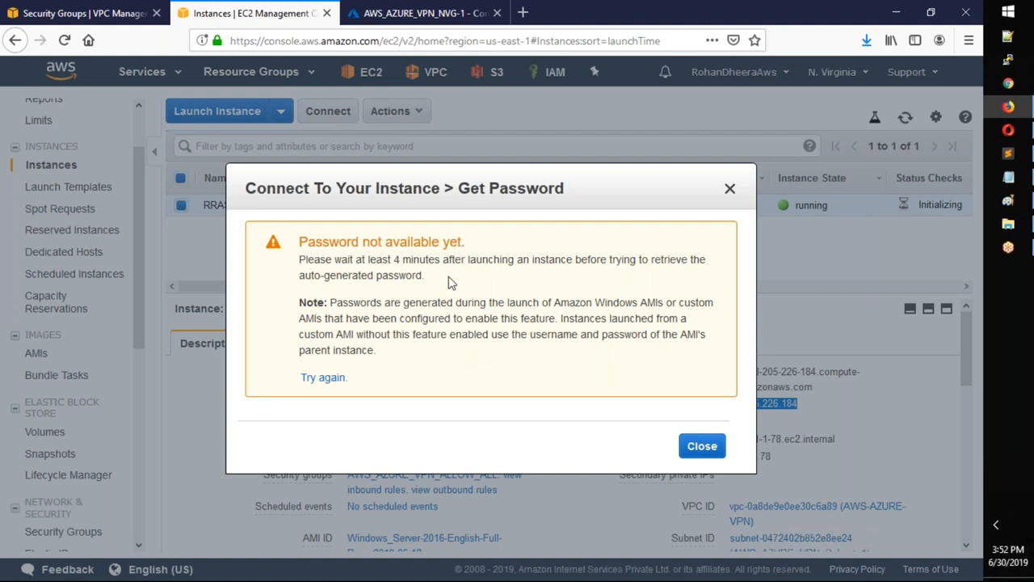
mouse_move(702, 445)
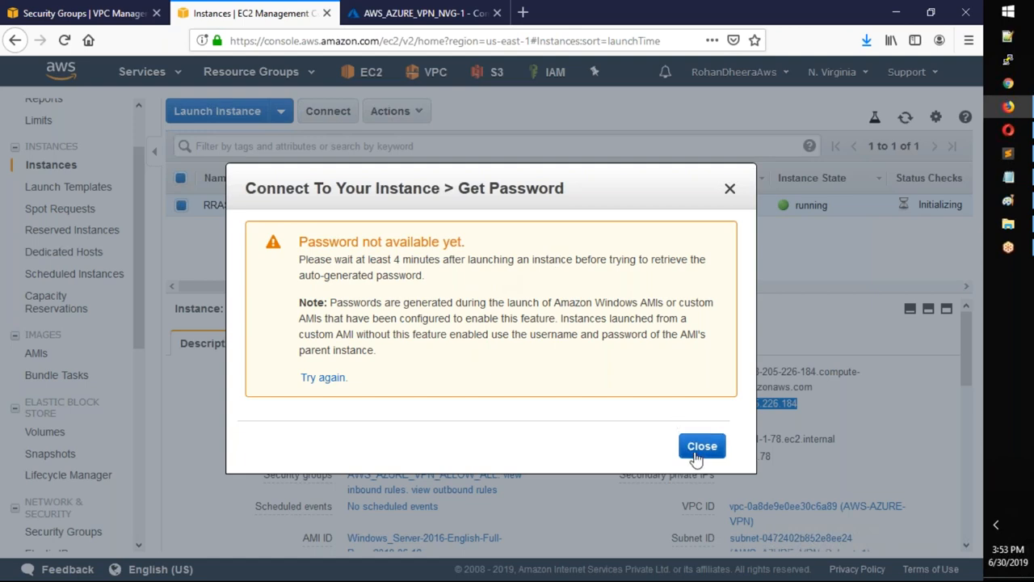
left_click(701, 445)
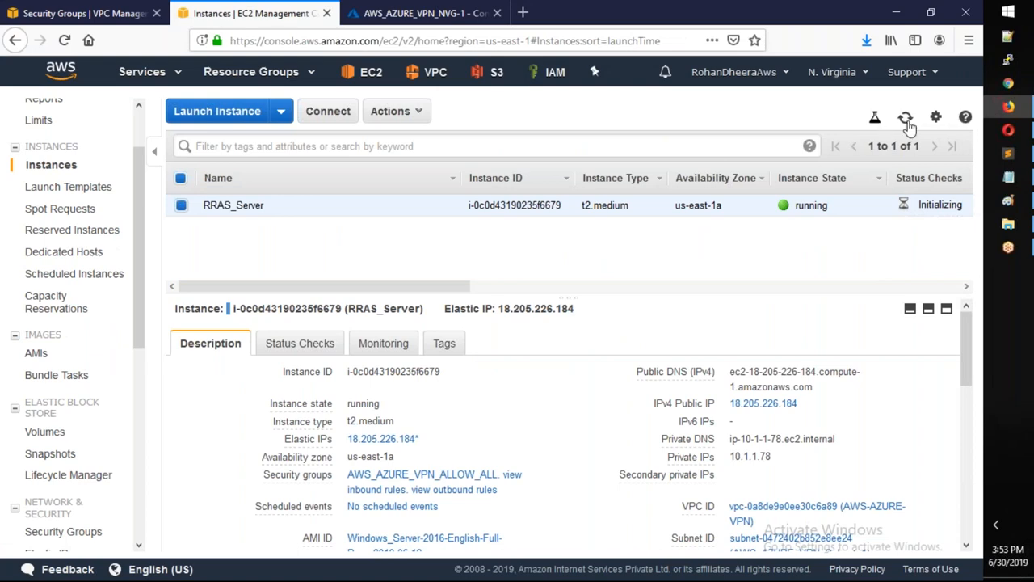
Decrypt RRAS_Server's administrator password with the AWS-AZURE-VPN.pem key and copy it
left_click(327, 110)
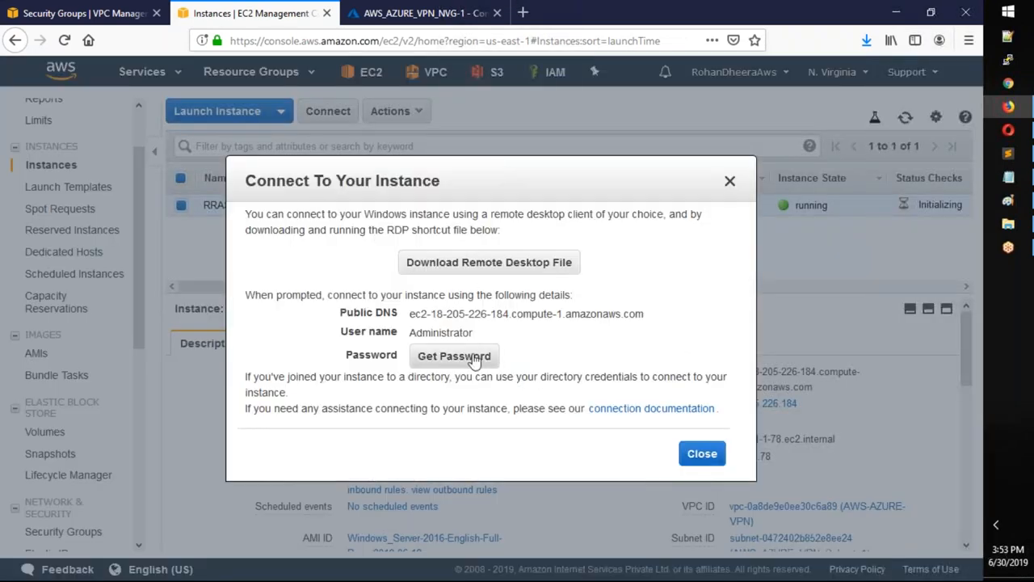
left_click(454, 355)
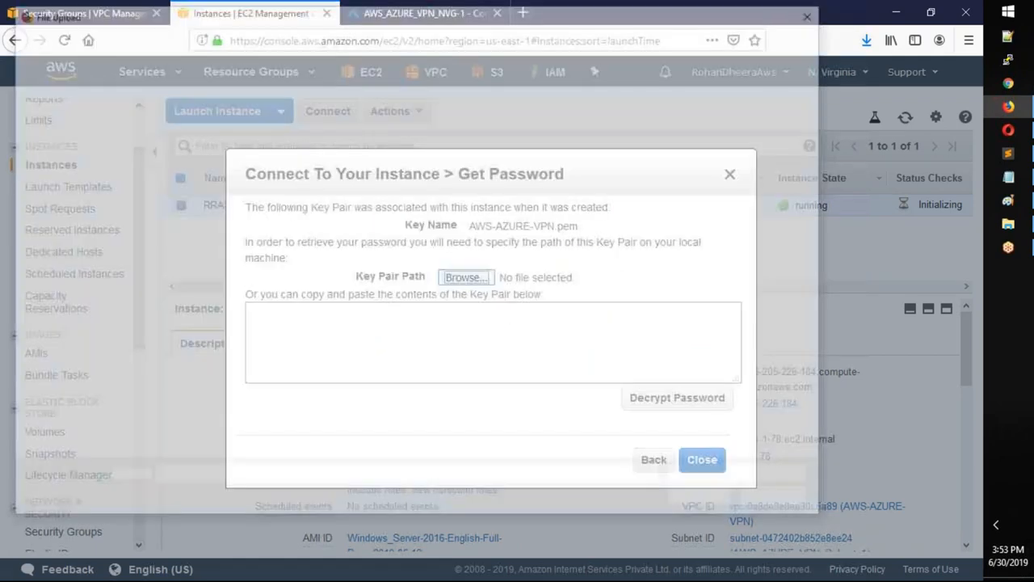
left_click(465, 278)
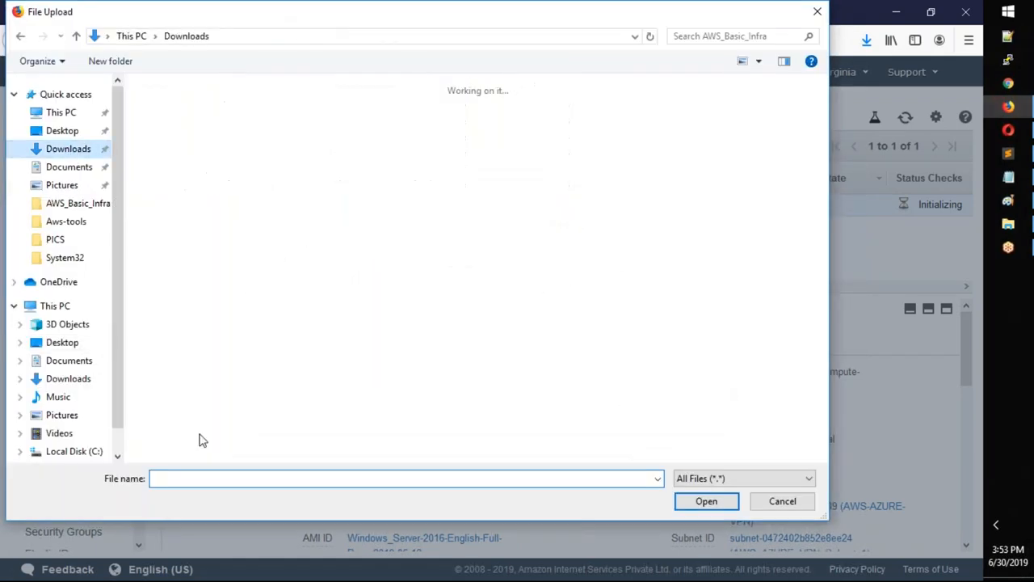
type("a")
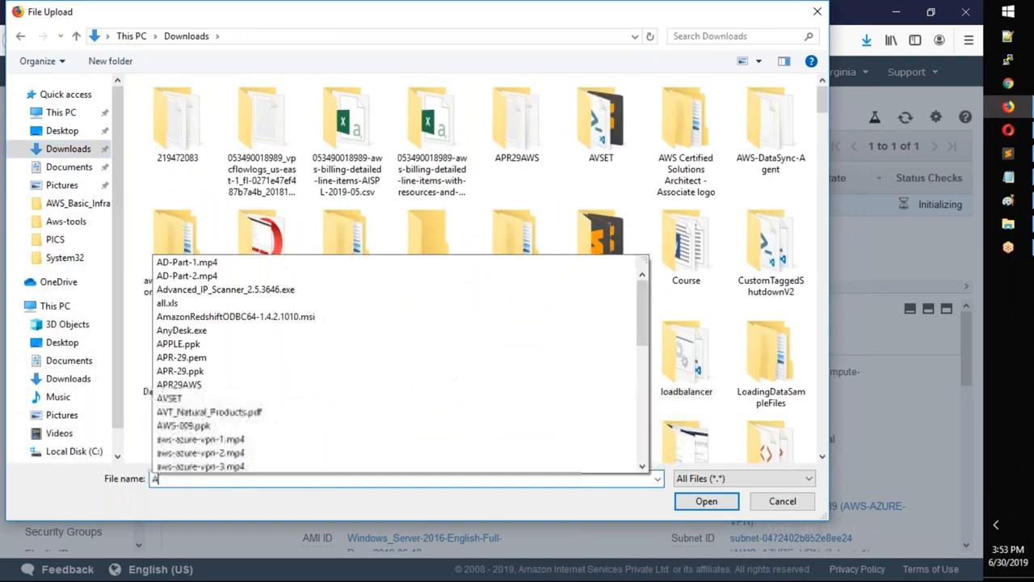
type("WS")
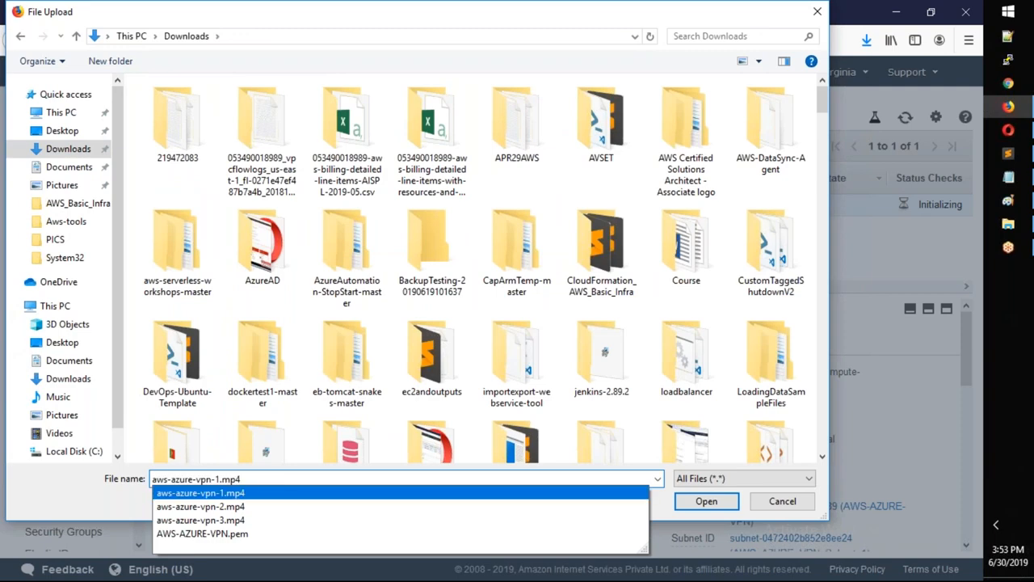
left_click(202, 533)
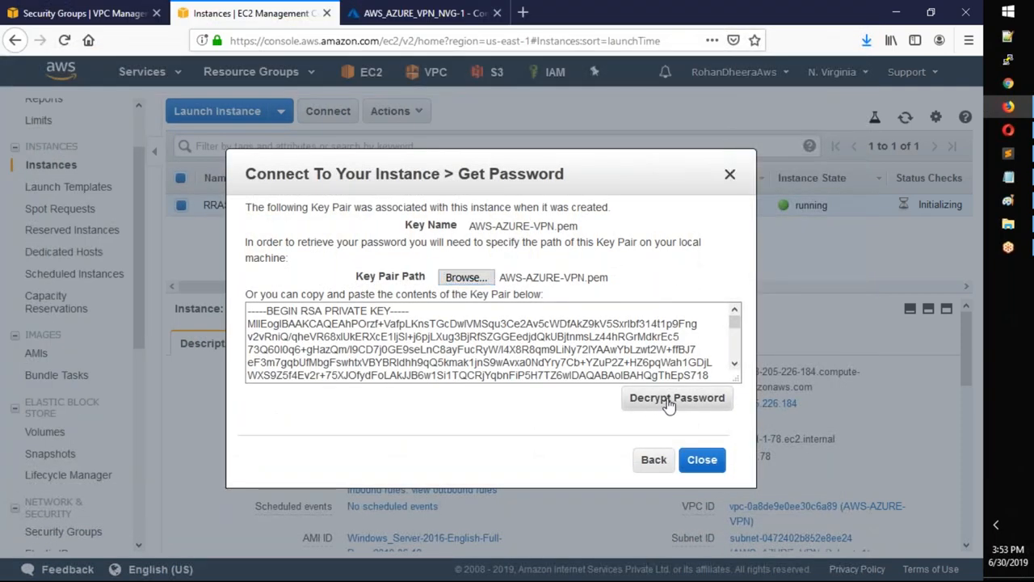
left_click(676, 398)
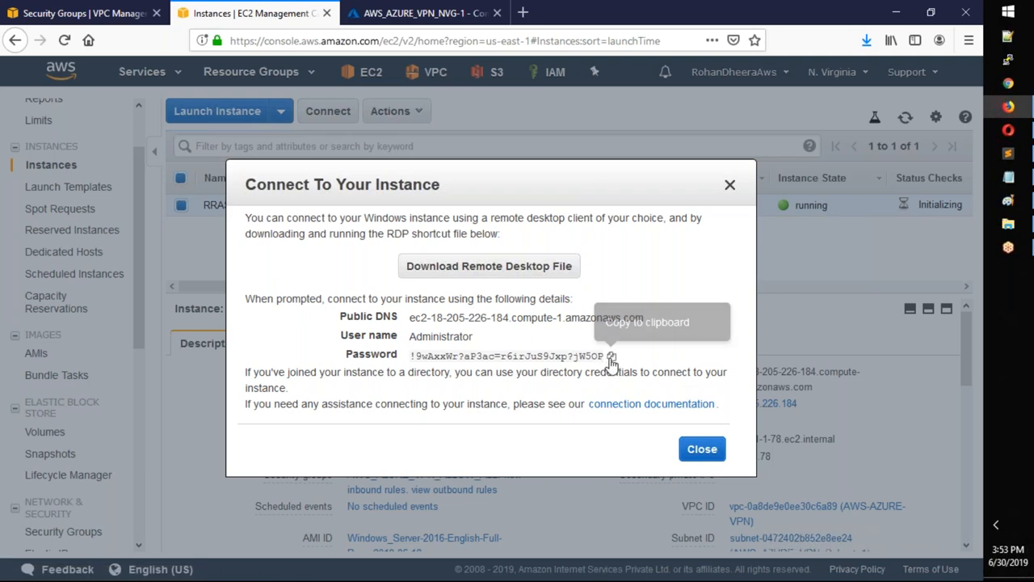
left_click(611, 356)
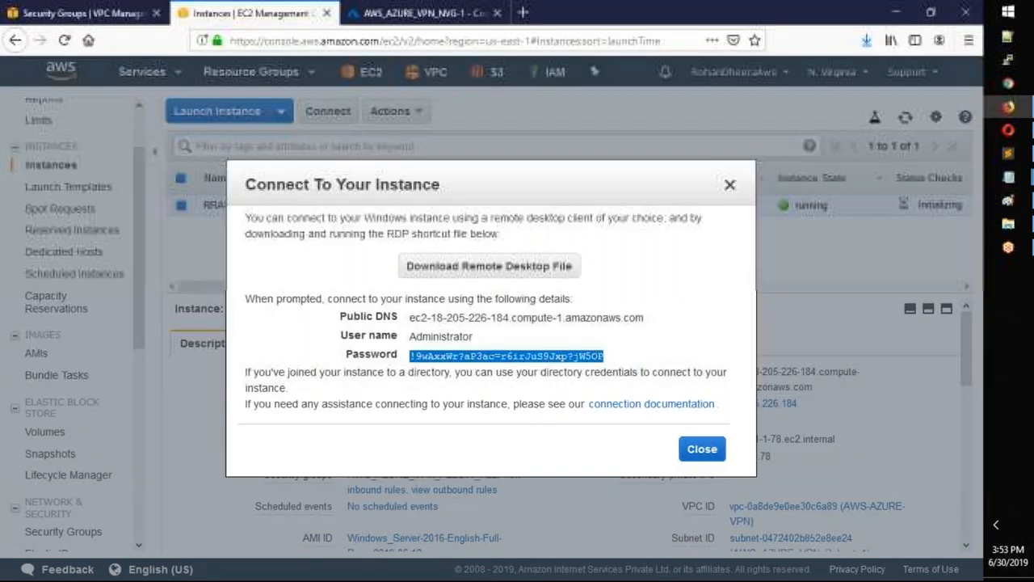
Download the RDP file and connect to RRAS_Server with the pasted password, accepting the certificate warning
left_click(488, 265)
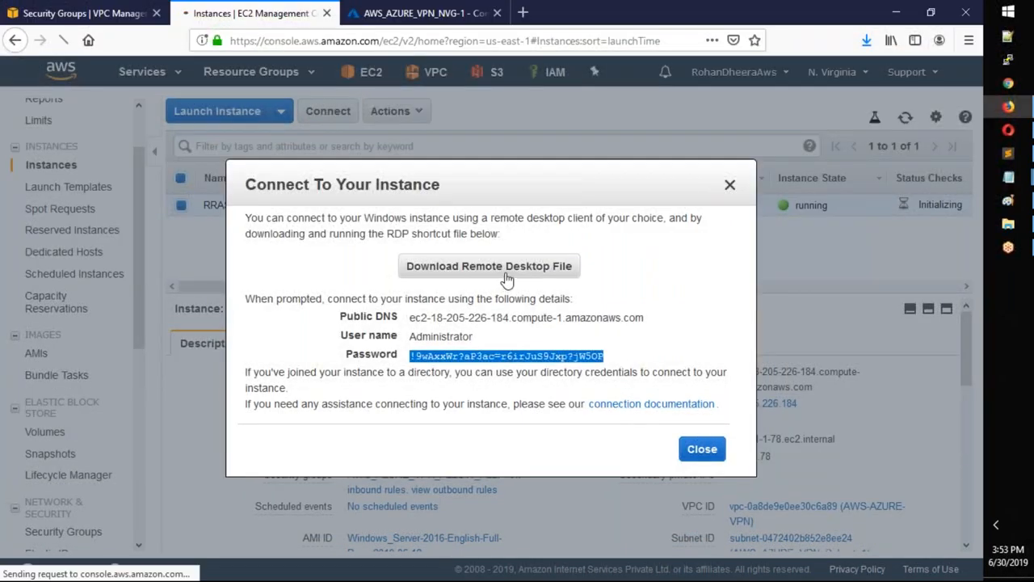
left_click(488, 265)
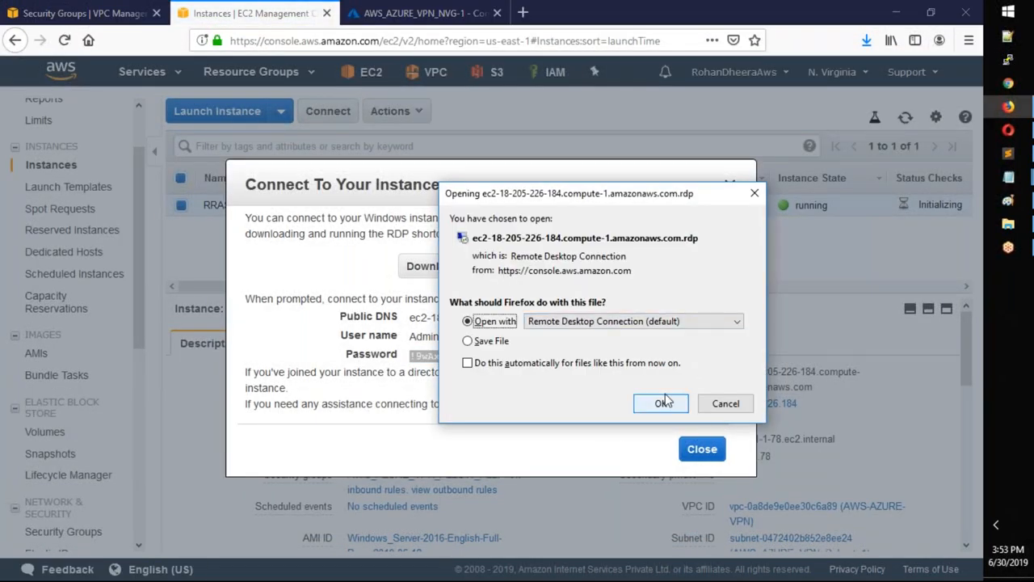
left_click(723, 404)
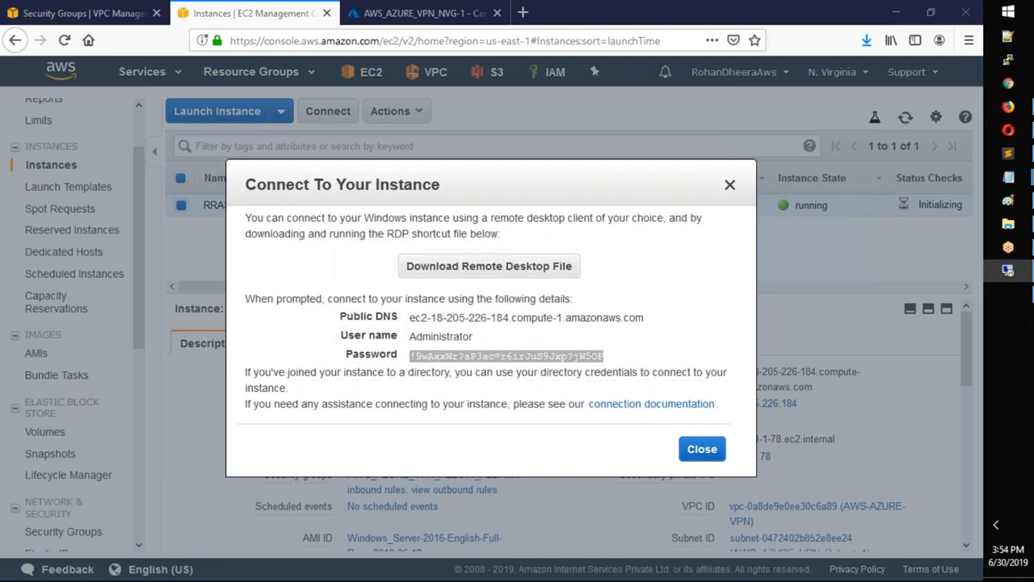
left_click(488, 265)
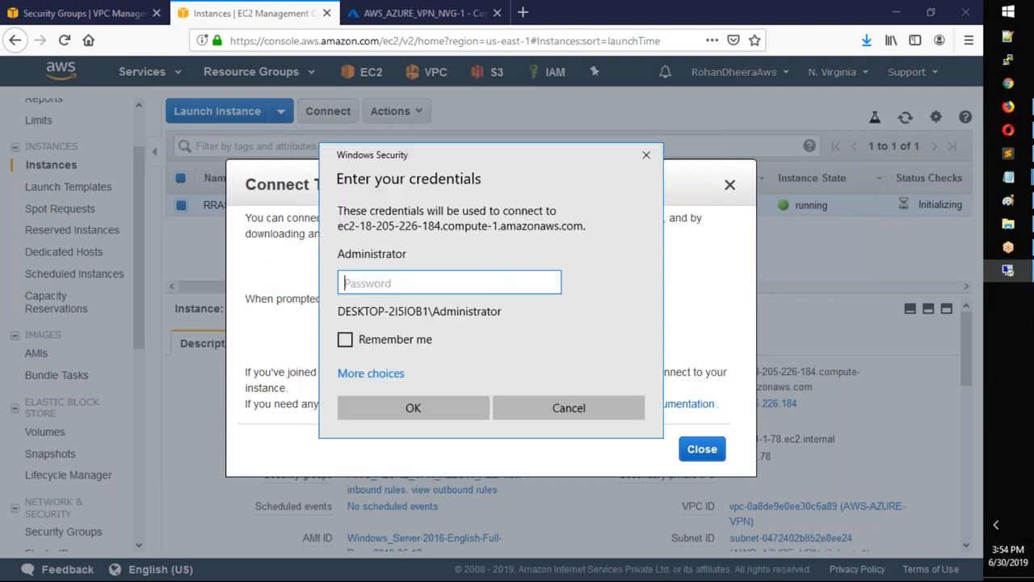
left_click(569, 407)
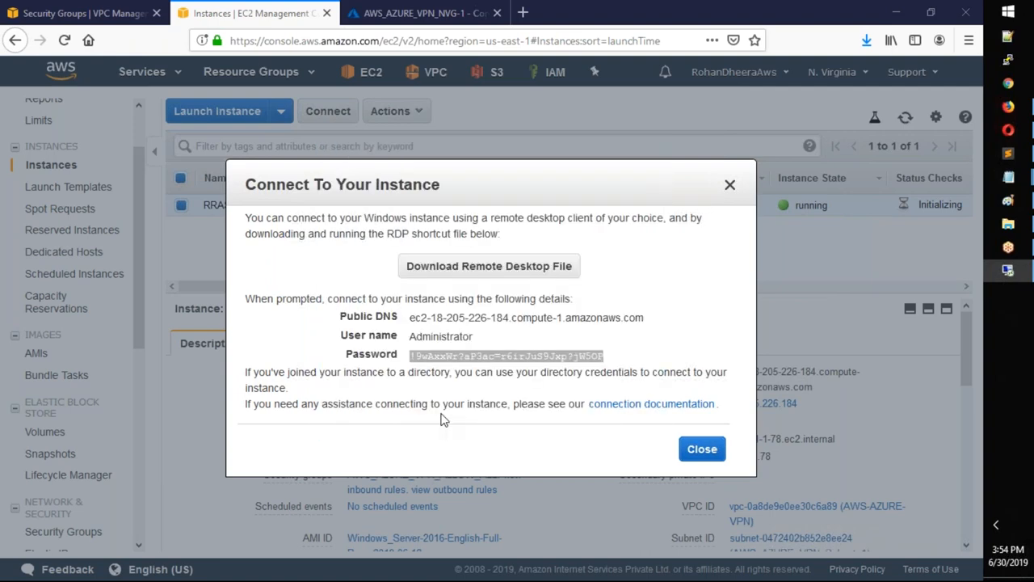
left_click(488, 265)
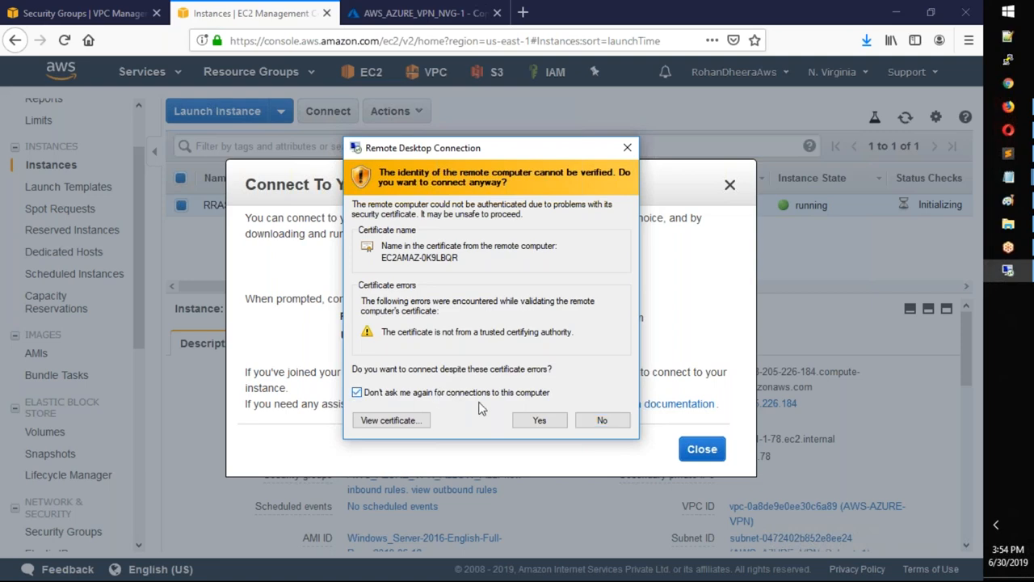
left_click(540, 420)
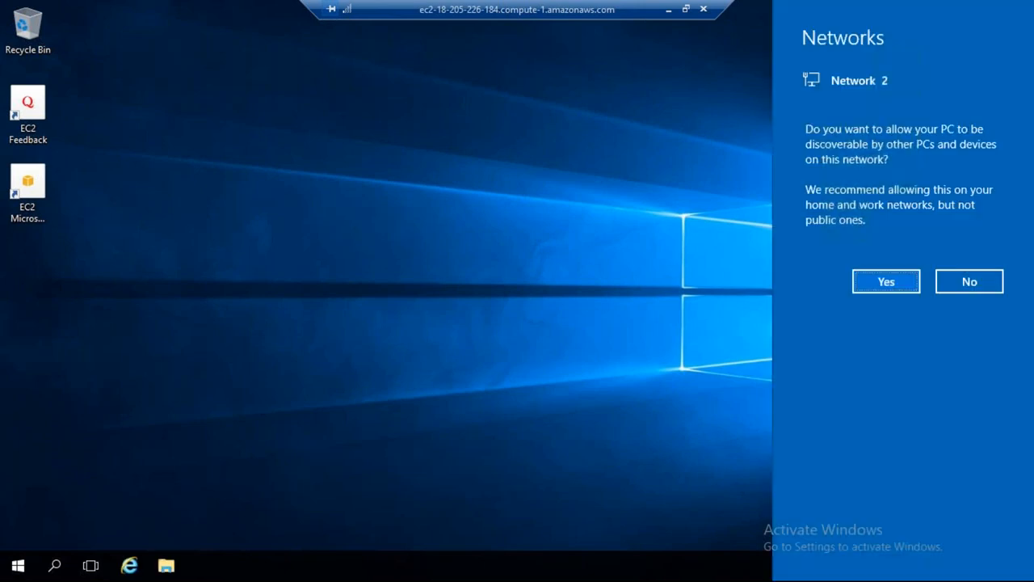
mouse_move(881, 278)
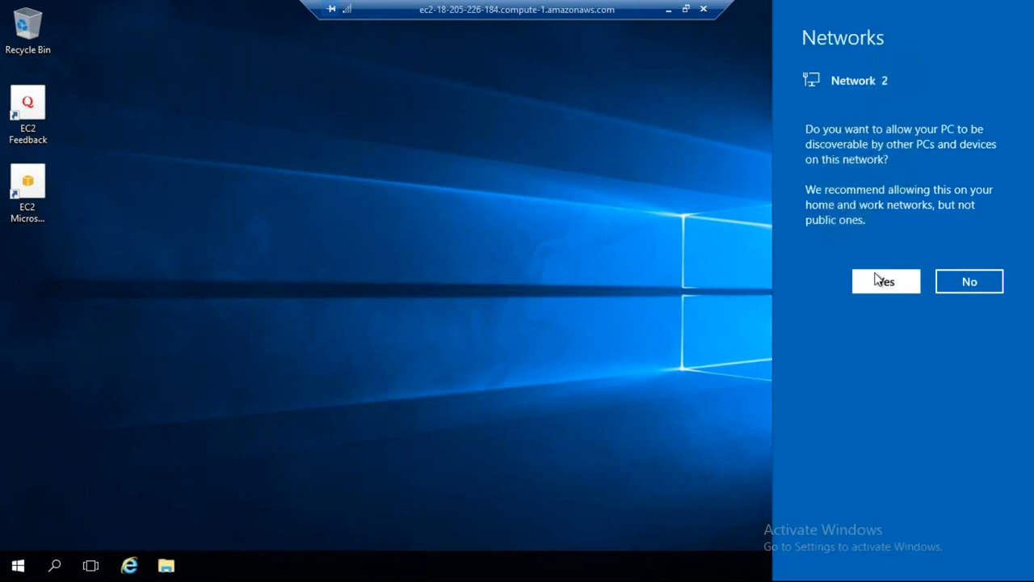
Allow network discovery on the server and launch Server Manager from the Start menu
left_click(885, 281)
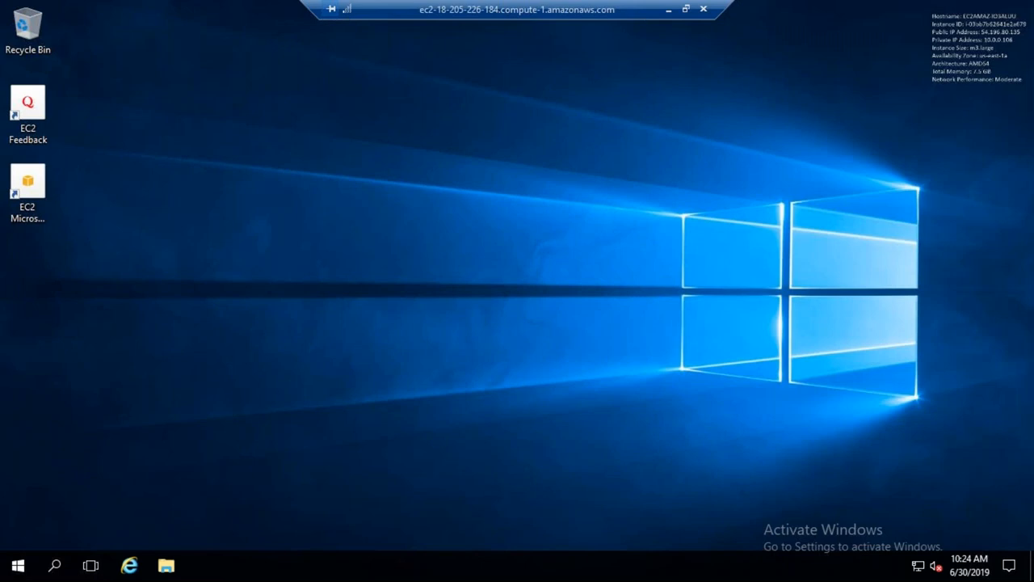
mouse_move(504, 135)
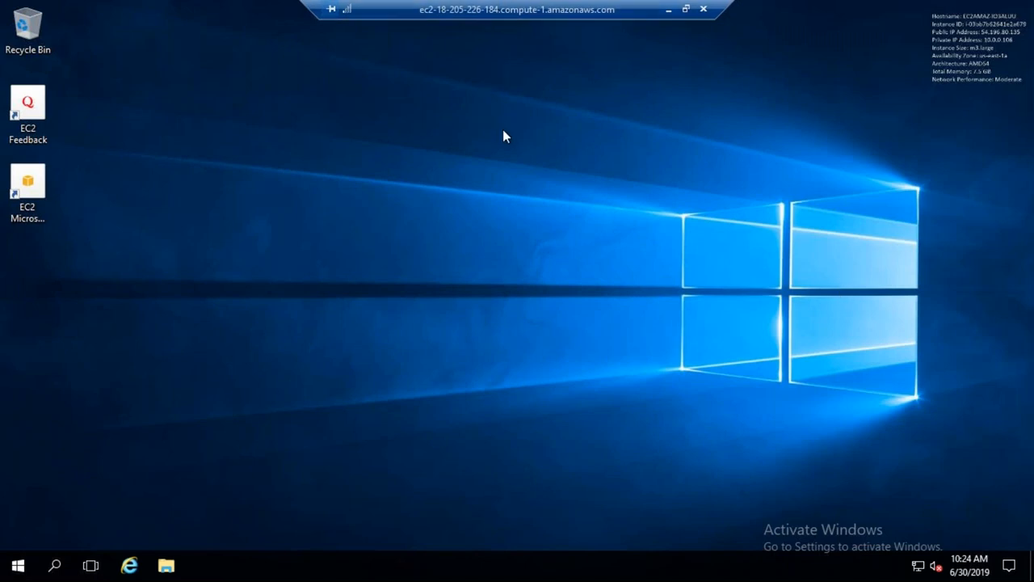
mouse_move(420, 523)
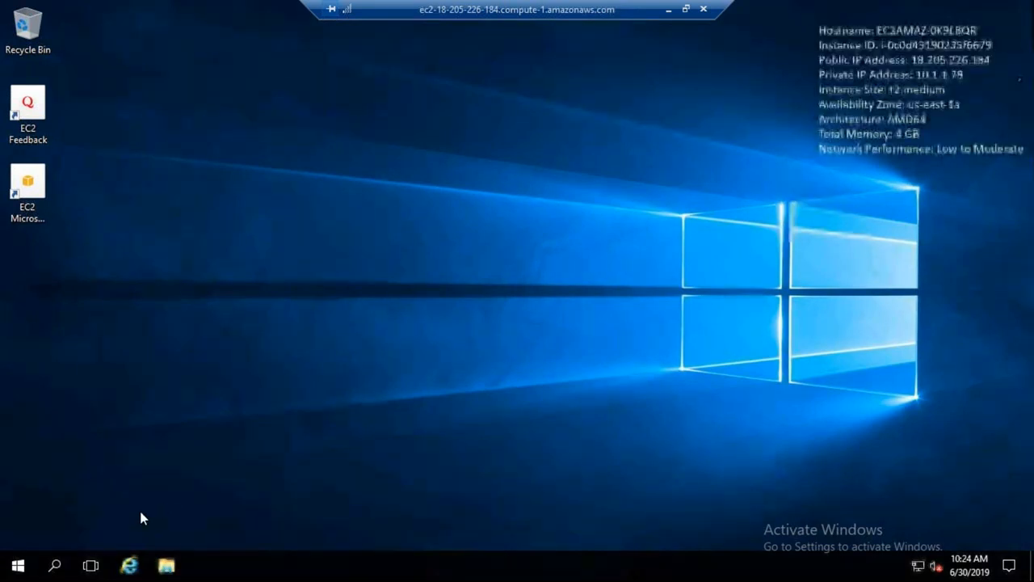
left_click(18, 566)
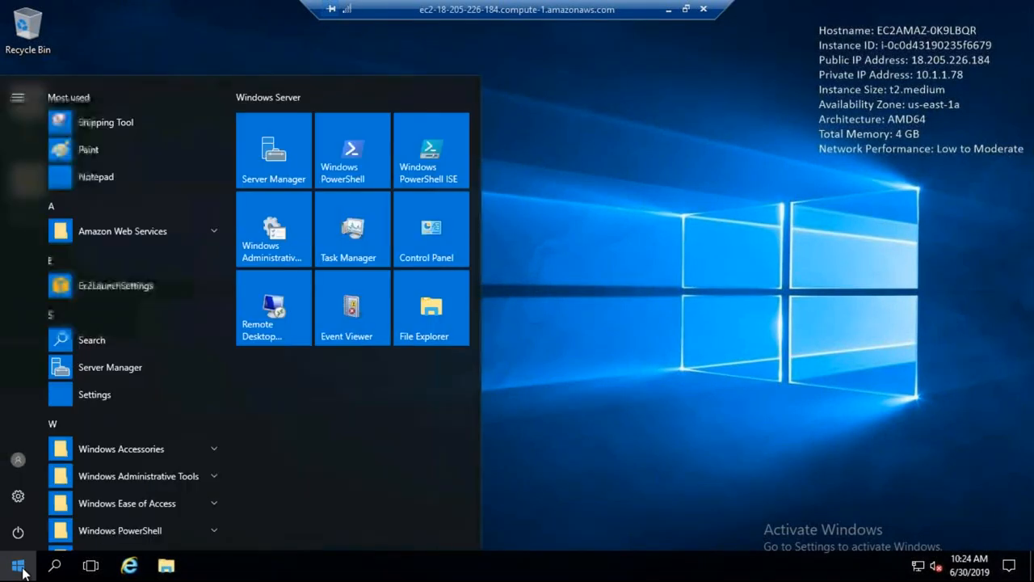
left_click(273, 151)
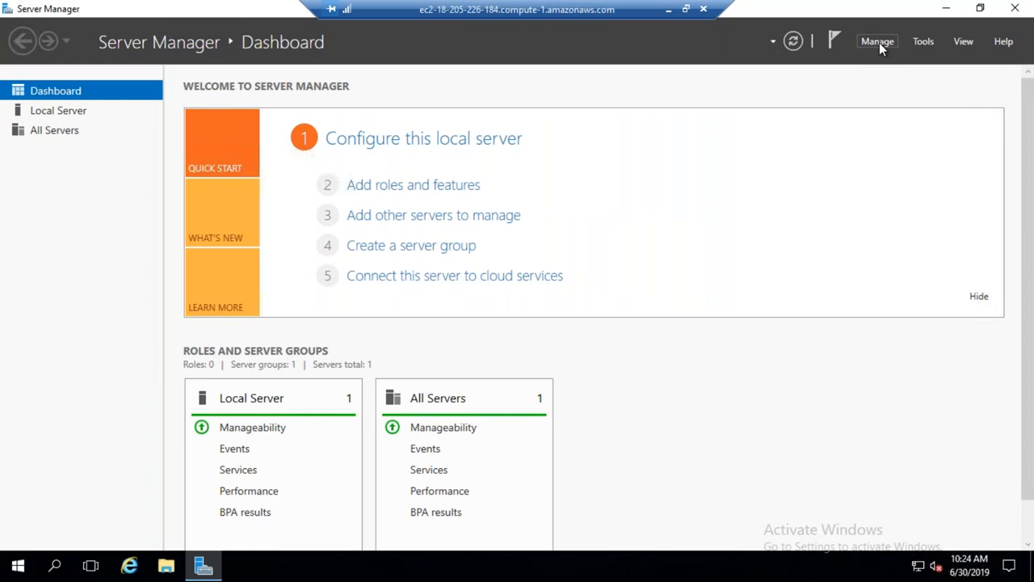
Start Add Roles and Features from Manage and dismiss the inventory-collection notice
left_click(877, 42)
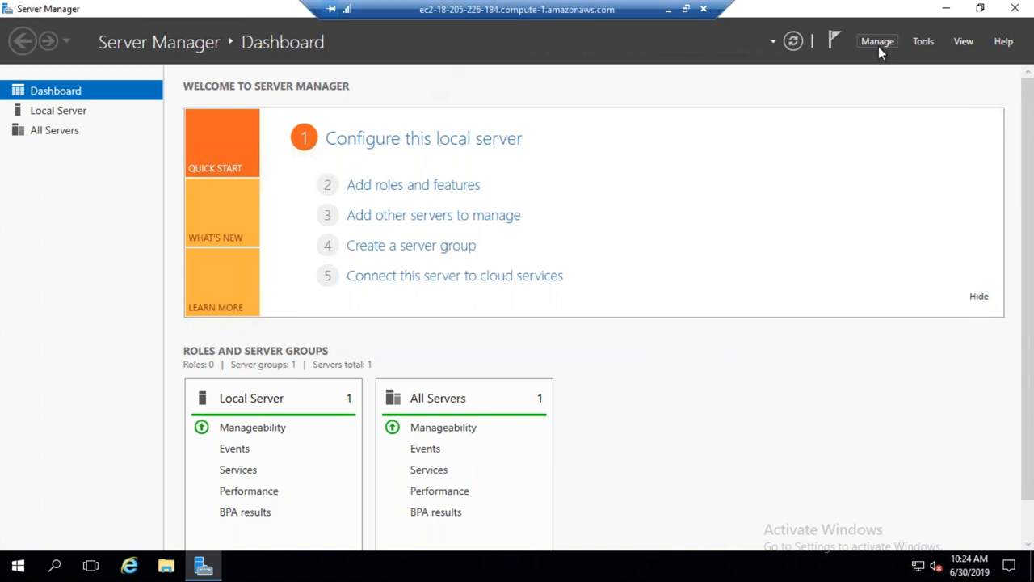
left_click(877, 42)
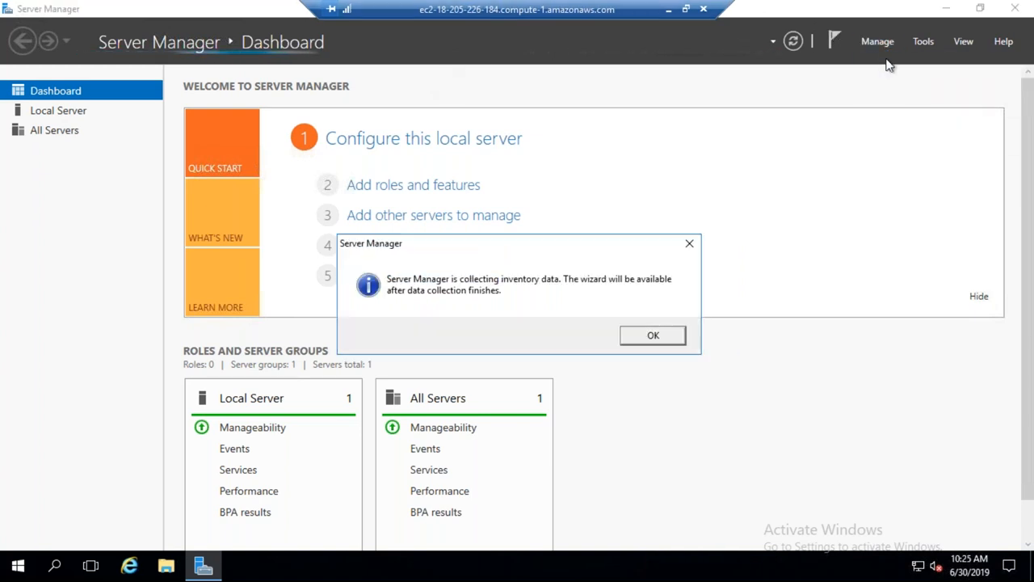
left_click(653, 334)
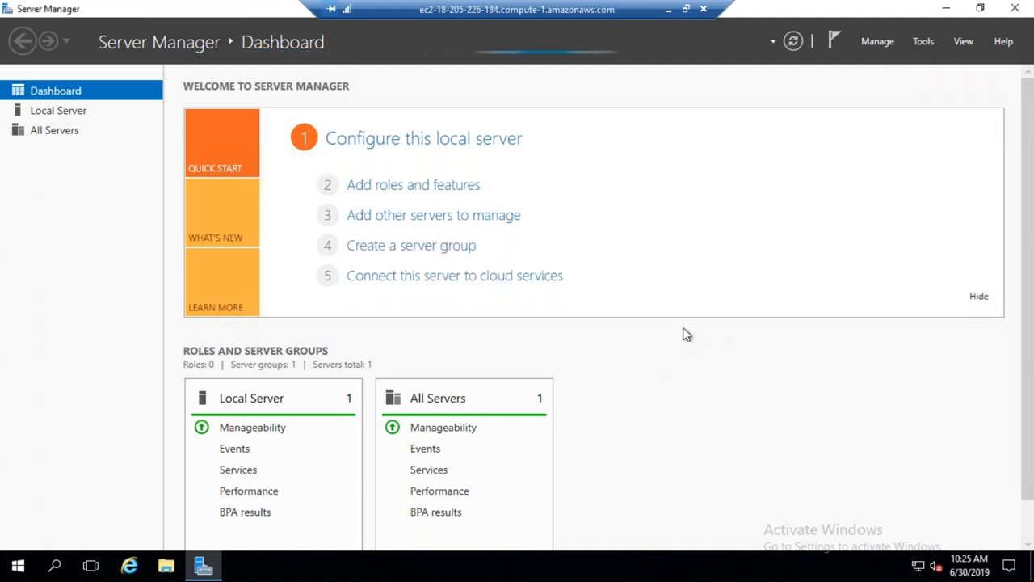
mouse_move(665, 315)
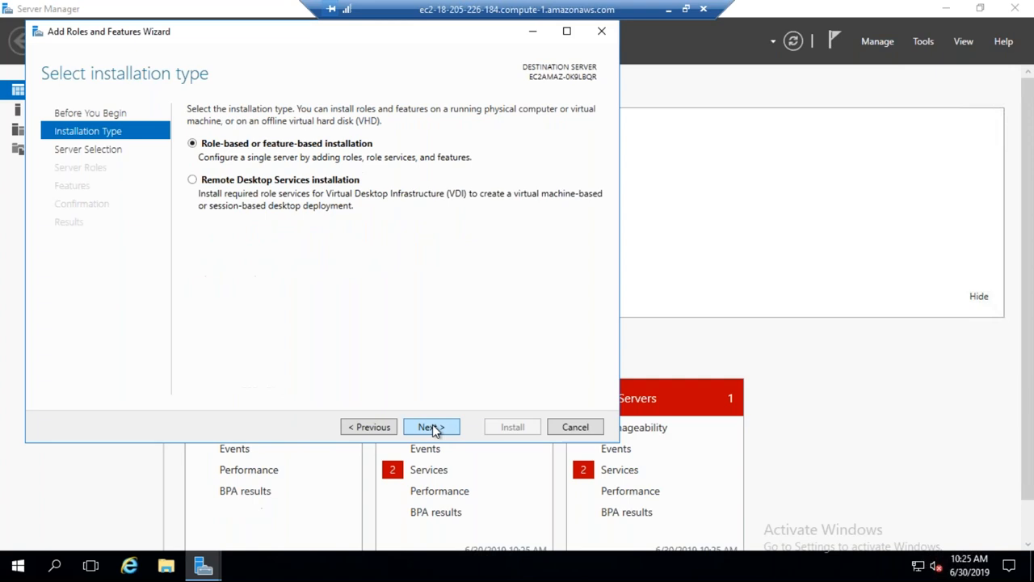
Keep role-based installation on the local server and select the Remote Access role
left_click(432, 426)
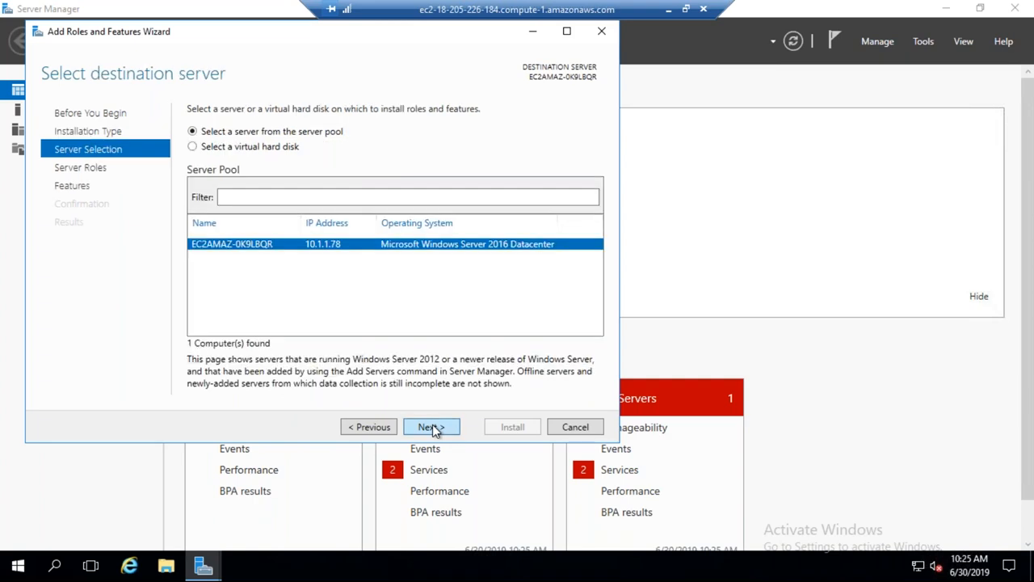
left_click(431, 426)
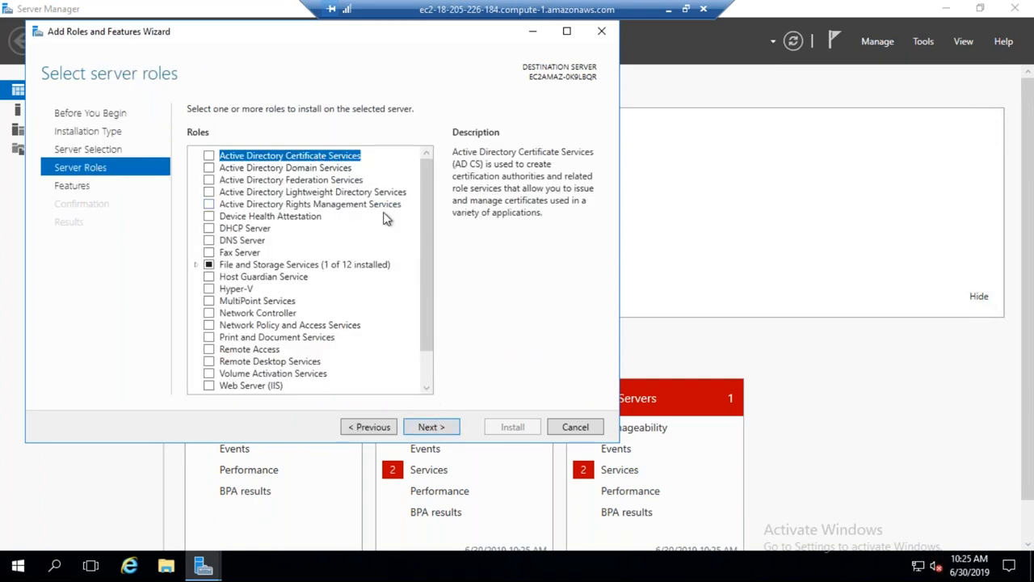
scroll("down", 3)
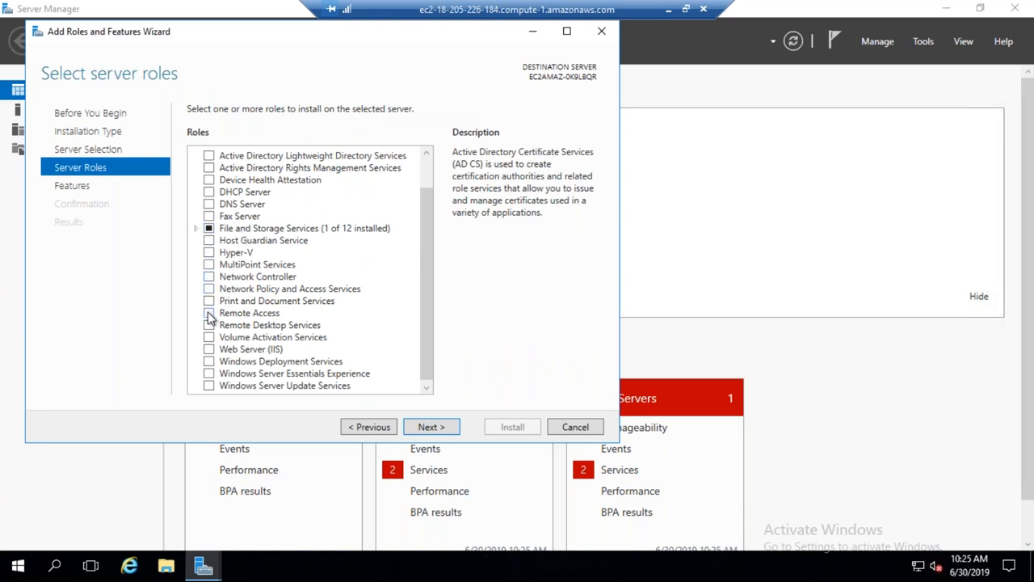
left_click(210, 313)
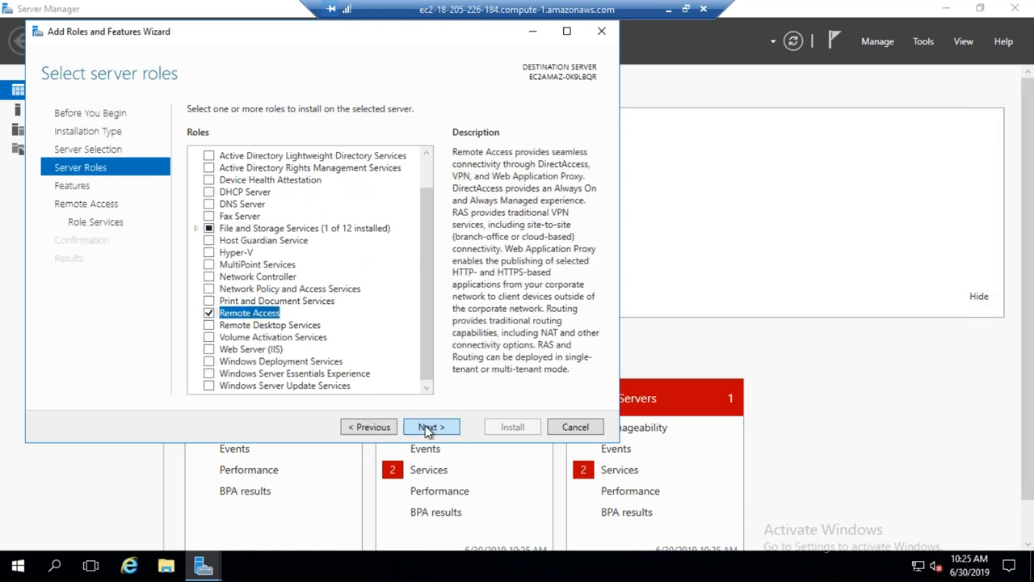
left_click(430, 427)
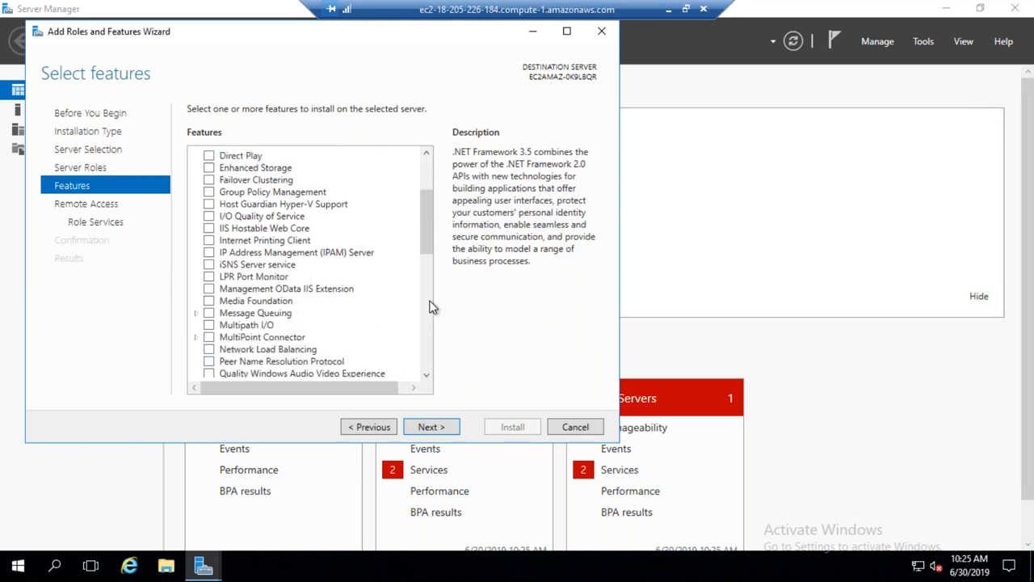
scroll("down", 3)
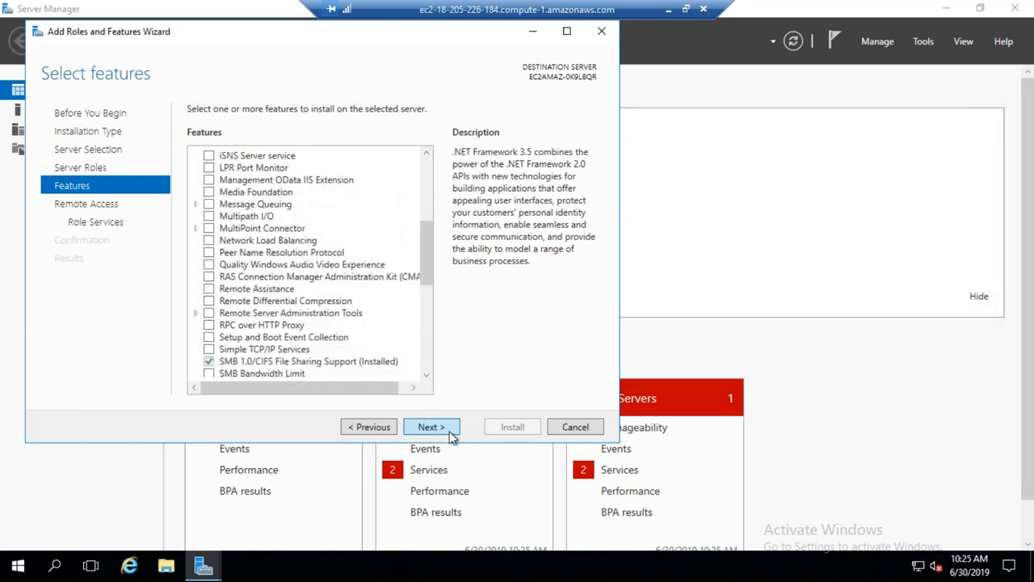
left_click(430, 426)
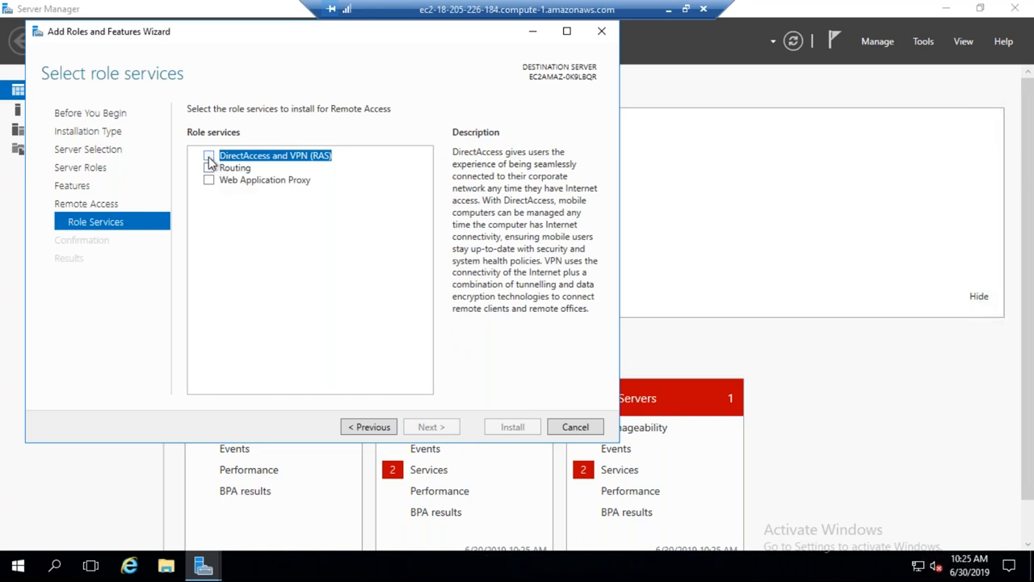
Include DirectAccess and VPN (RAS) and Routing role services, confirm and install
left_click(210, 155)
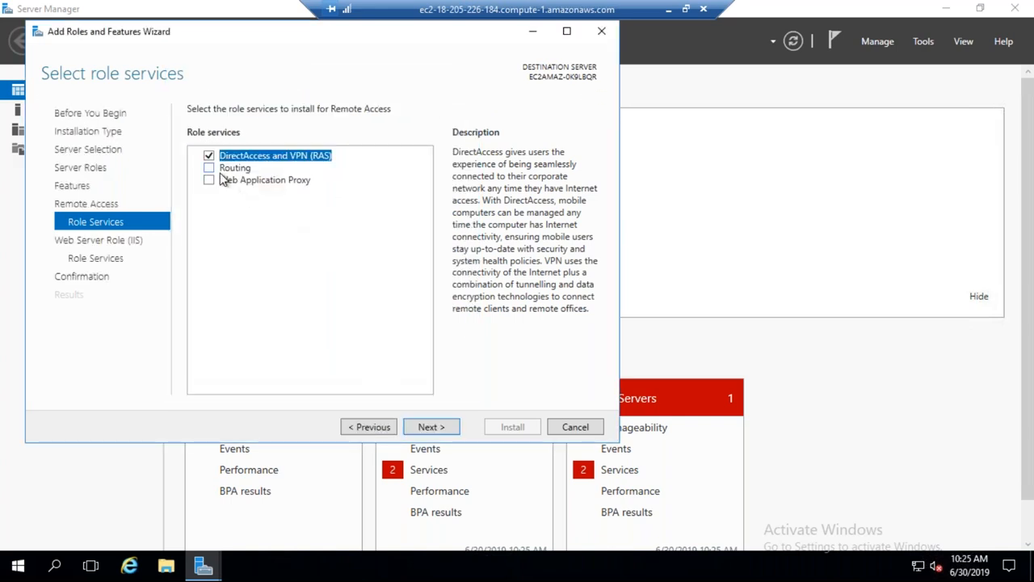
left_click(210, 167)
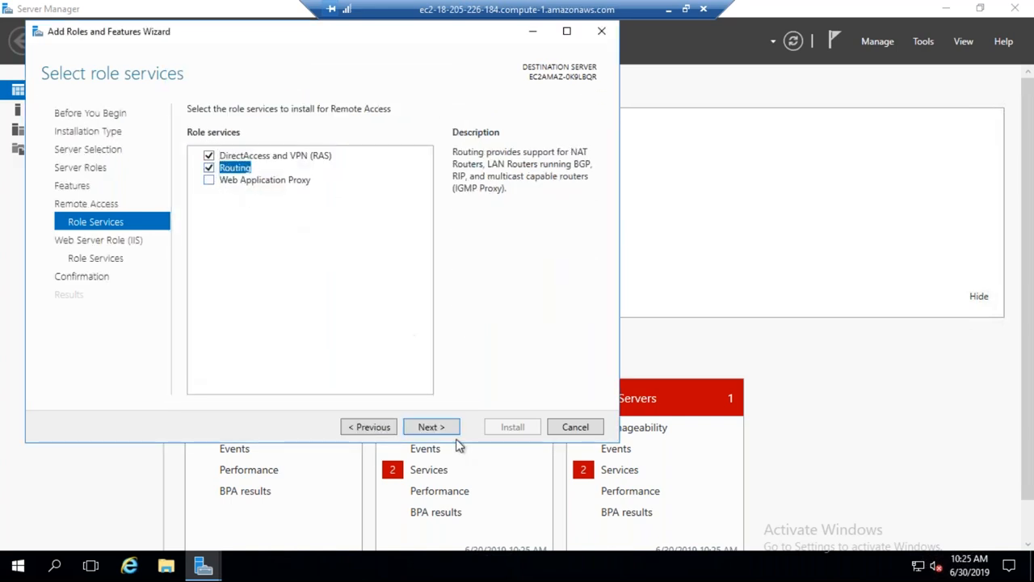
left_click(429, 426)
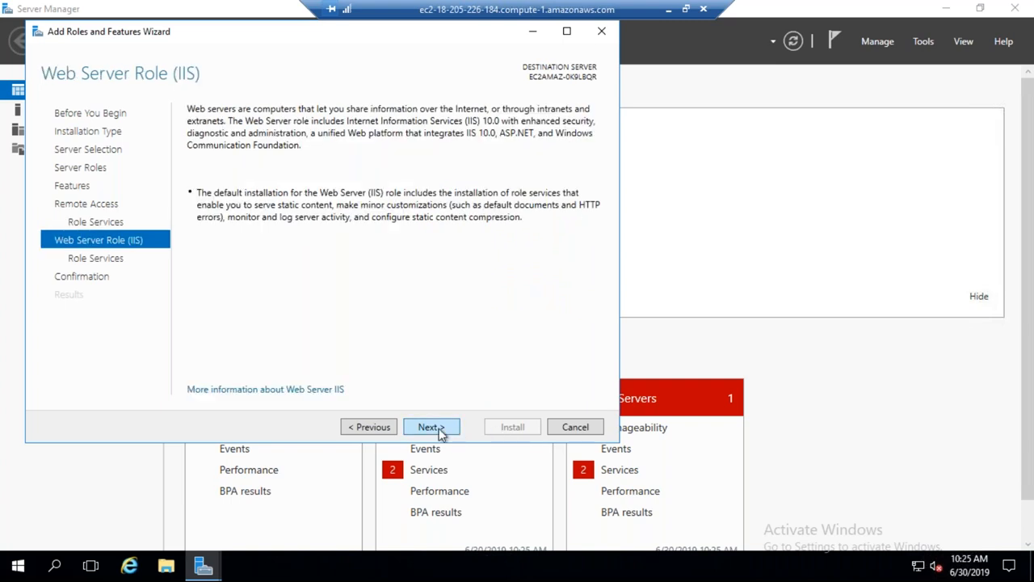
left_click(432, 426)
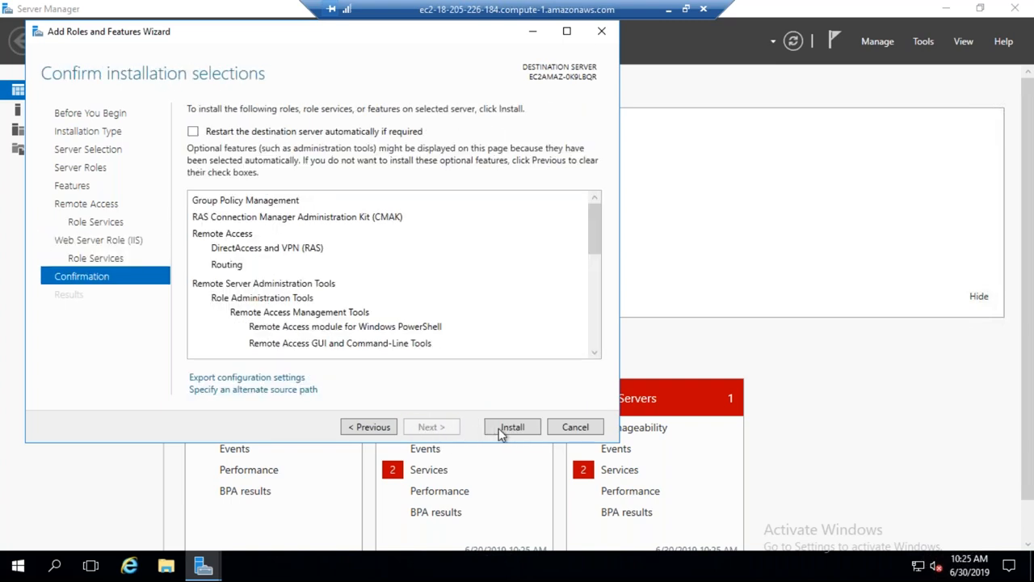
left_click(512, 426)
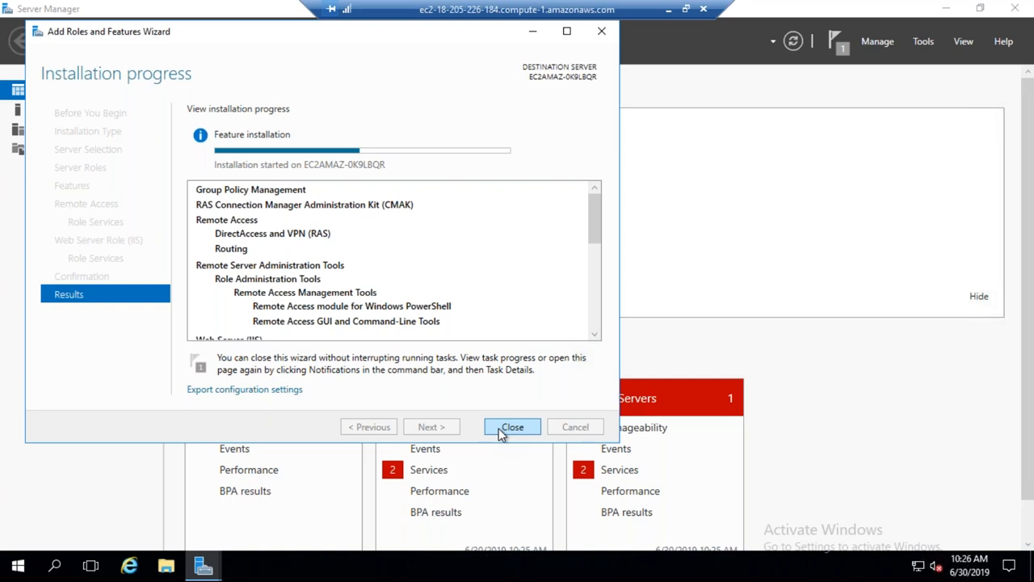
mouse_move(721, 219)
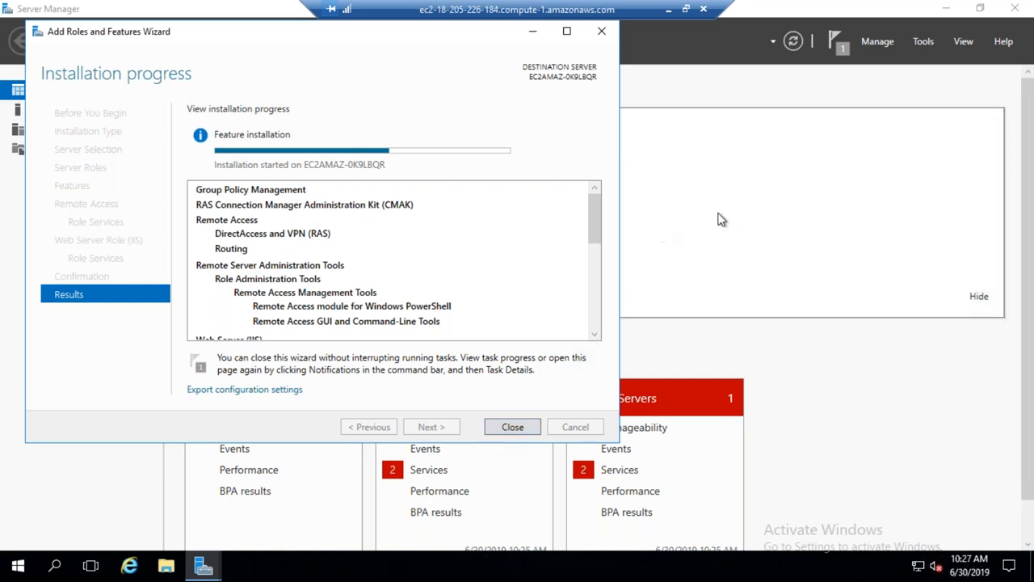
mouse_move(533, 255)
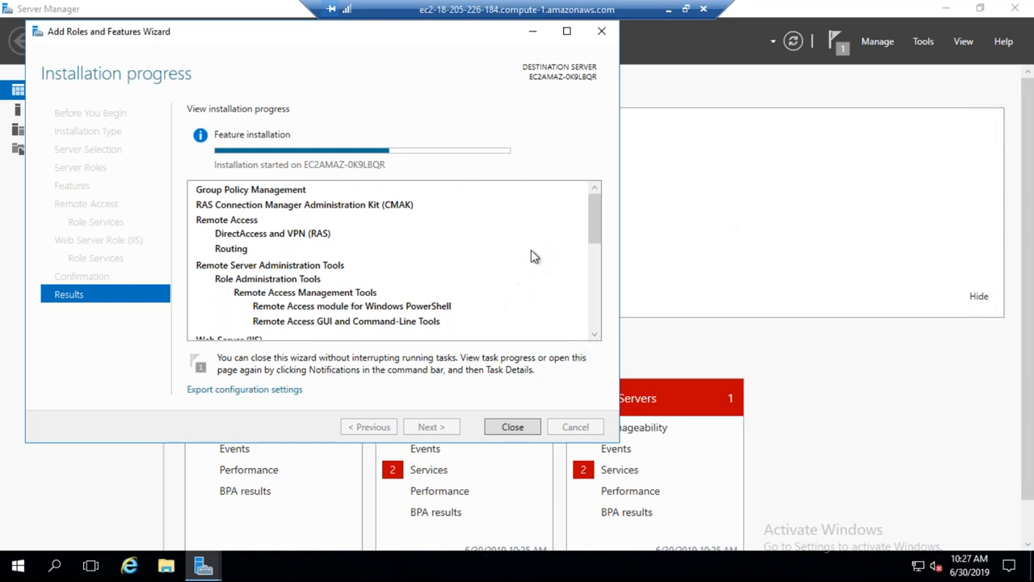
mouse_move(533, 281)
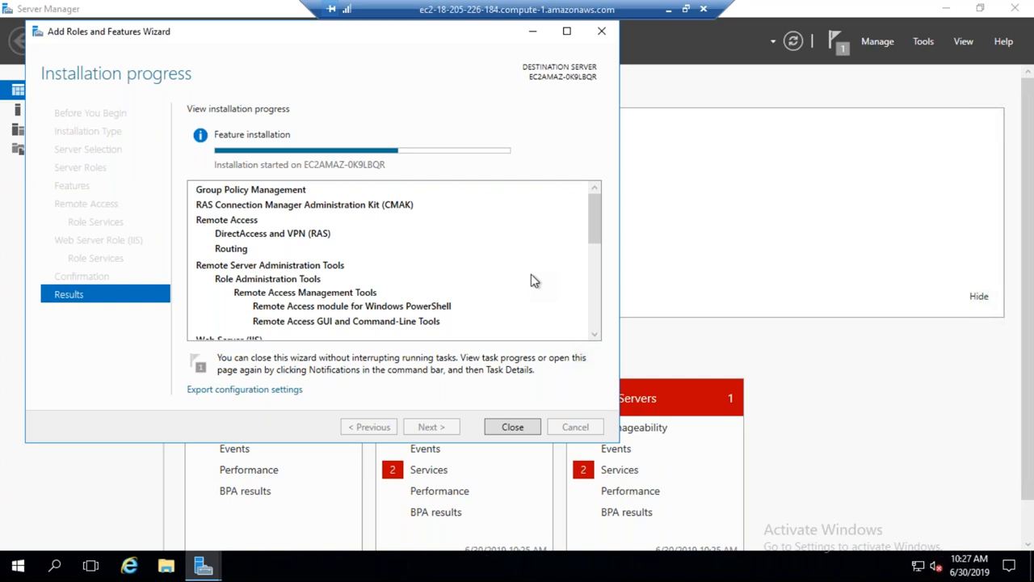
mouse_move(303, 73)
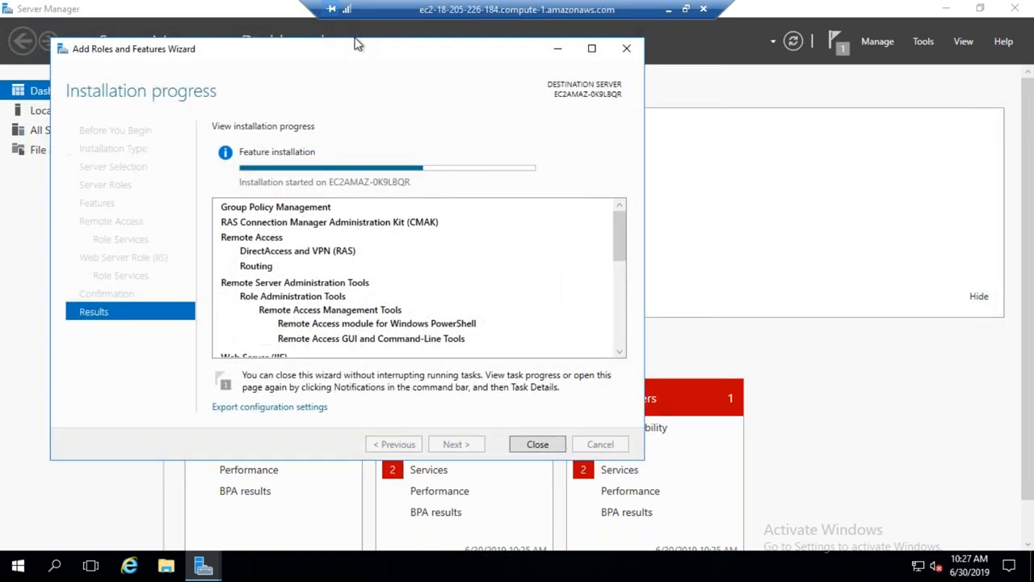
mouse_move(601, 29)
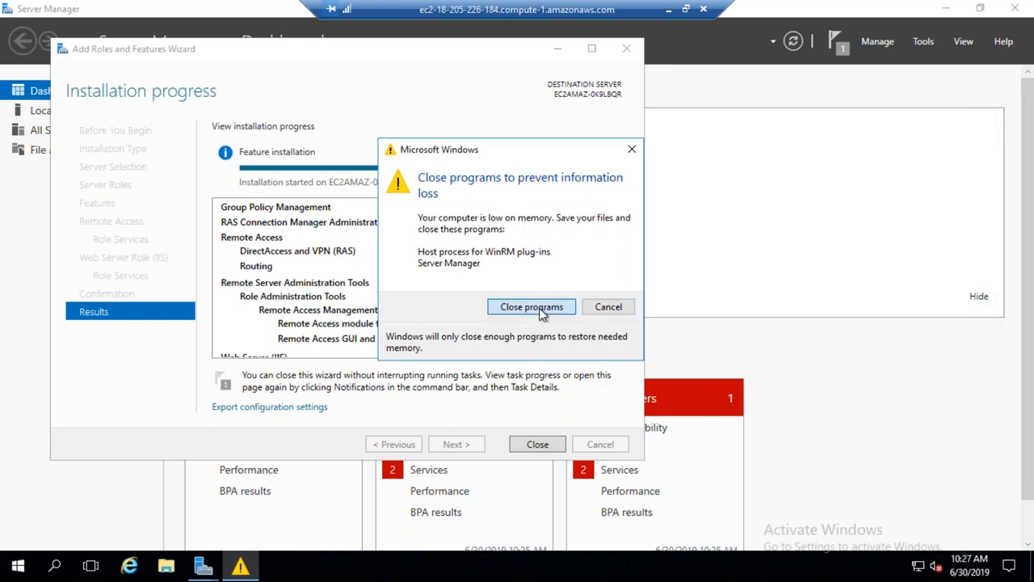
Close programs on the low-memory warning, shut the wizard window and relaunch Server Manager
left_click(530, 307)
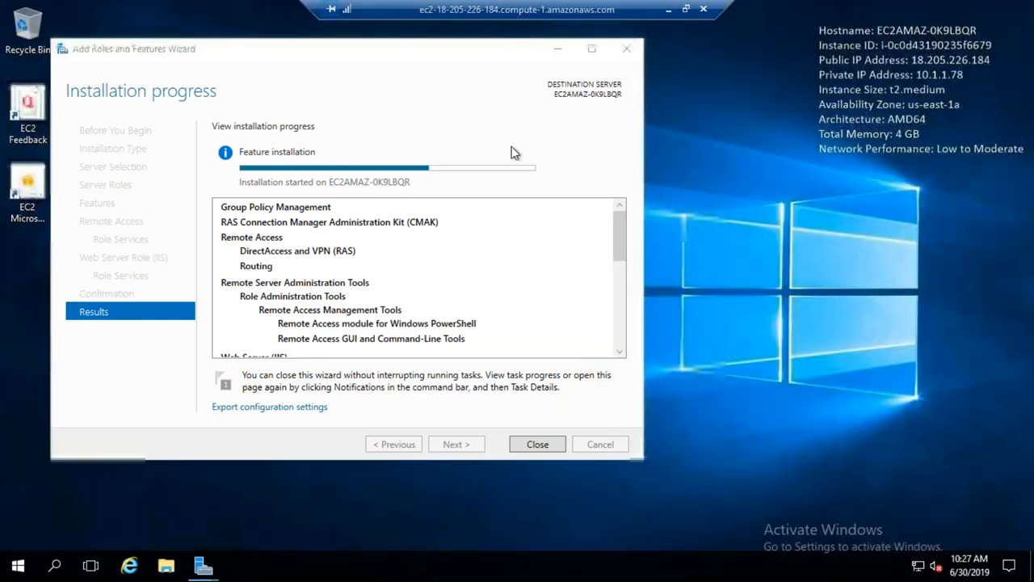
left_click(536, 443)
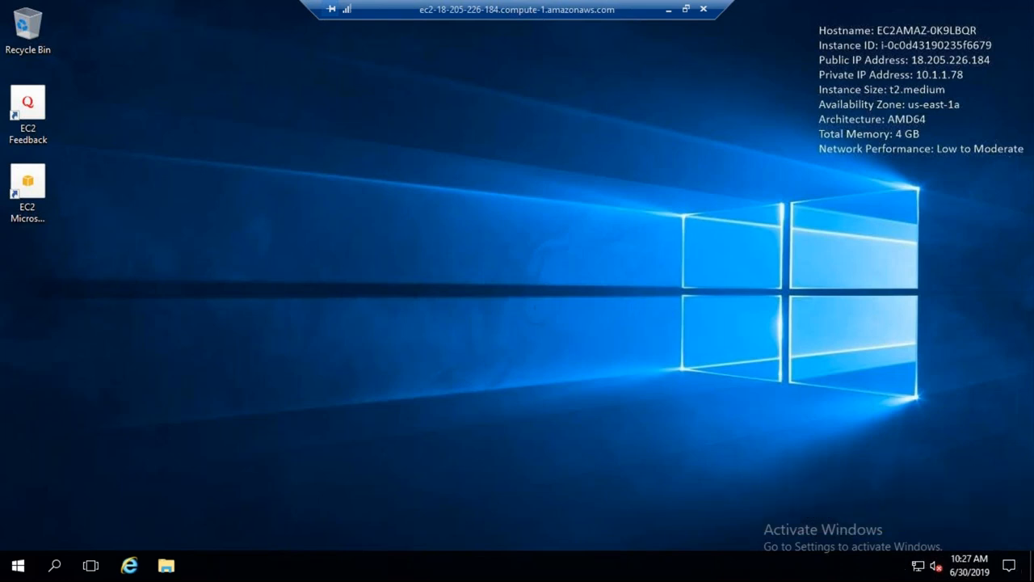
left_click(129, 566)
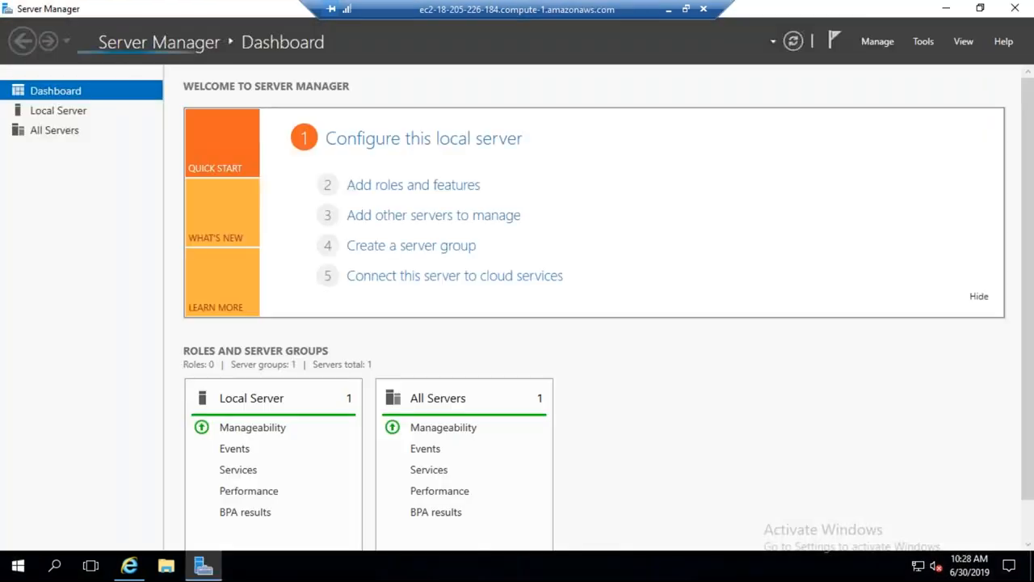
Confirm the Remote Access installation succeeded in notifications and launch the Getting Started Wizard
left_click(792, 42)
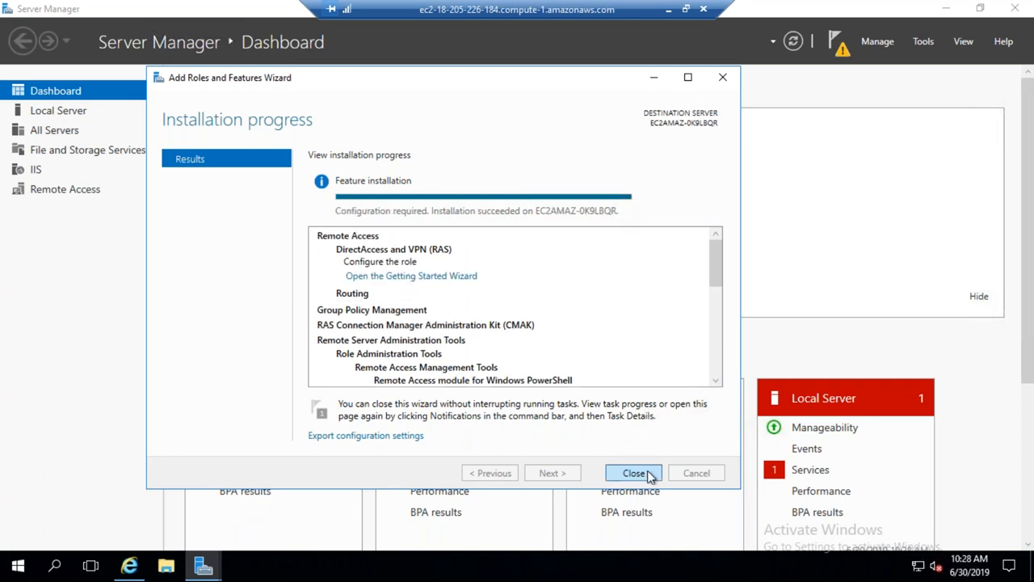
left_click(633, 471)
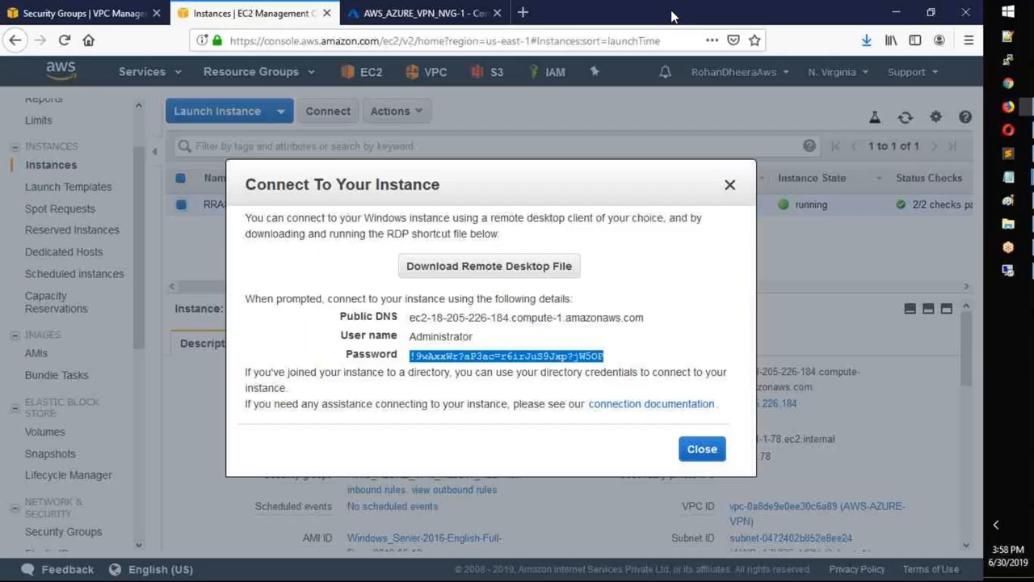
left_click(420, 13)
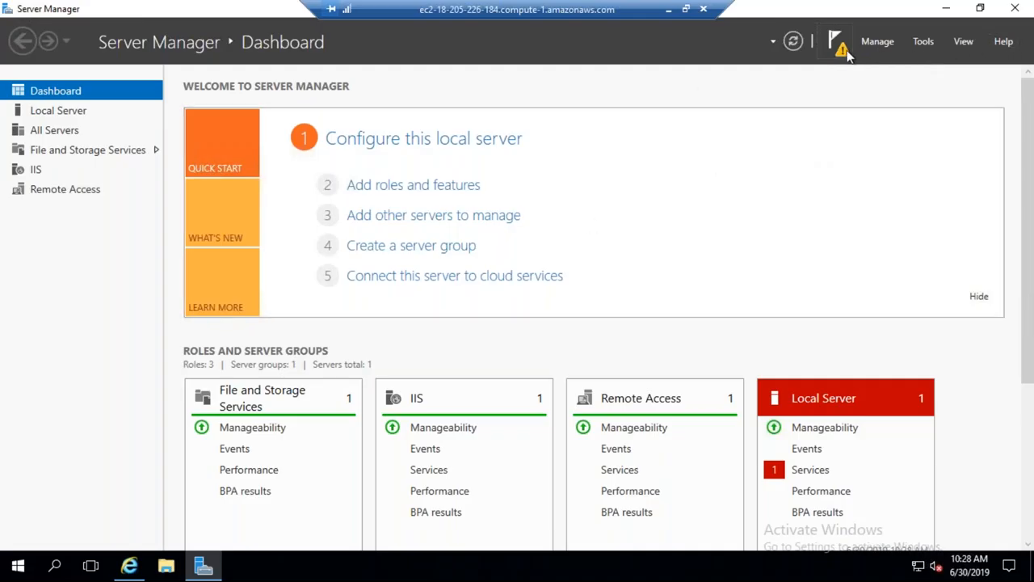
left_click(837, 42)
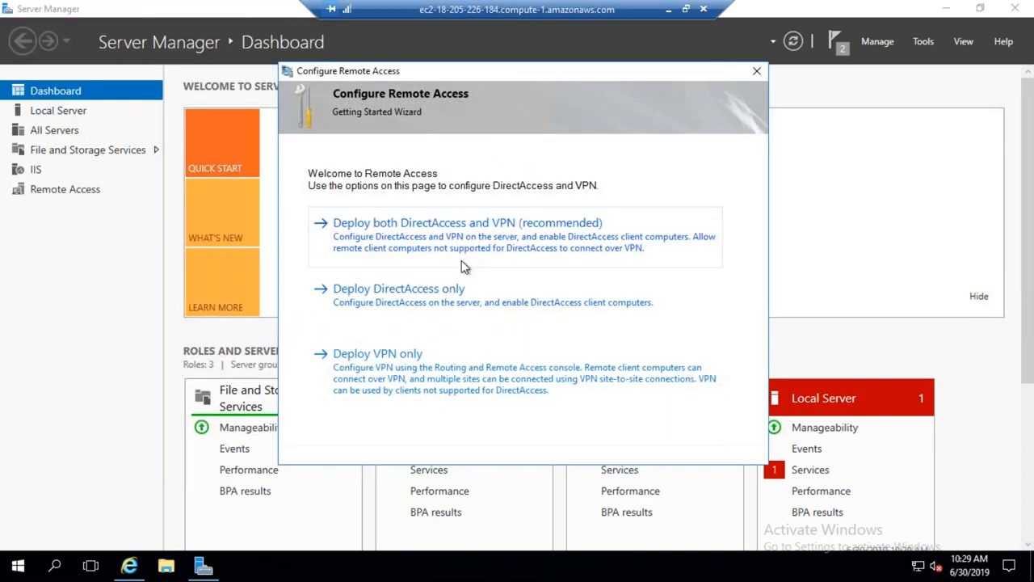
Deploy VPN only and bring up the local server's configuration options in Routing and Remote Access
left_click(756, 71)
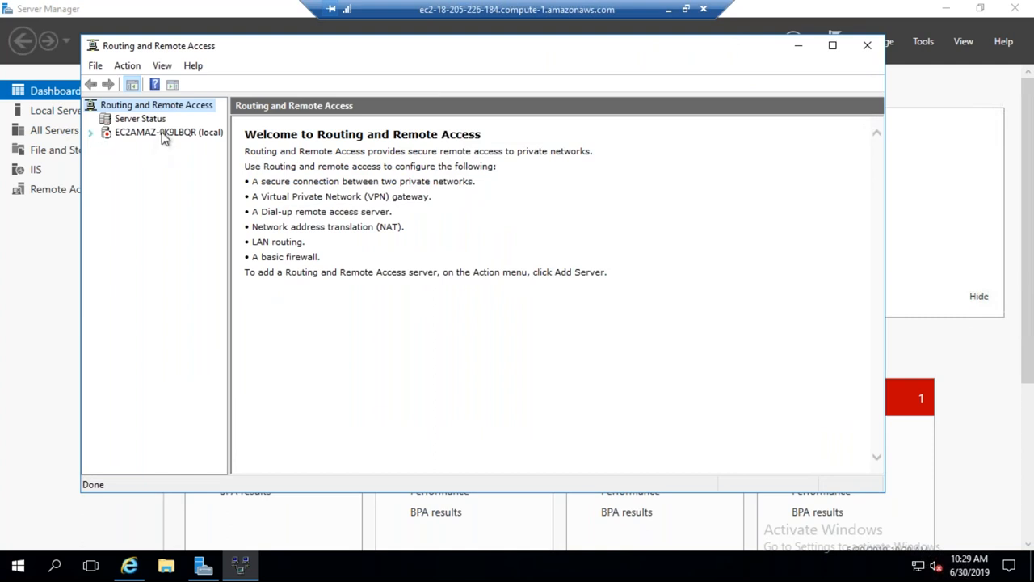
mouse_move(91, 142)
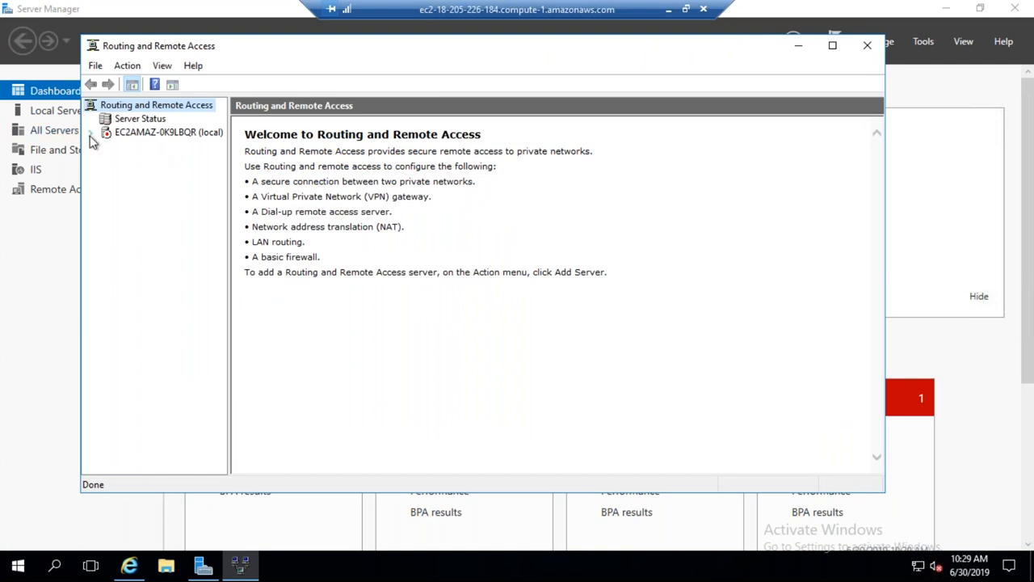
left_click(168, 132)
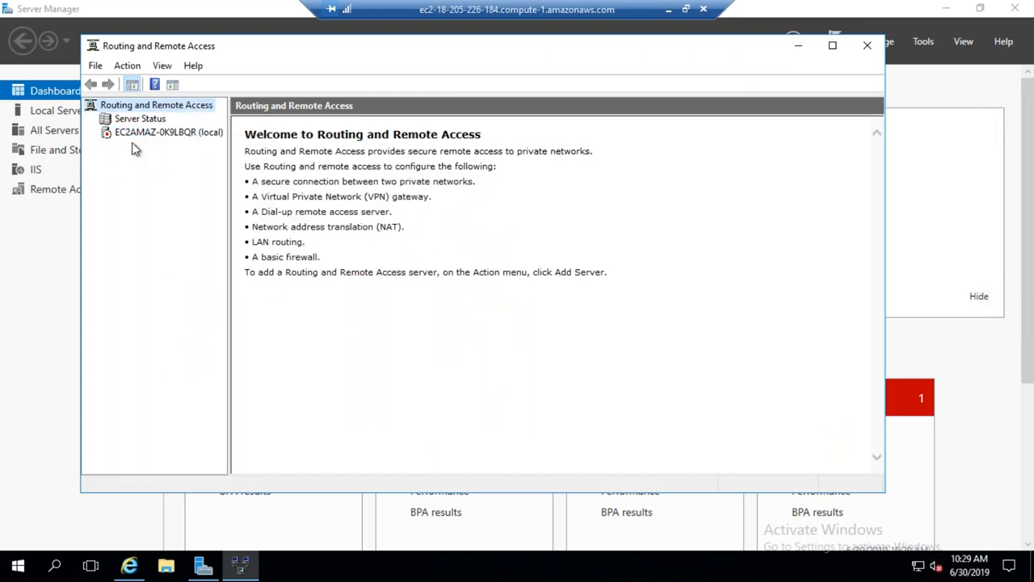
right_click(168, 133)
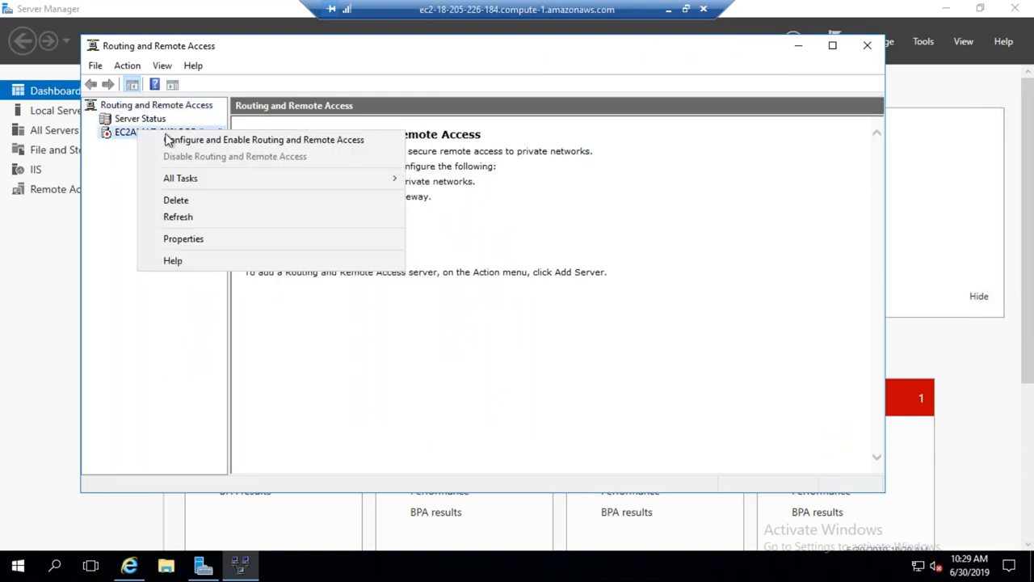
mouse_move(246, 145)
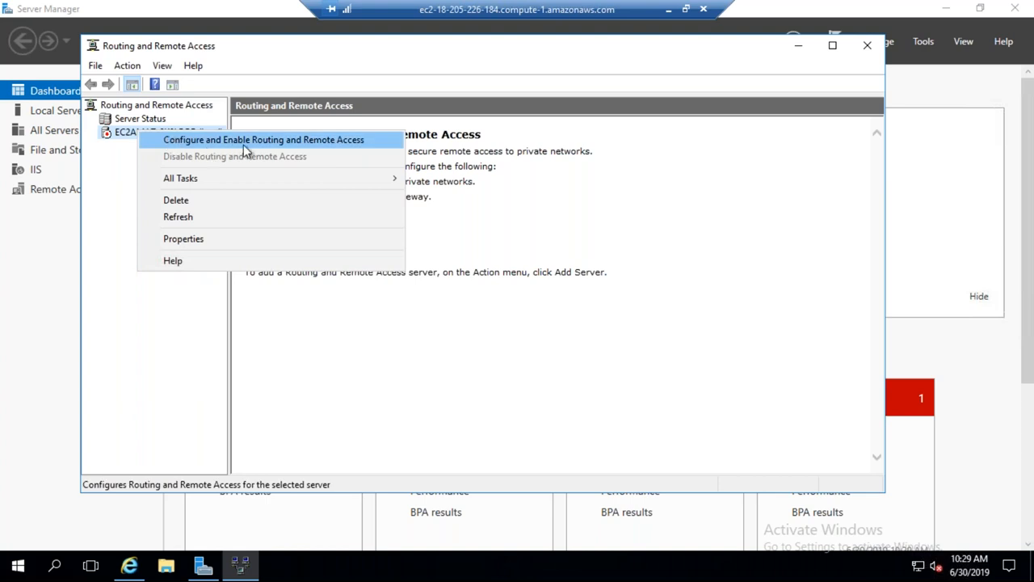
Run the RRAS setup wizard with Custom configuration enabling VPN access, NAT and LAN routing
left_click(261, 139)
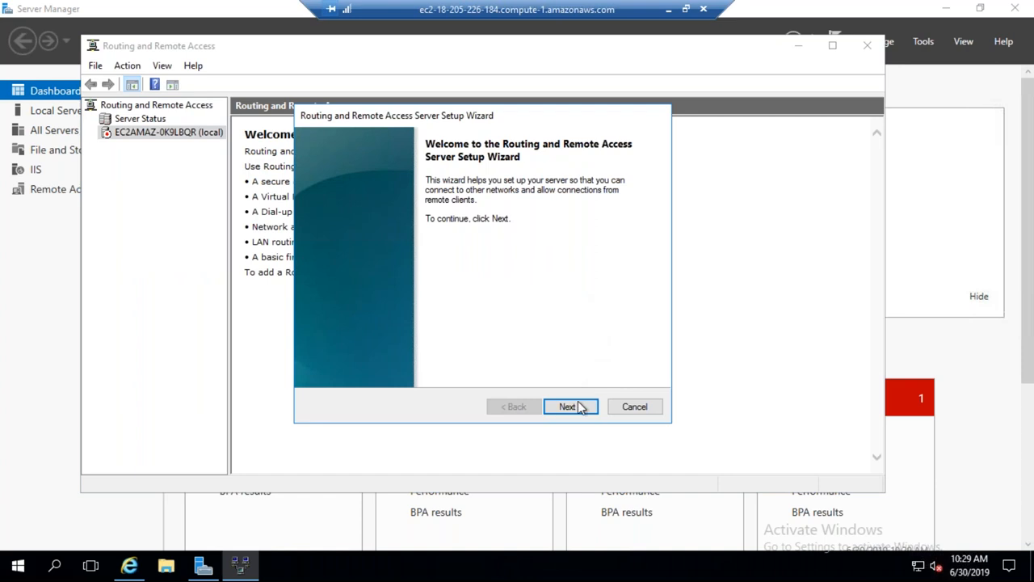
left_click(569, 407)
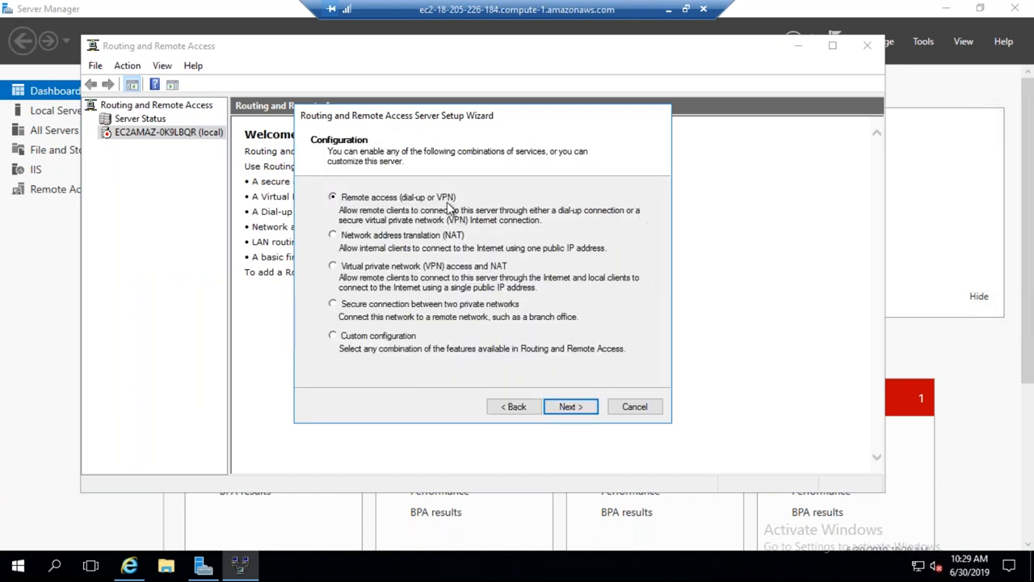
mouse_move(336, 275)
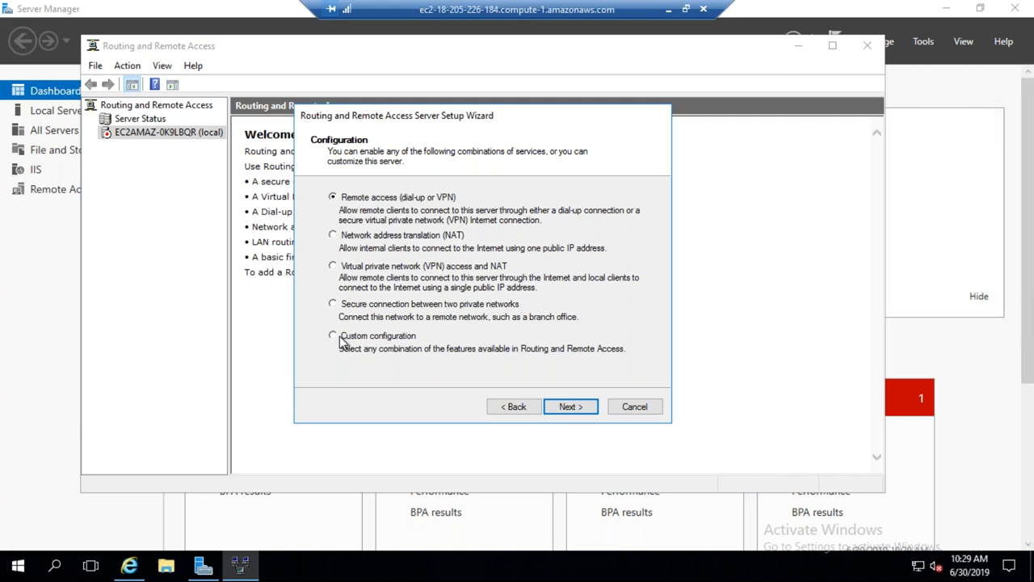
left_click(332, 334)
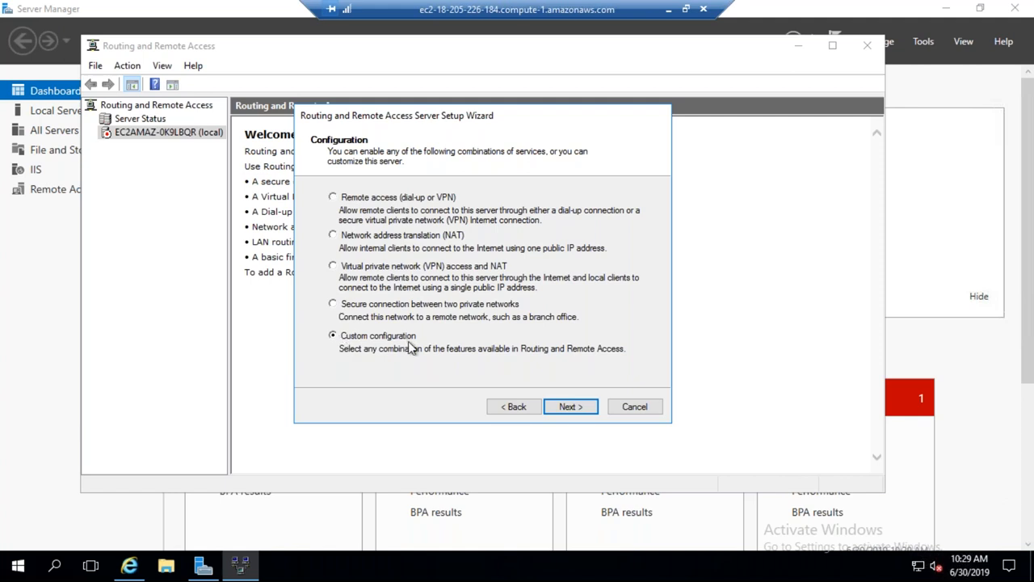
left_click(570, 407)
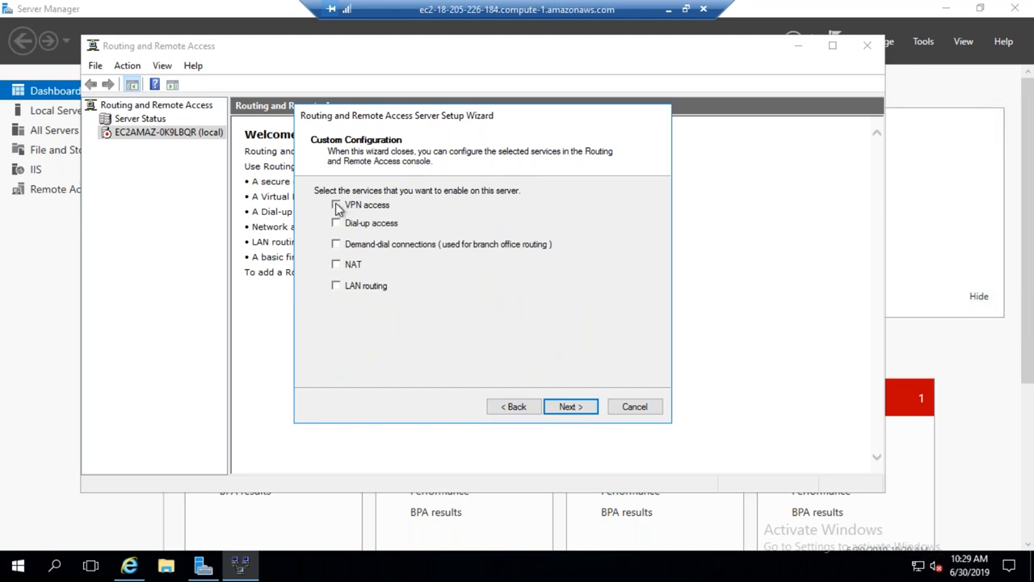
left_click(336, 284)
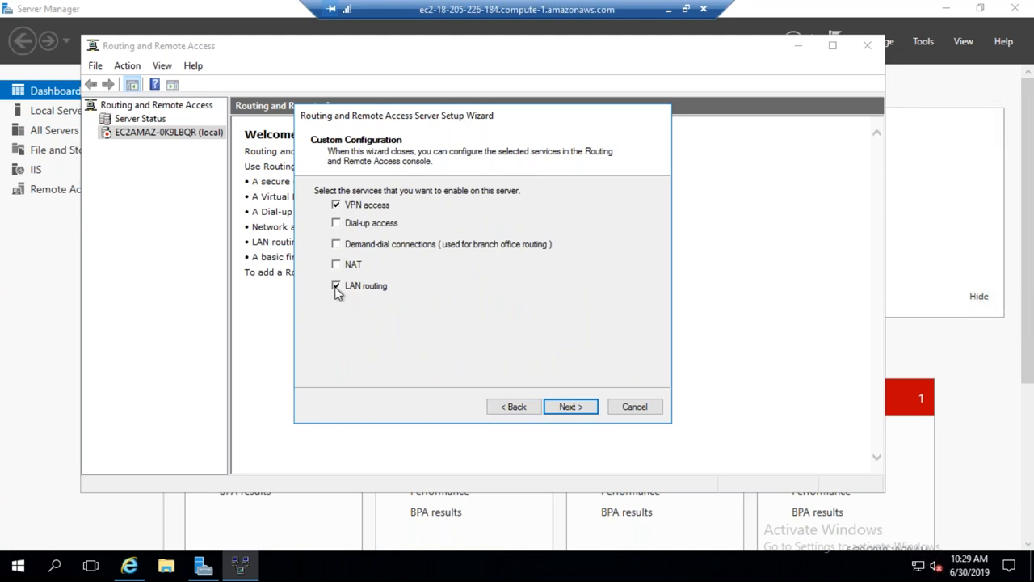
left_click(336, 265)
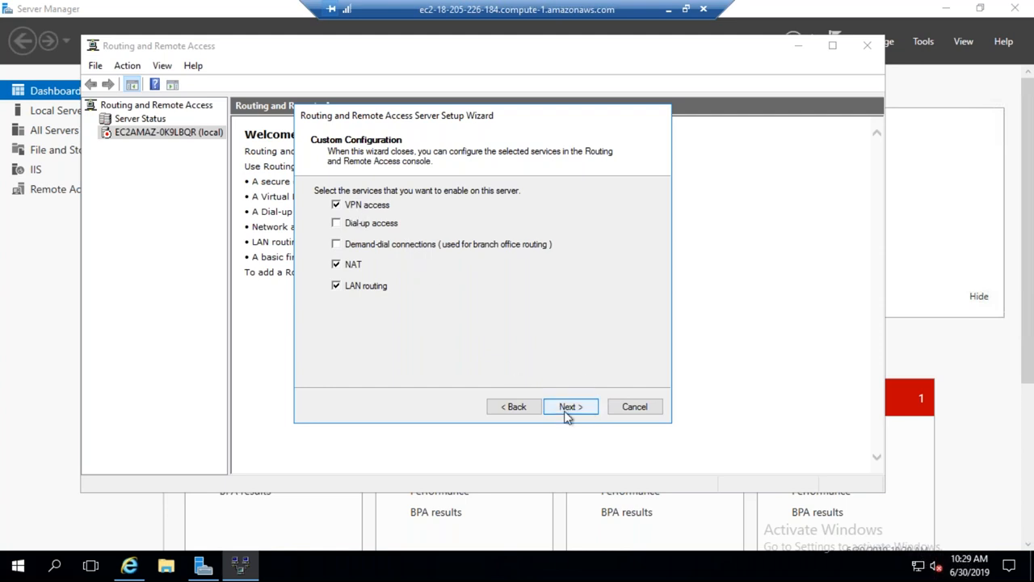
left_click(569, 408)
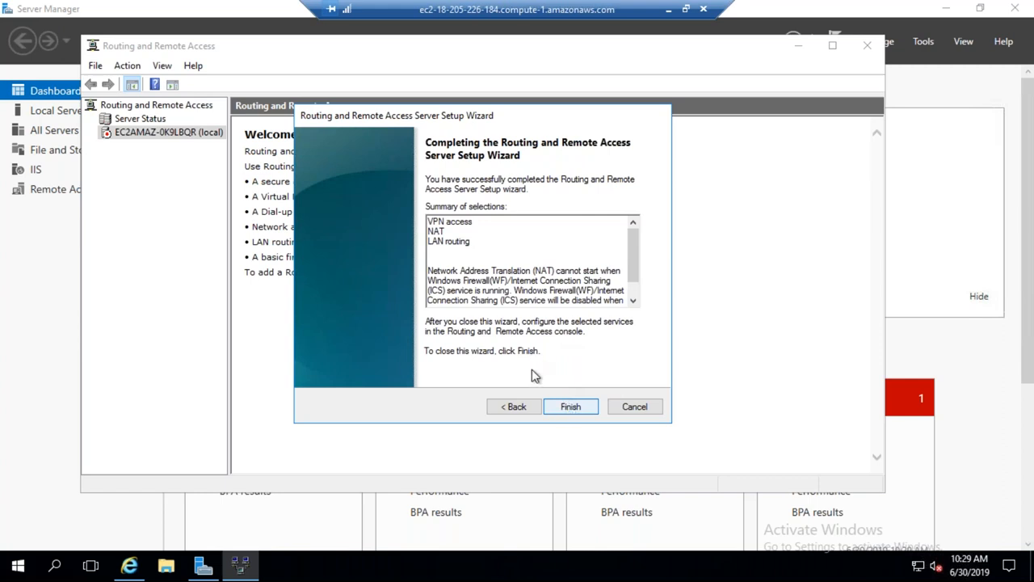
left_click(571, 407)
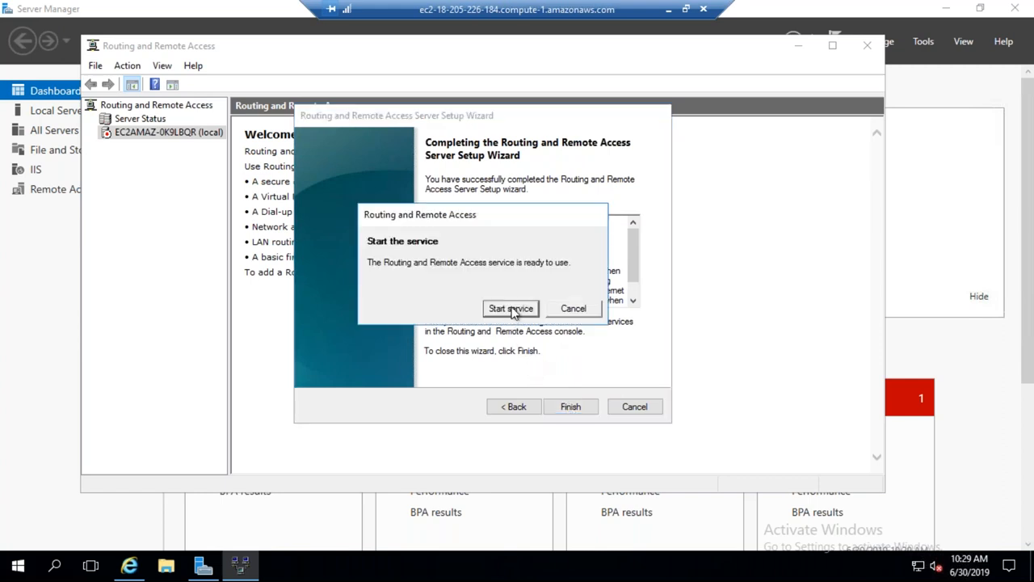
Start the Routing and Remote Access service and list the server's Network Interfaces
left_click(510, 307)
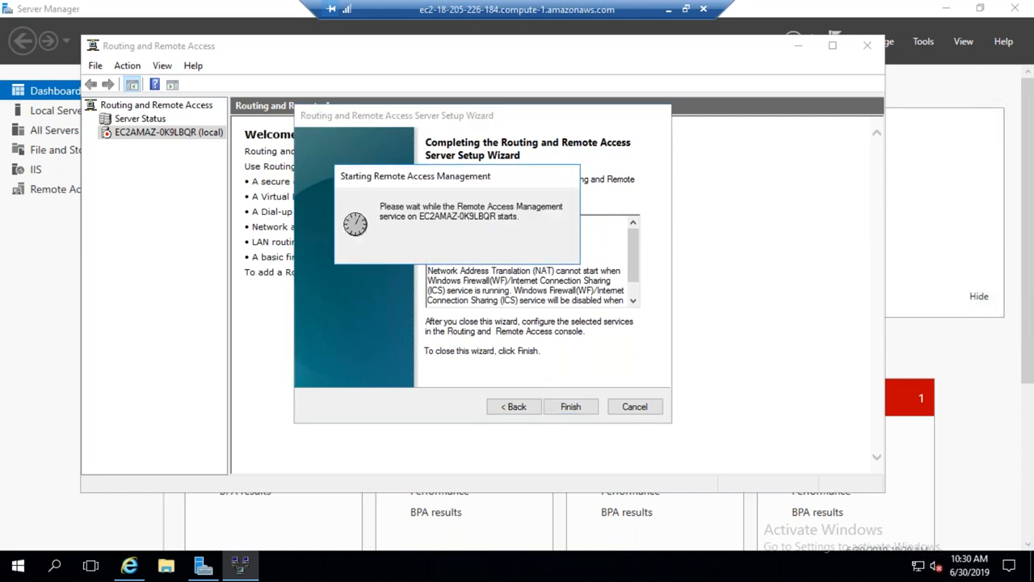
left_click(569, 406)
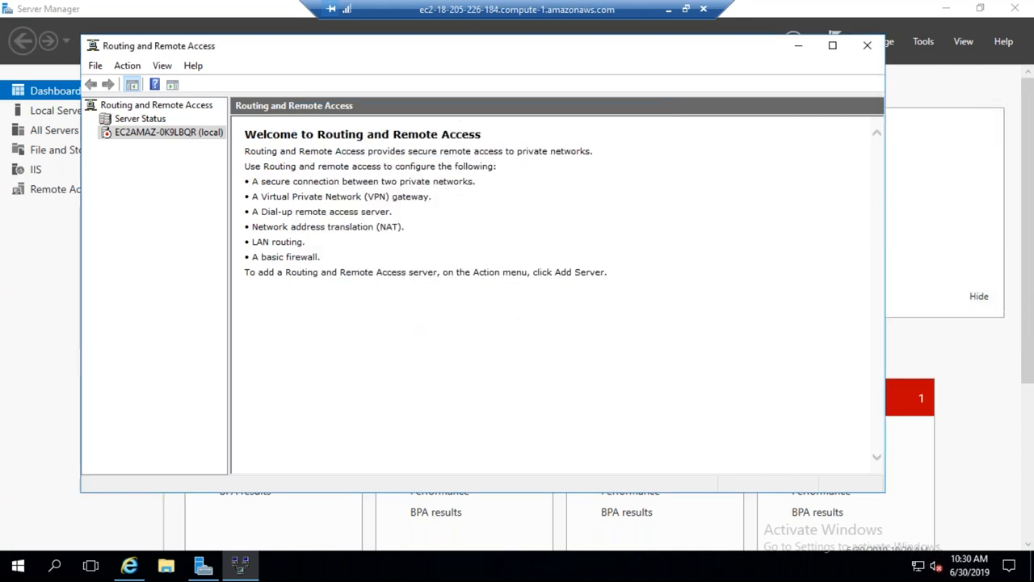
left_click(107, 132)
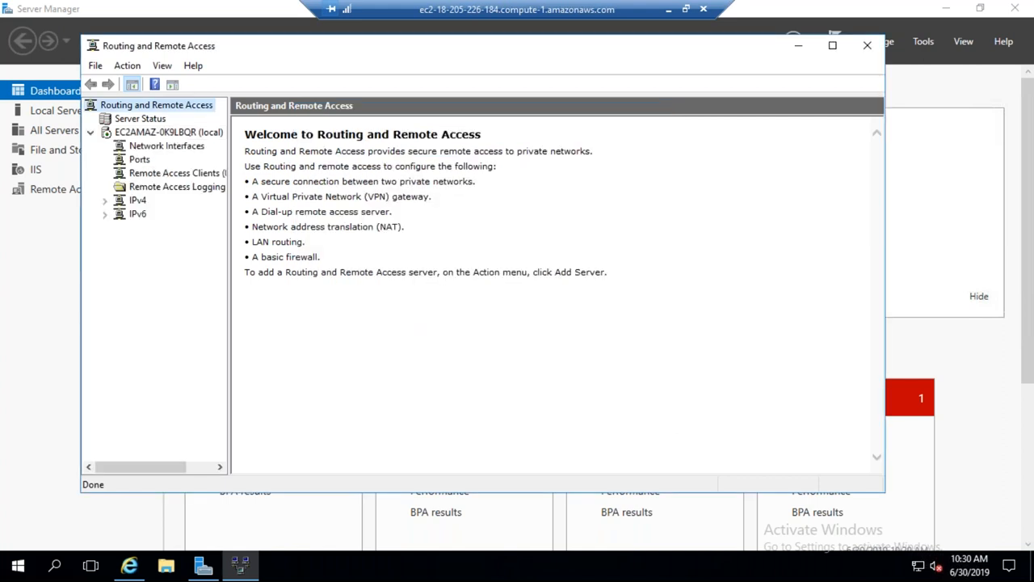
left_click(167, 145)
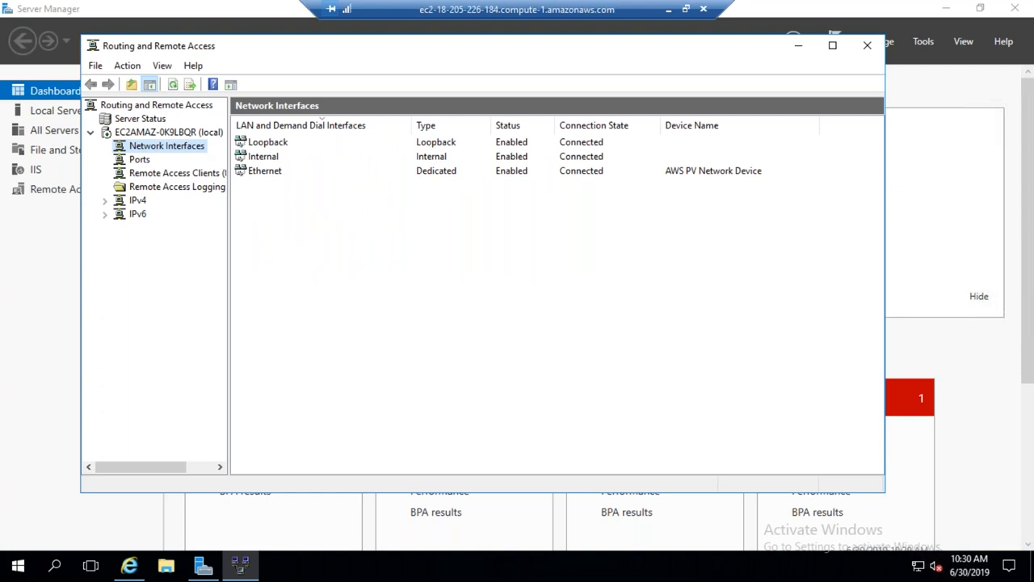
left_click(103, 214)
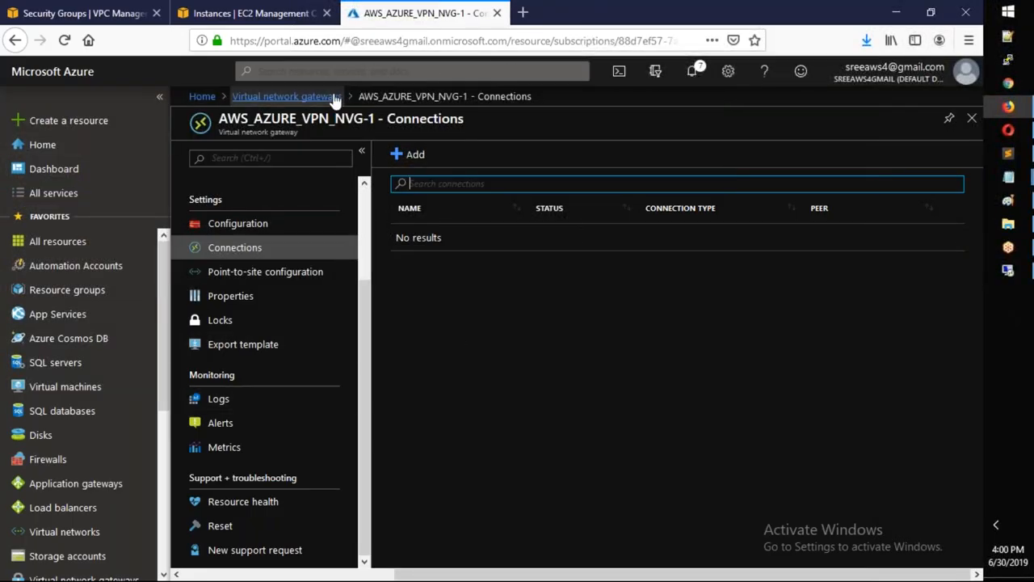
mouse_move(259, 247)
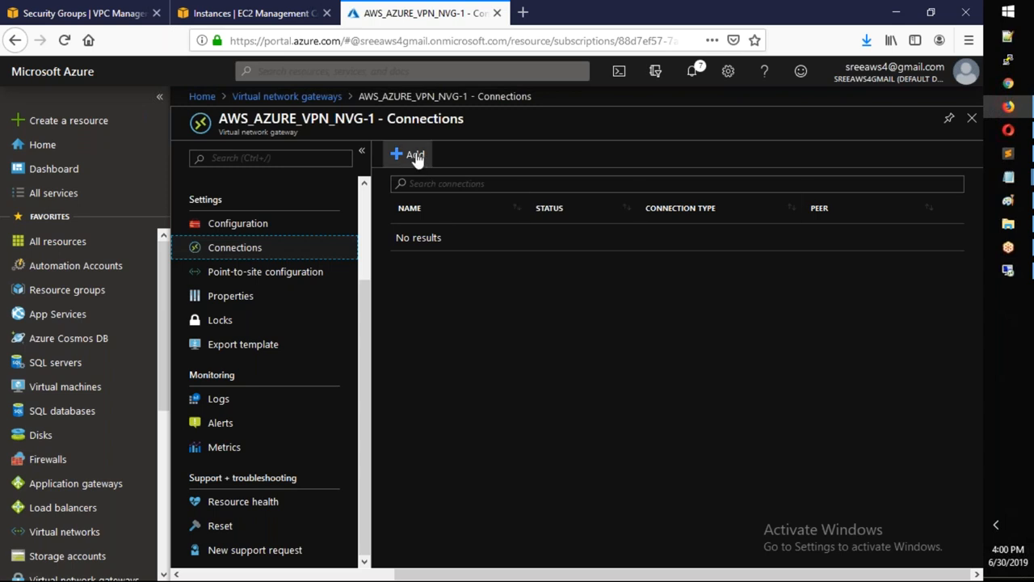
Add a gateway connection named AWS-AZURE-CONNECTIVITY of type Site-to-site (IPsec)
left_click(413, 155)
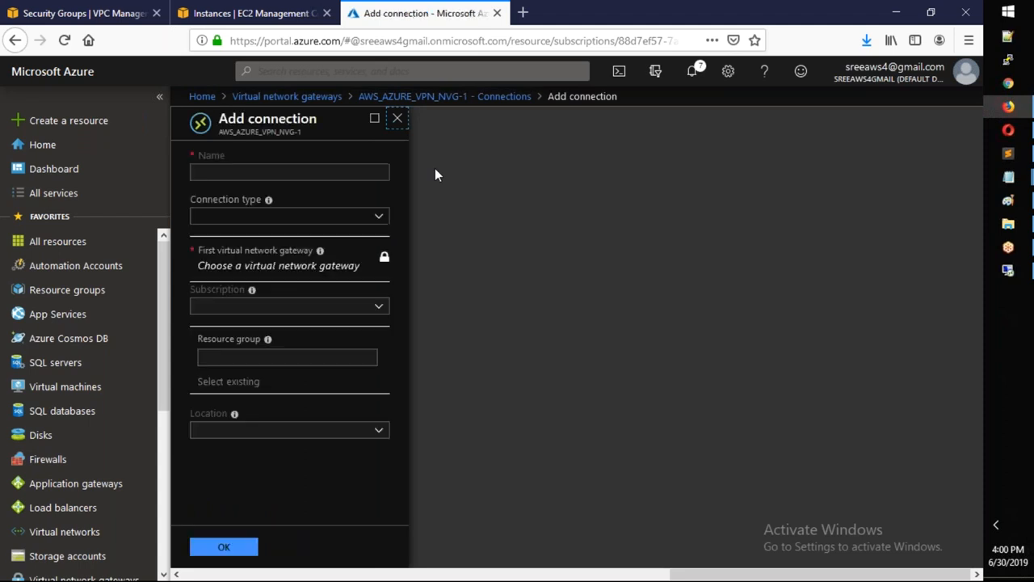
left_click(288, 217)
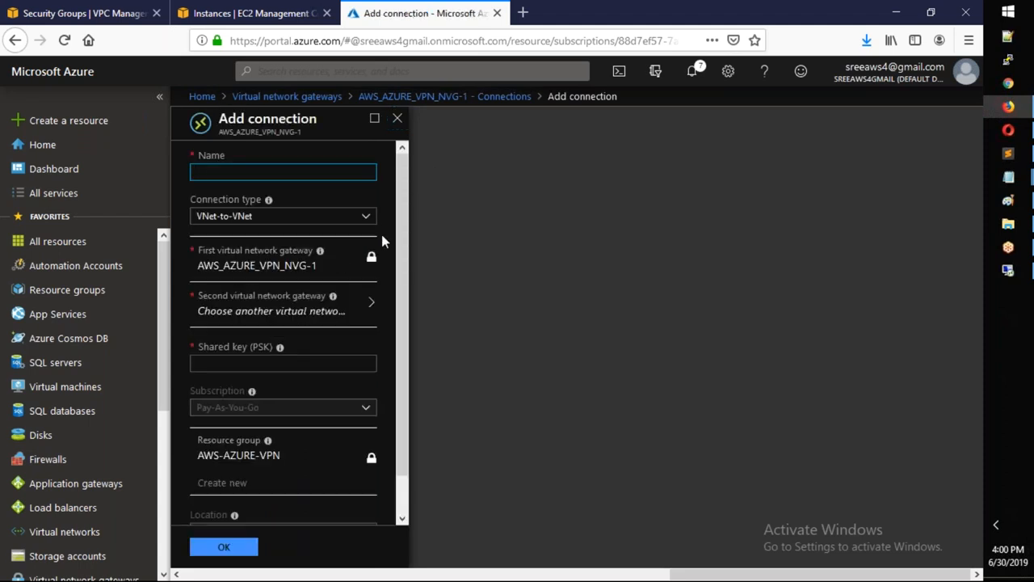
type("AWS-AZURE-CONNECTIVITY")
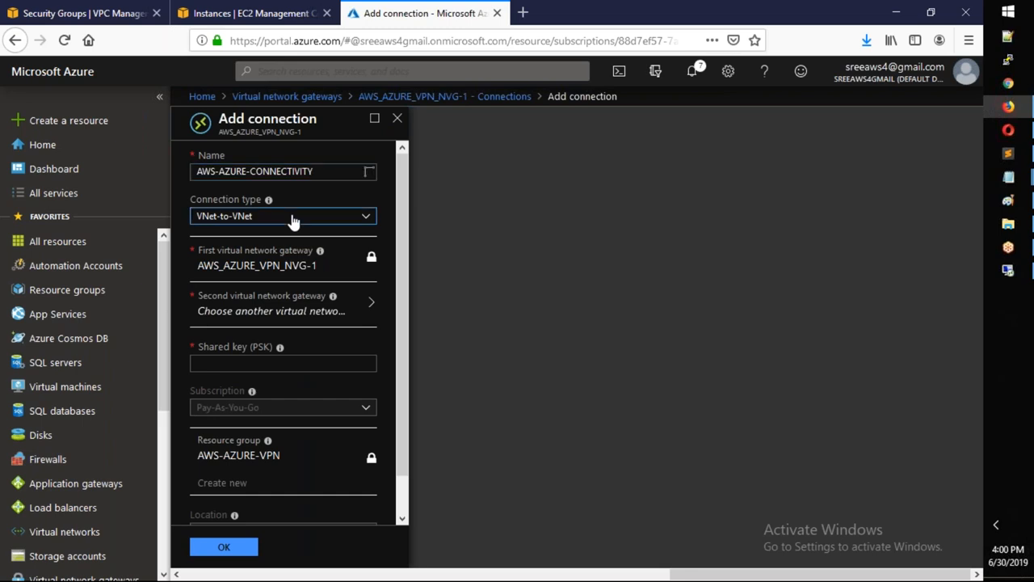
left_click(283, 216)
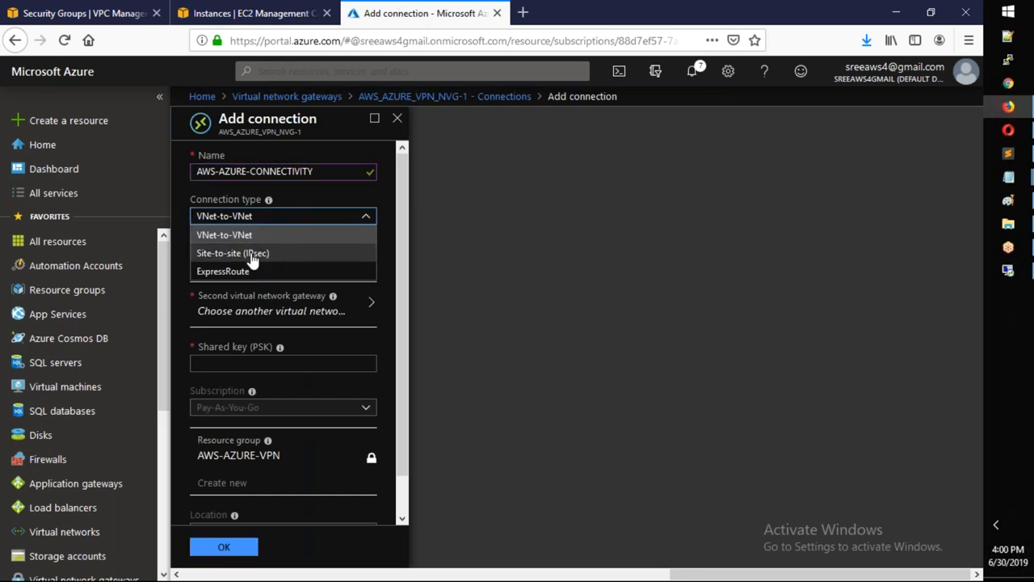
left_click(232, 252)
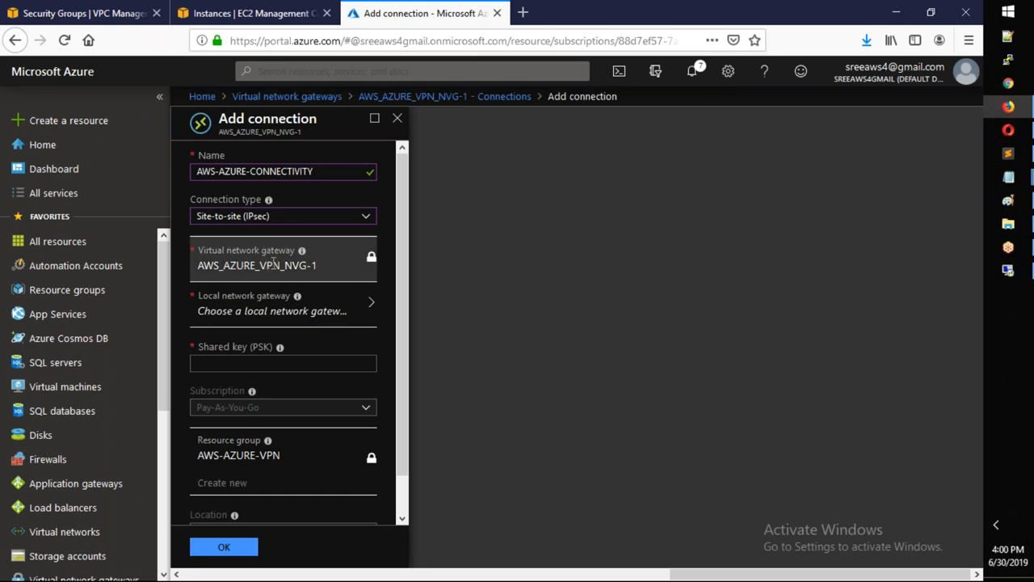
mouse_move(274, 313)
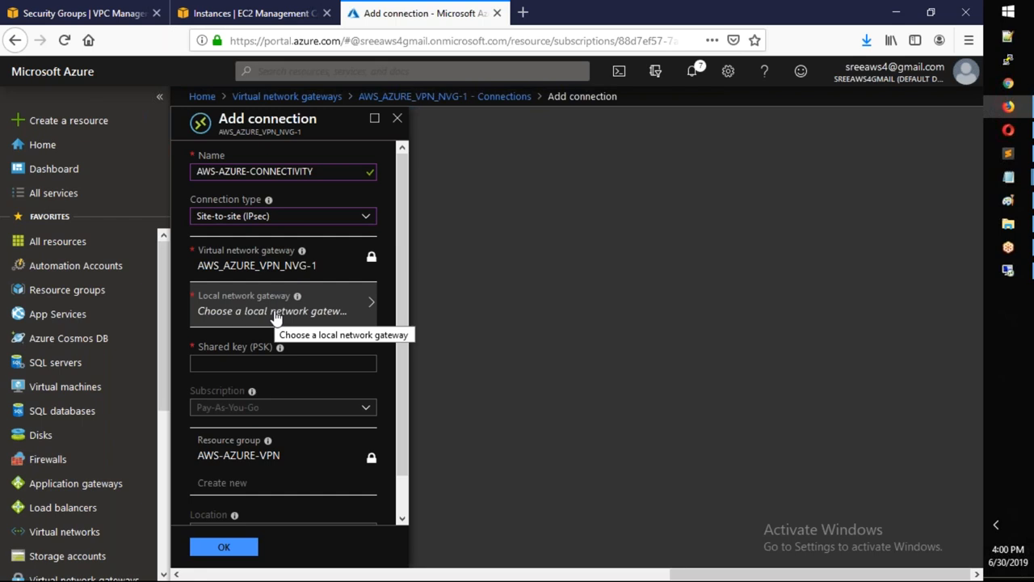
Start creating a new local network gateway for the connection
left_click(283, 310)
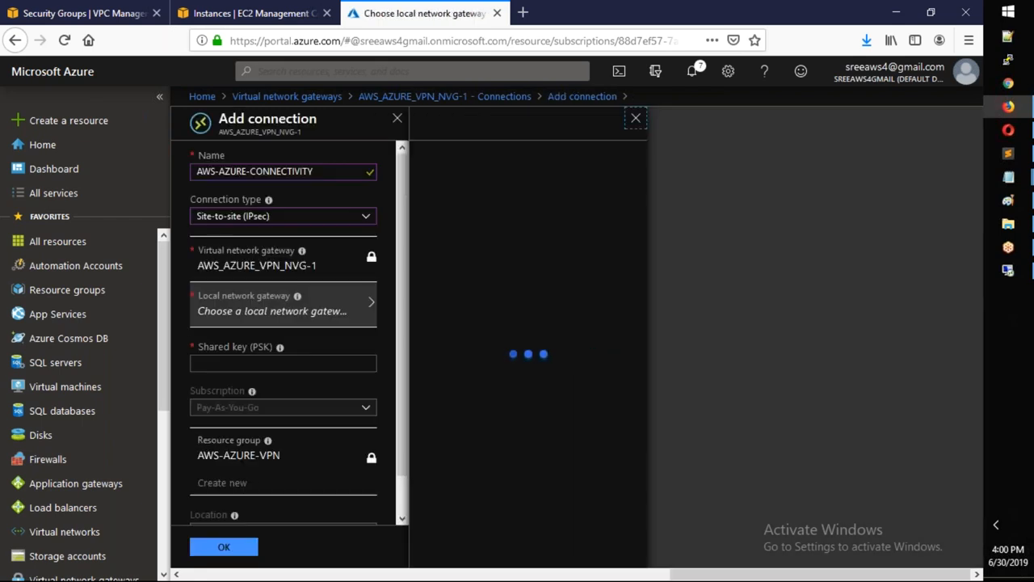
left_click(283, 310)
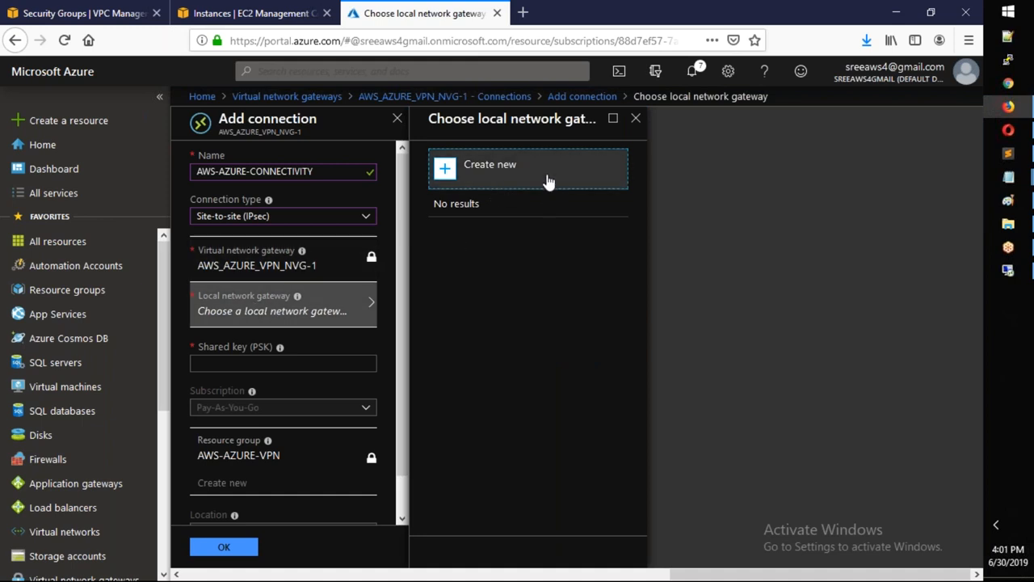
left_click(490, 165)
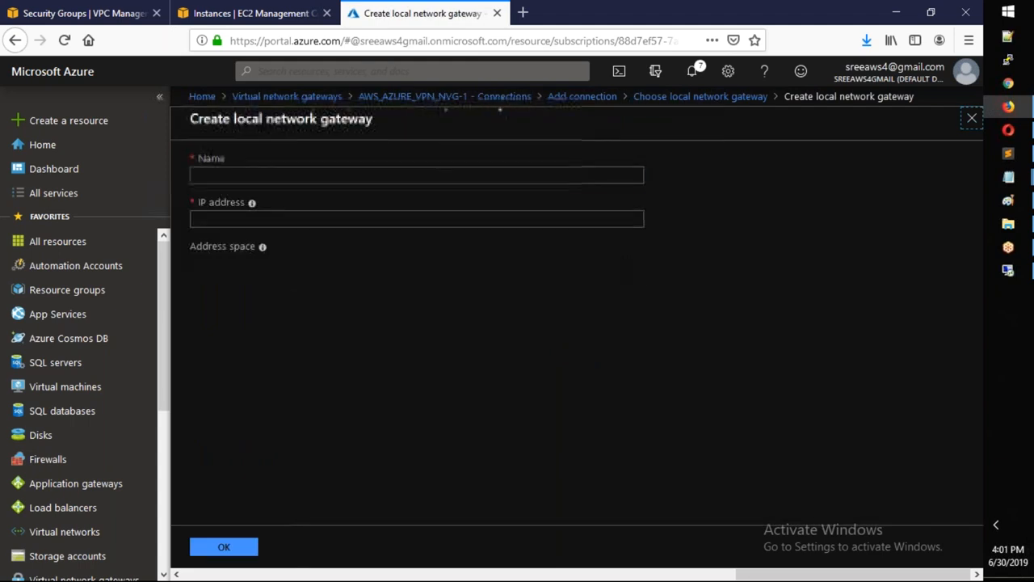
Create local network gateway AWS_RRAS-SERVER with the EC2 public IP 18.205.226.184 and address space 10.1.0.0/16
left_click(250, 13)
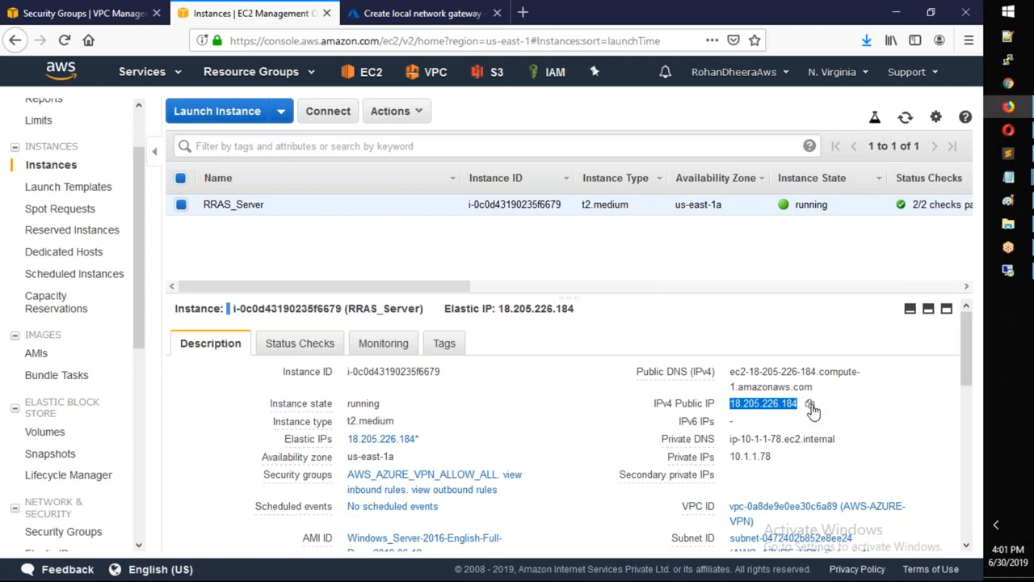
left_click(423, 13)
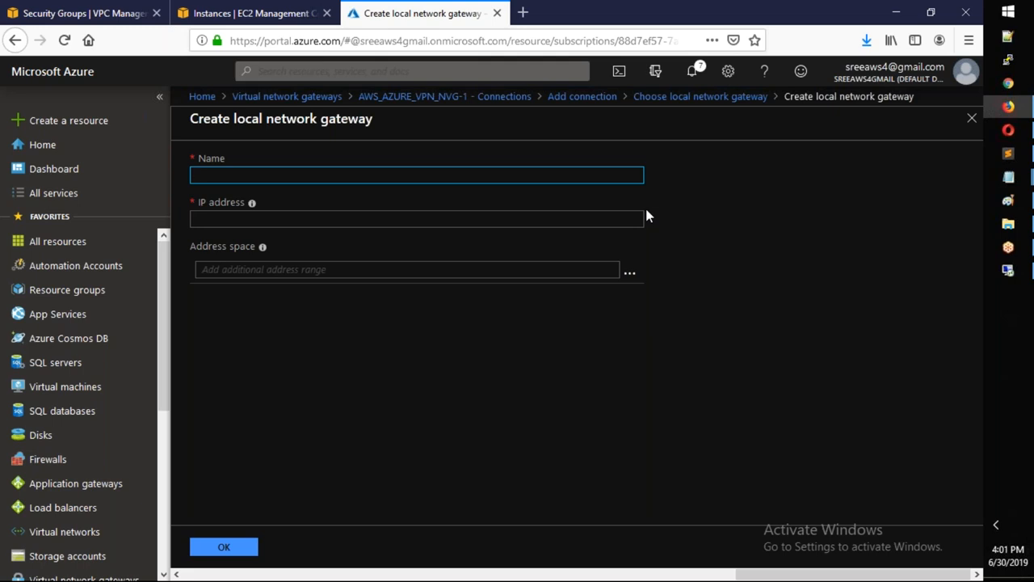
type("AWS_RRAS-SERVER")
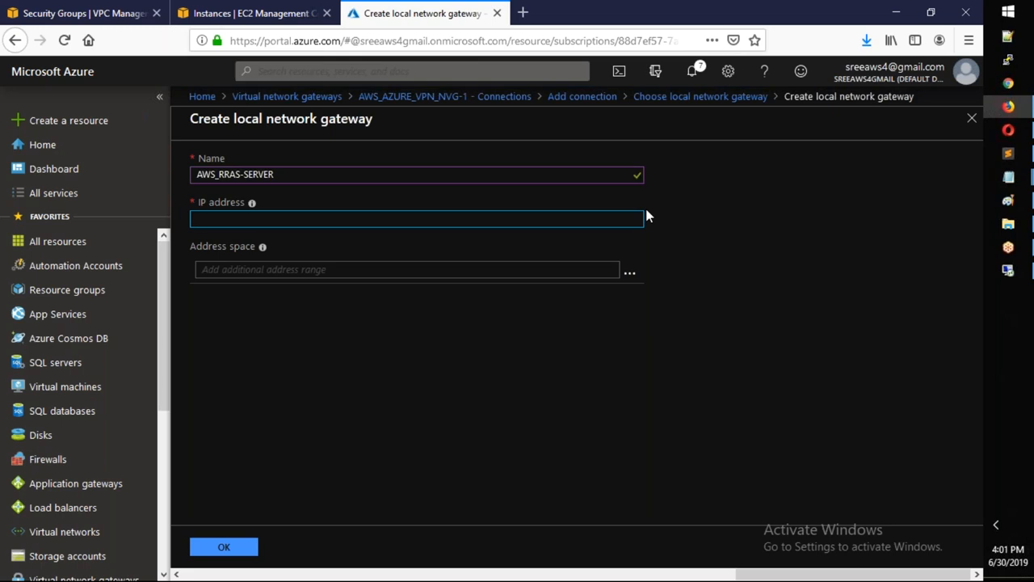
type("18.205.226.184")
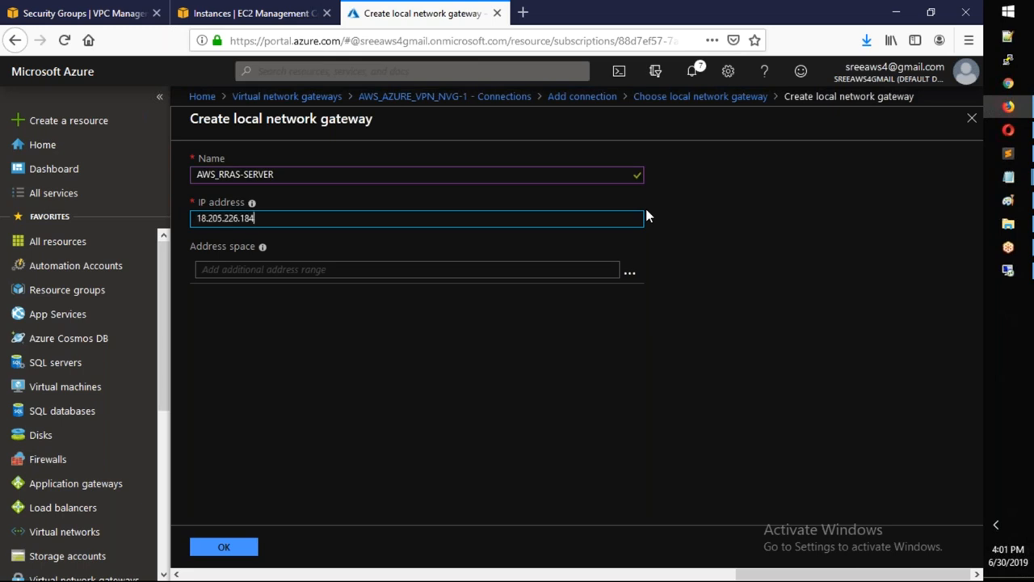
left_click(407, 268)
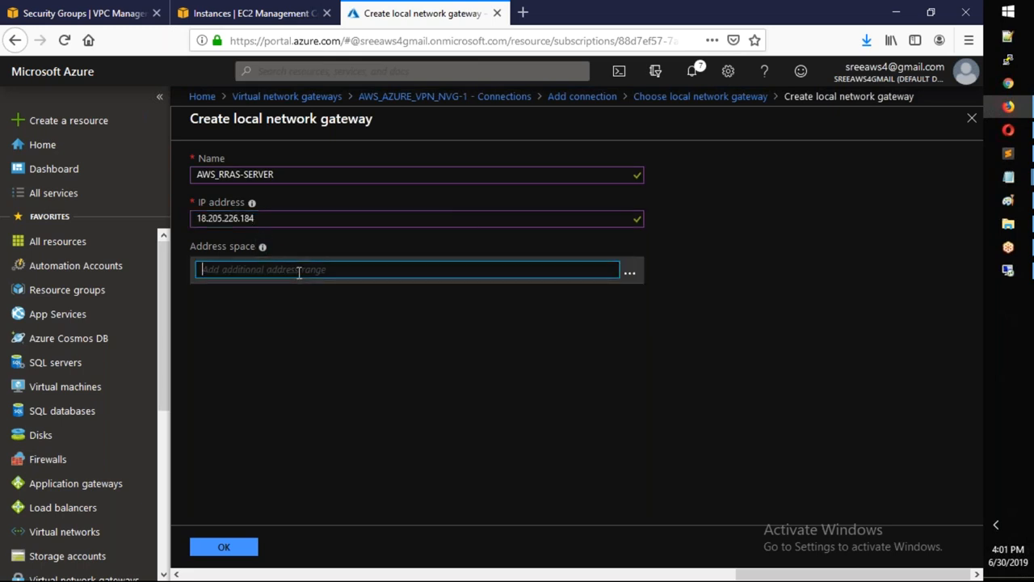
type("10.1.0.0/16")
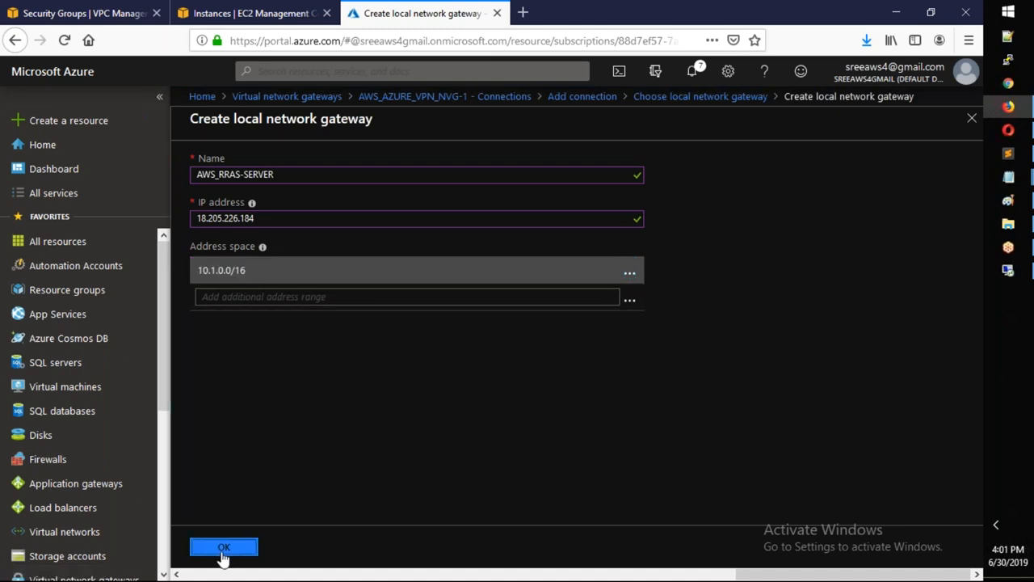
left_click(223, 546)
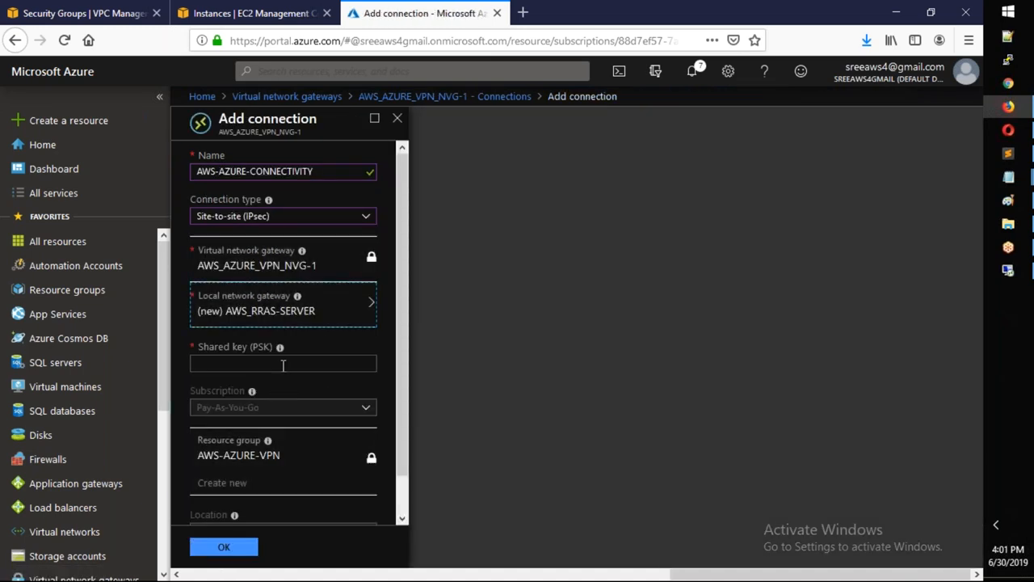
left_click(282, 362)
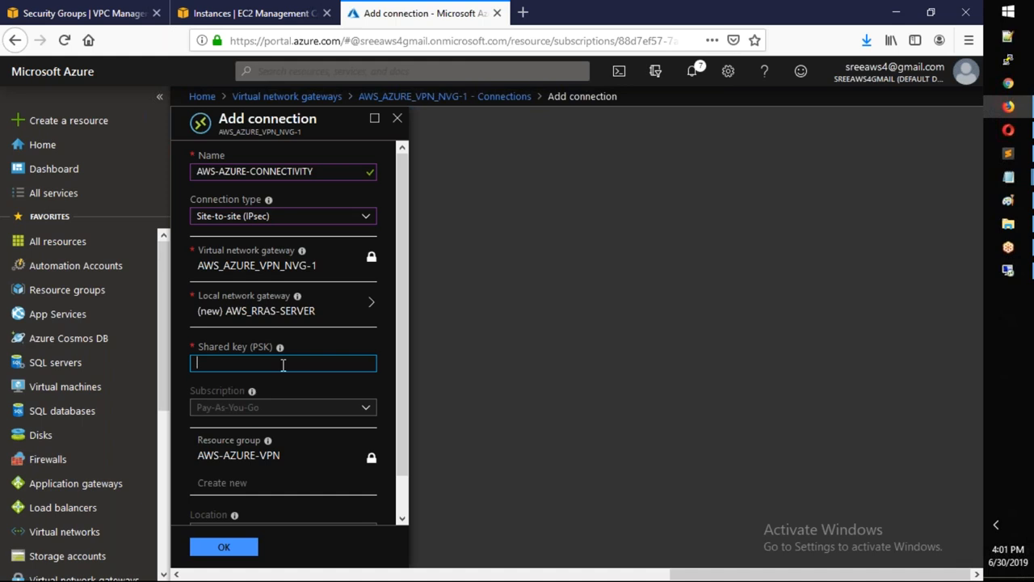
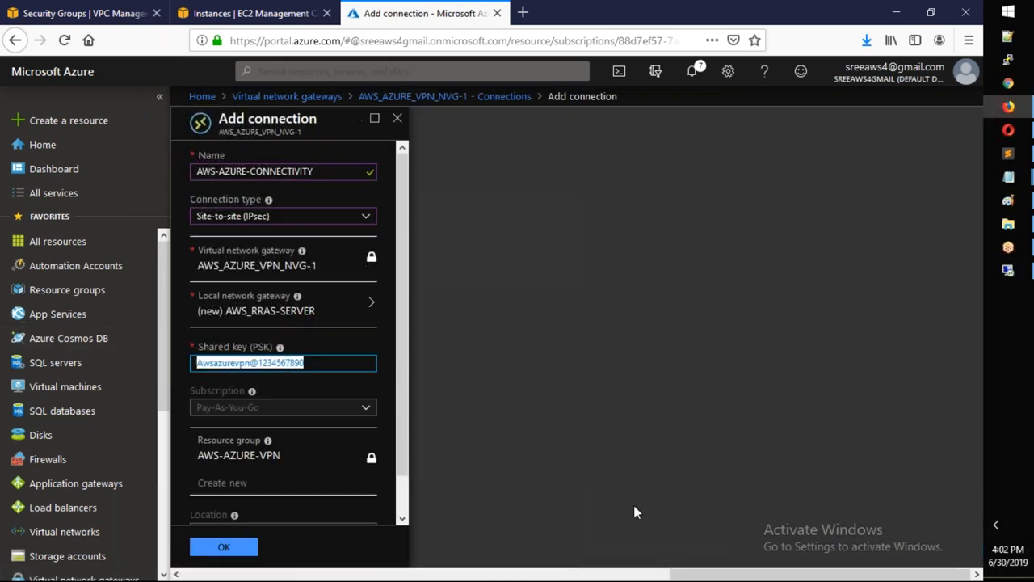
mouse_move(485, 329)
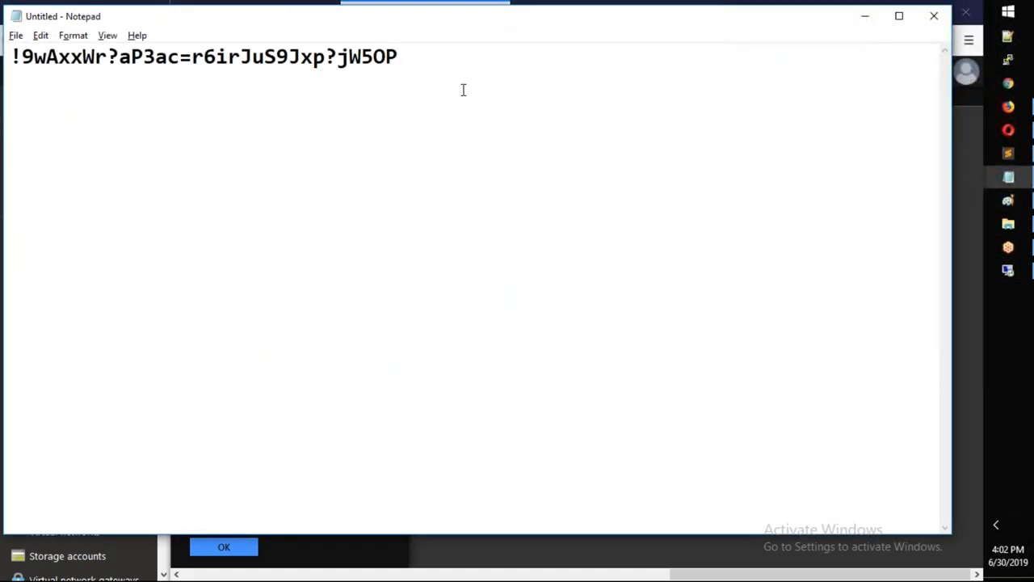
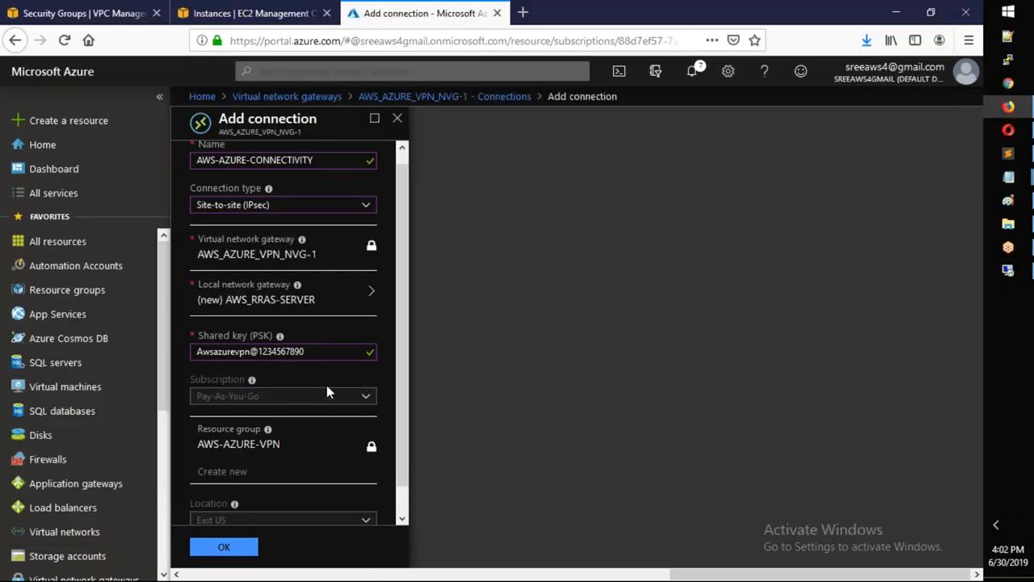
left_click(223, 546)
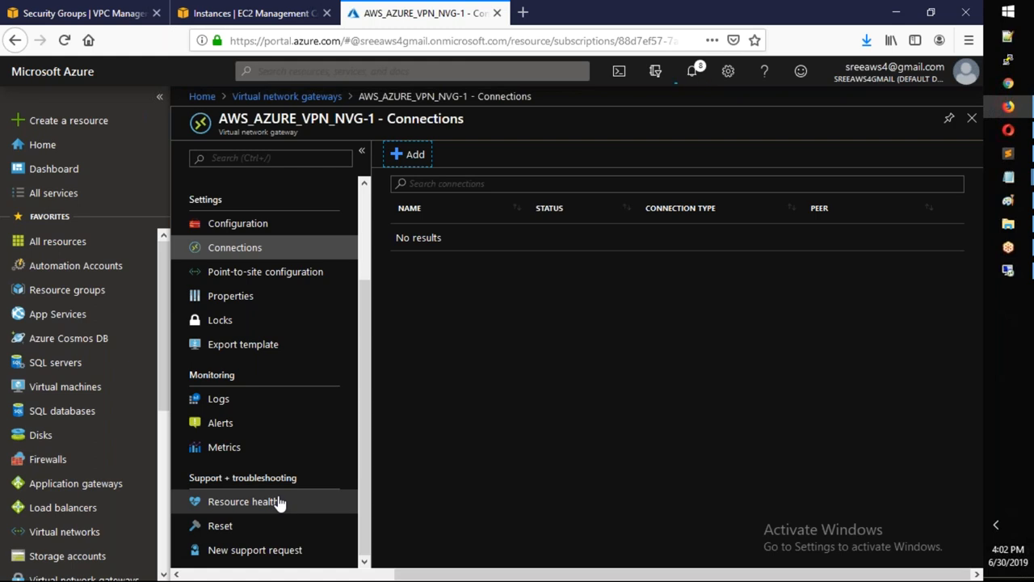
mouse_move(388, 501)
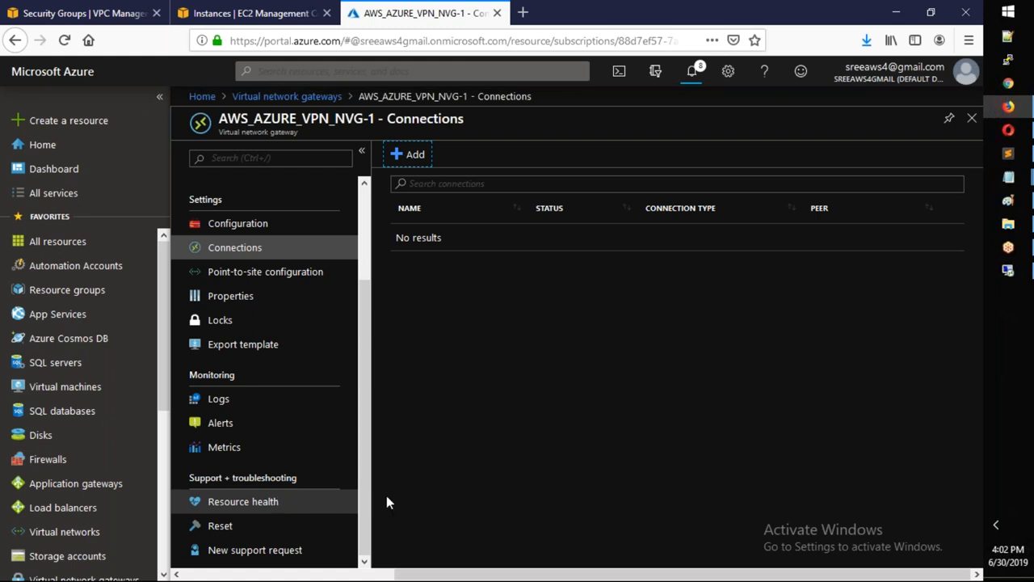
mouse_move(566, 428)
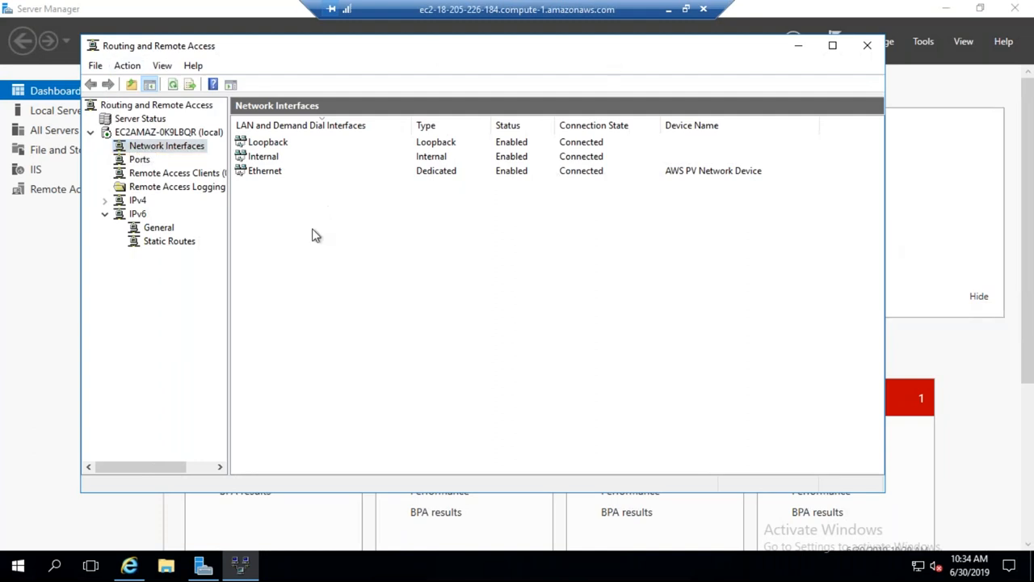
Start a new demand-dial interface and name it AZURE-VNG
right_click(315, 235)
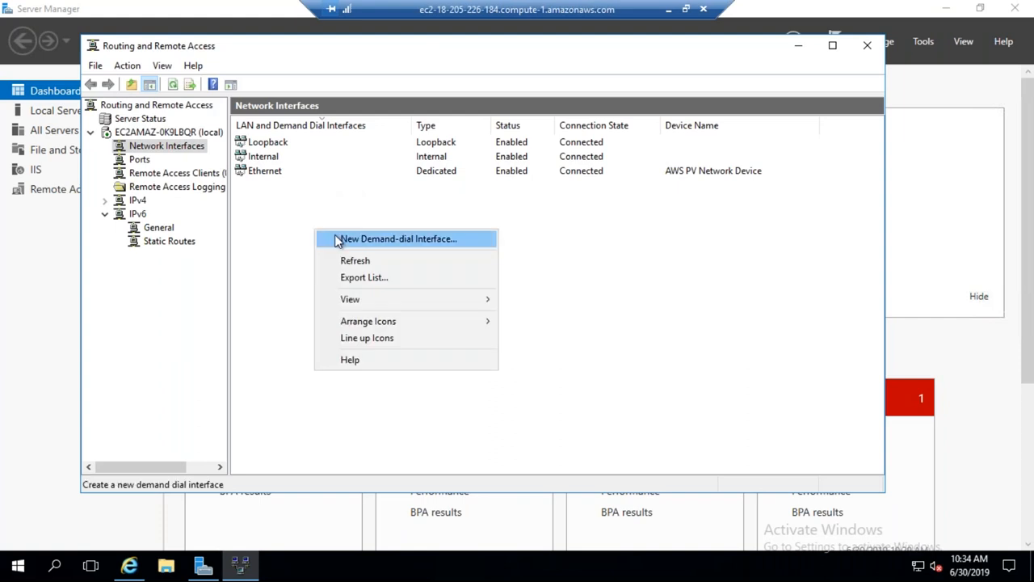
left_click(397, 239)
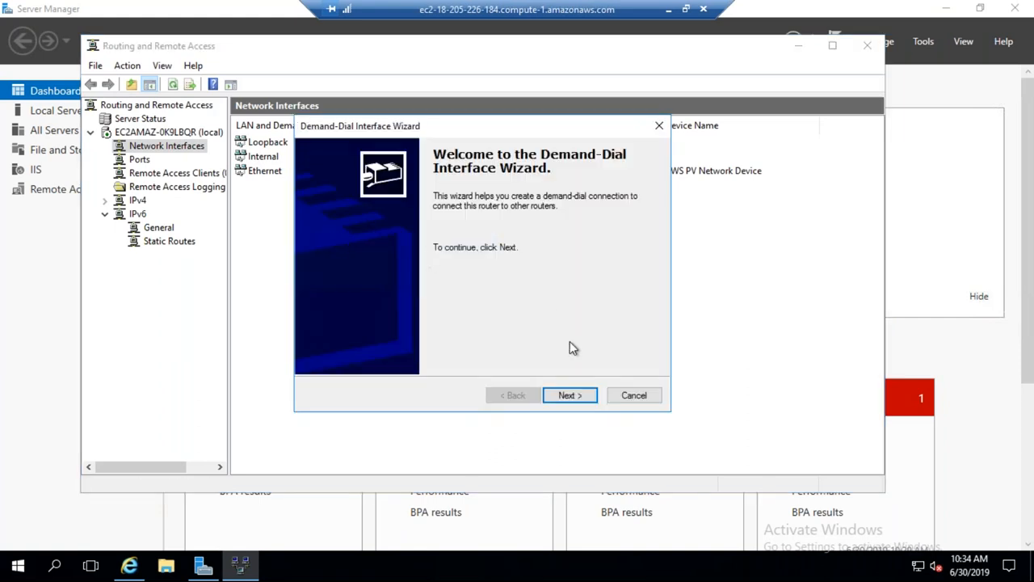
left_click(568, 394)
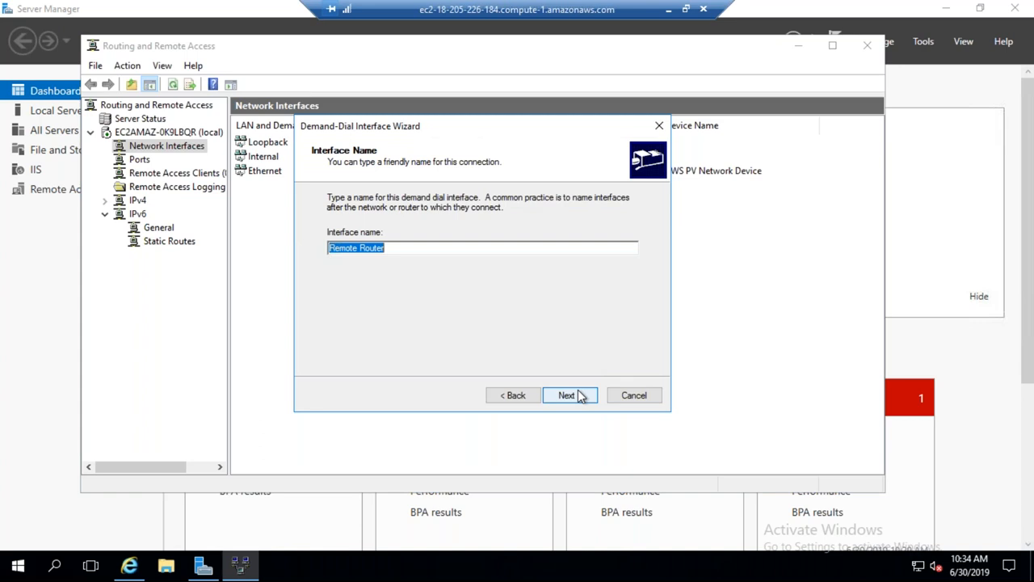
type("Azure")
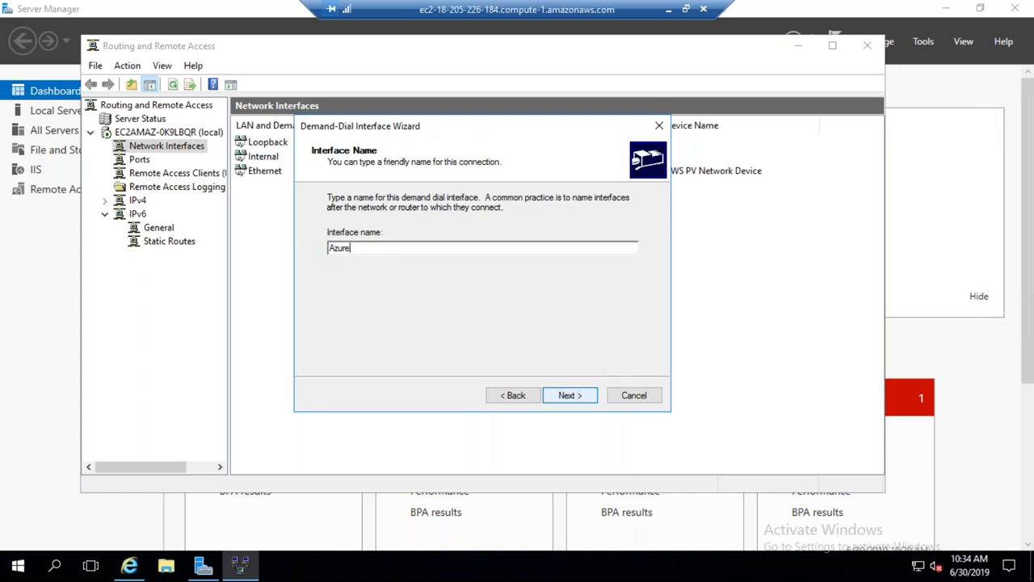
key("BackSpace")
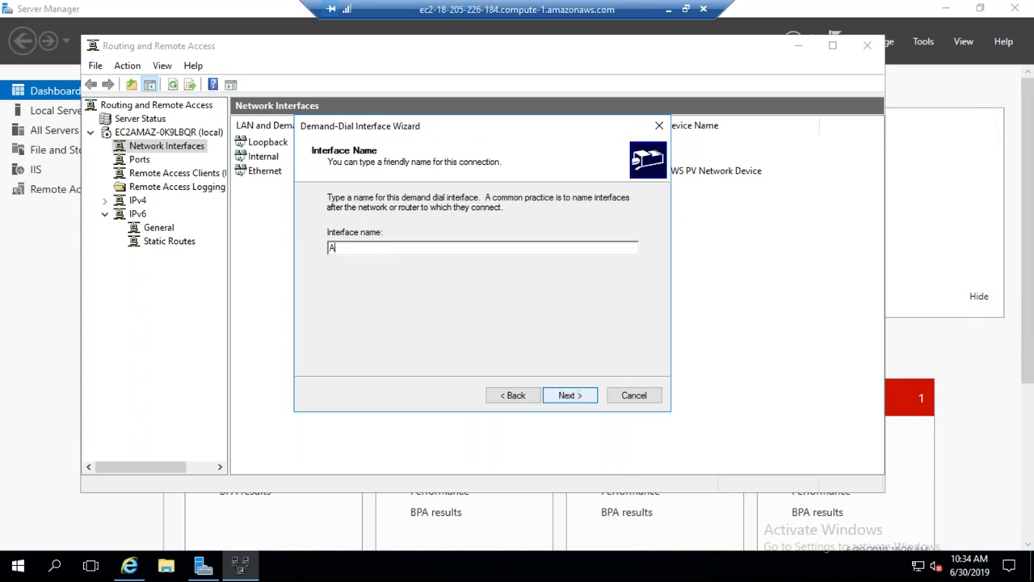
type("ZURE0")
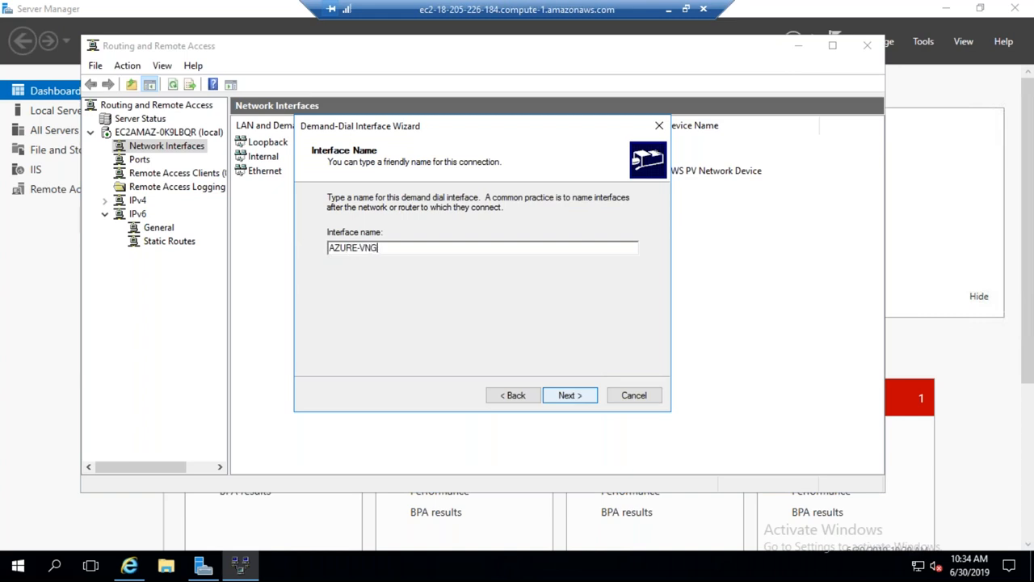
left_click(569, 394)
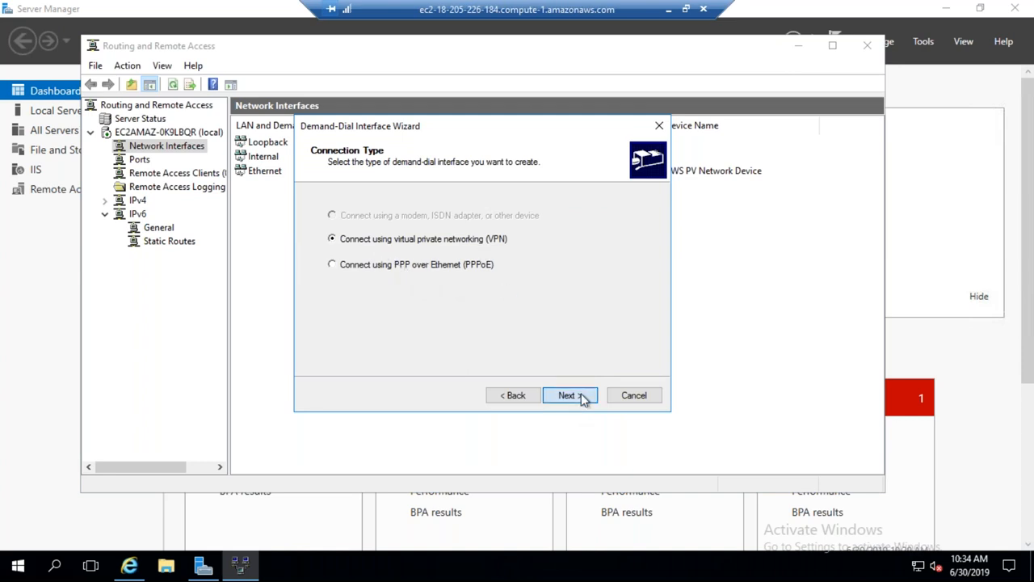
Set the interface as a VPN connection of type IKEv2
left_click(569, 394)
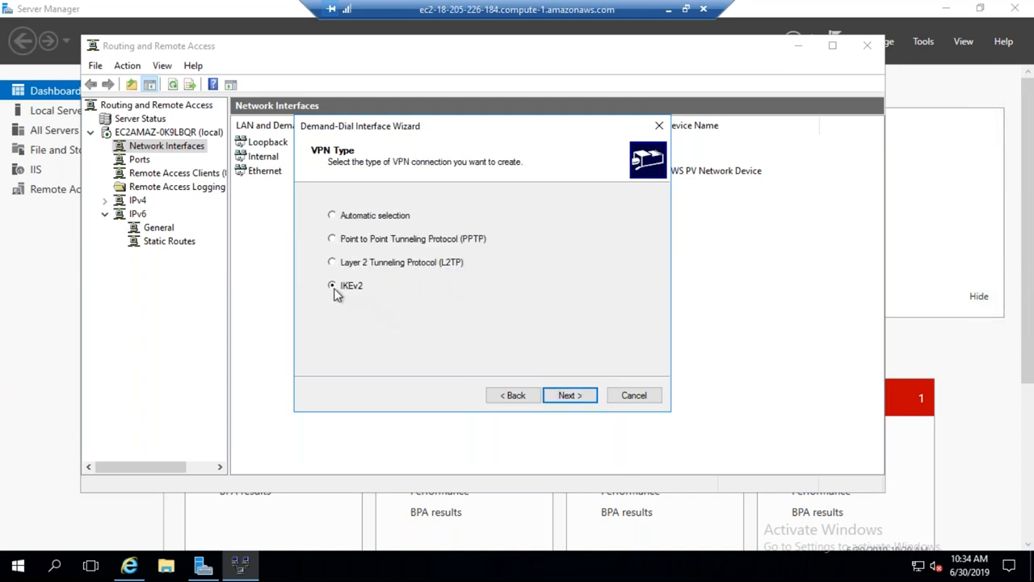
left_click(568, 394)
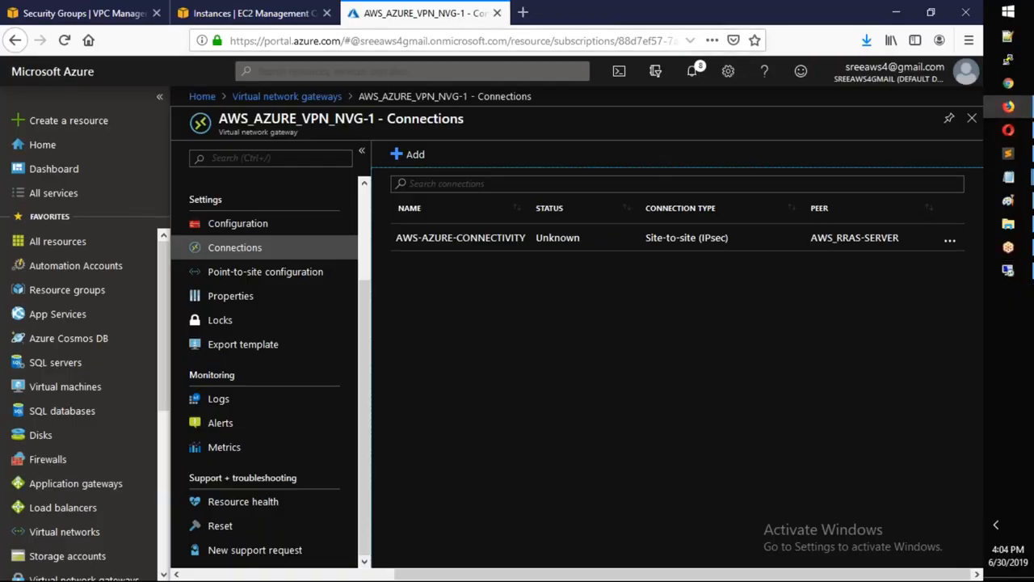
mouse_move(238, 223)
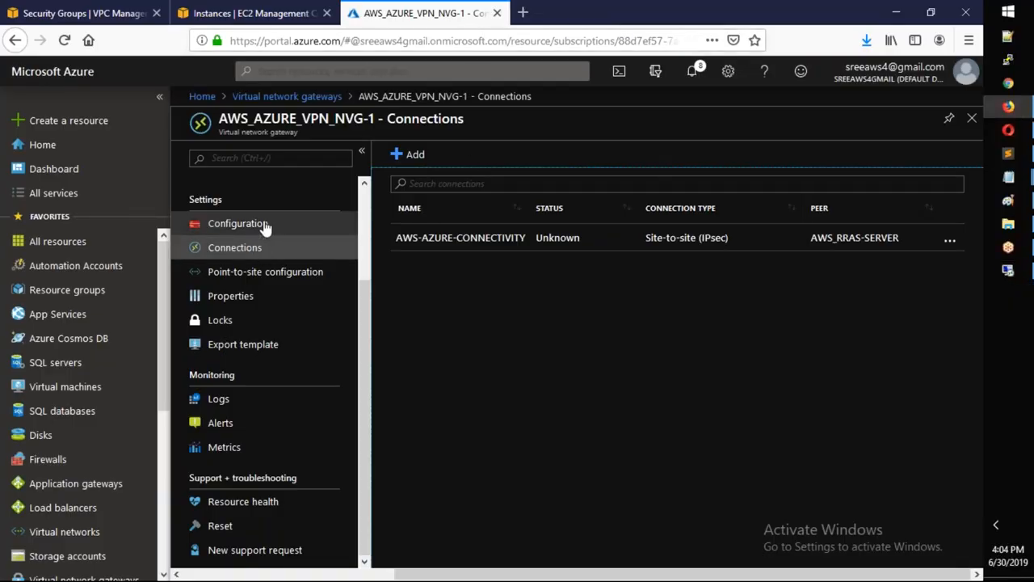
View the gateway's overview and copy its public IP address
left_click(238, 223)
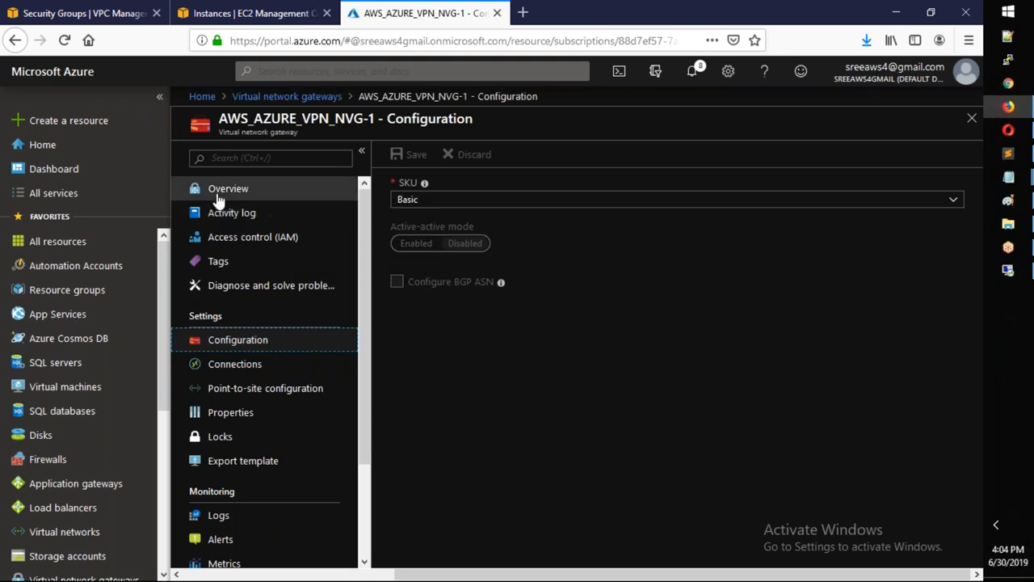
left_click(228, 187)
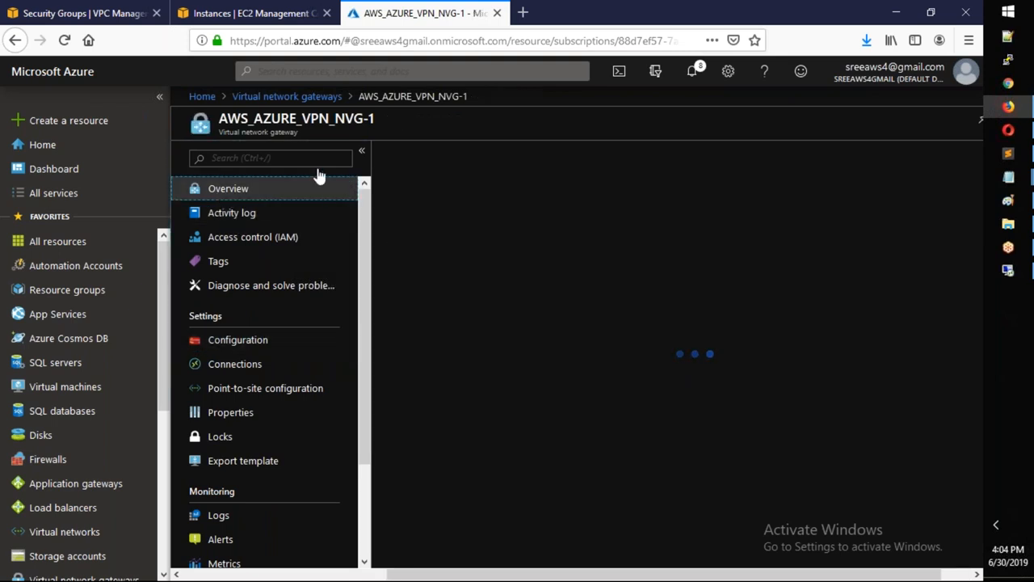
left_click(228, 187)
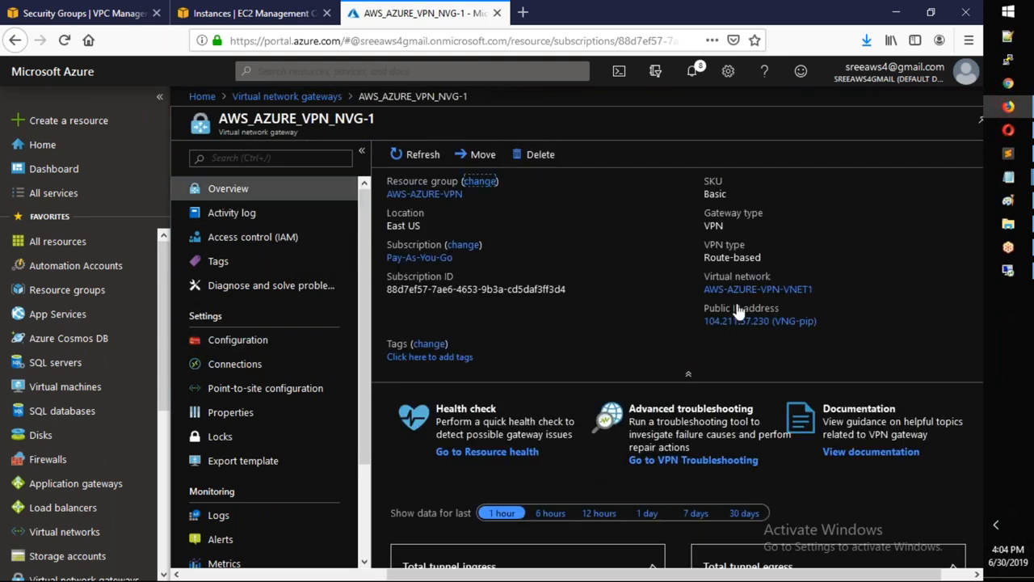
mouse_move(824, 320)
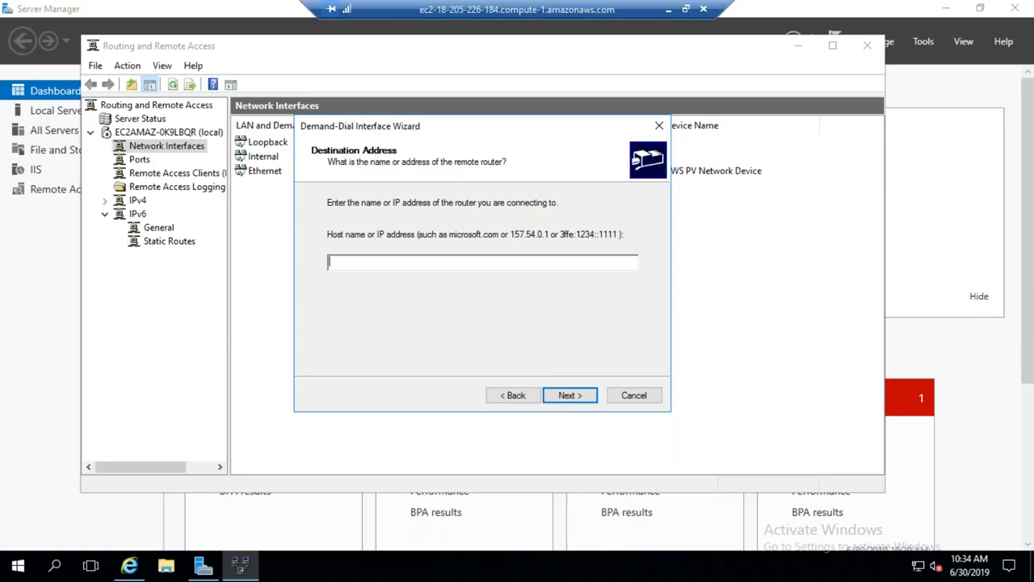
Set the remote router address to the gateway IP 104.211.57.230 and keep IP packet routing
type("104.211.57.230 (VNG-pip)")
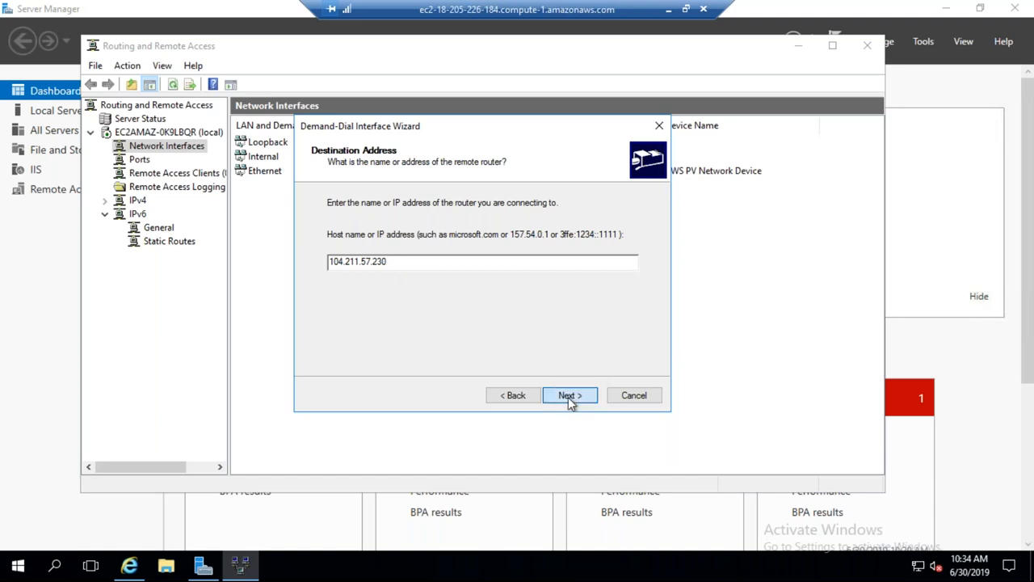
left_click(569, 394)
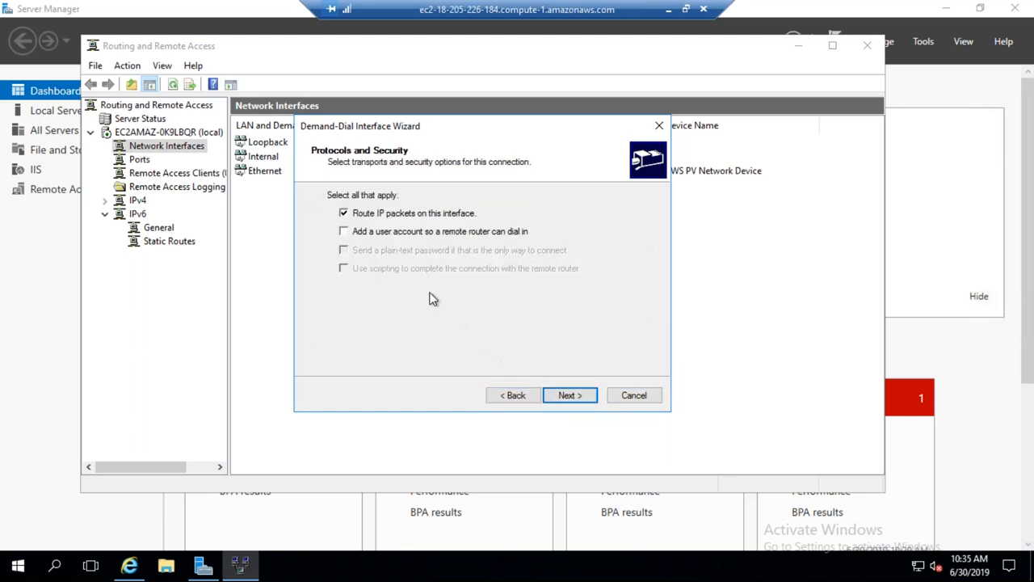
mouse_move(568, 384)
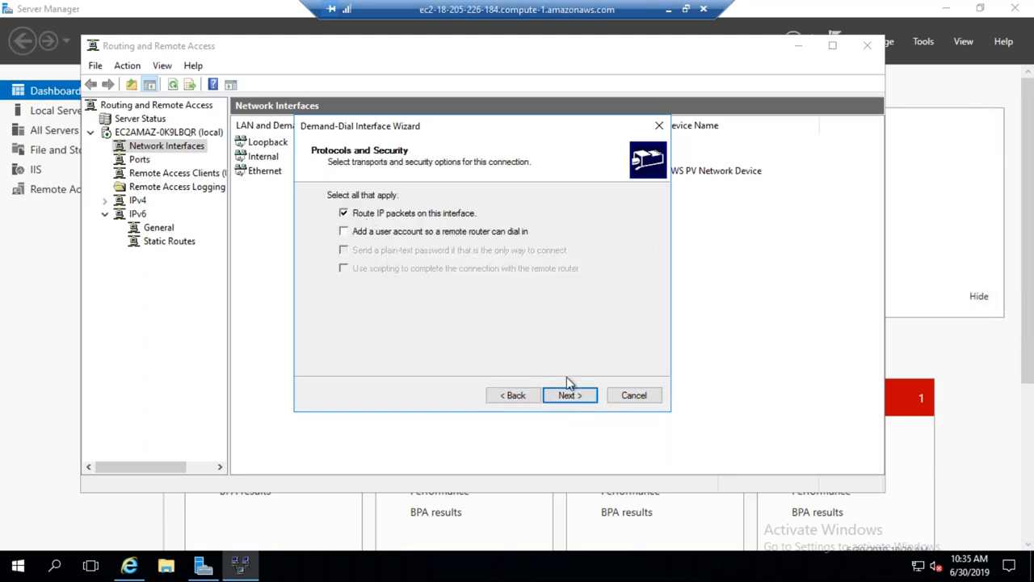
left_click(569, 394)
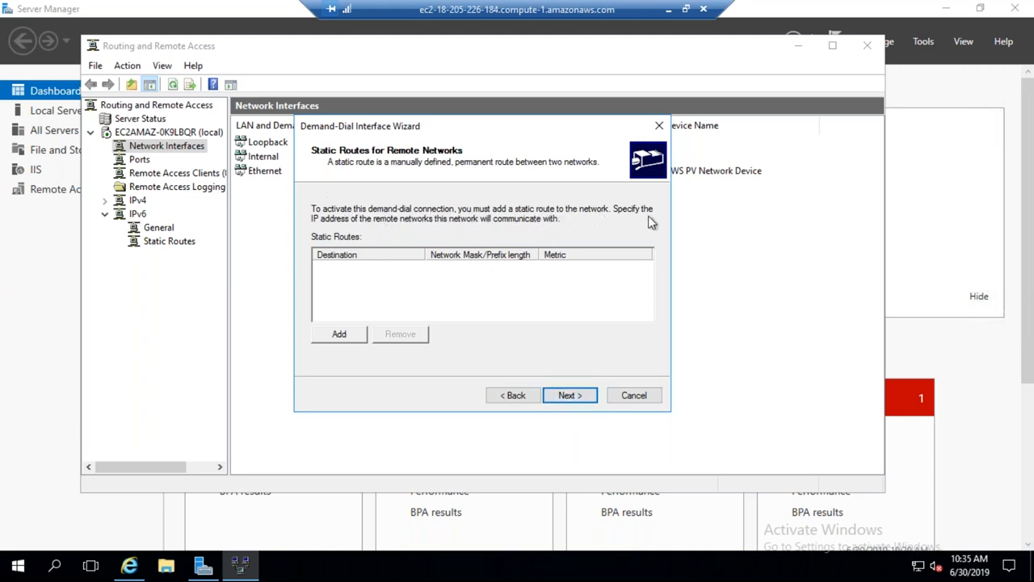
Add static route 172.16.0.0 mask 255.255.0.0 metric 10 and finish creating the AZURE-VNG interface
left_click(339, 333)
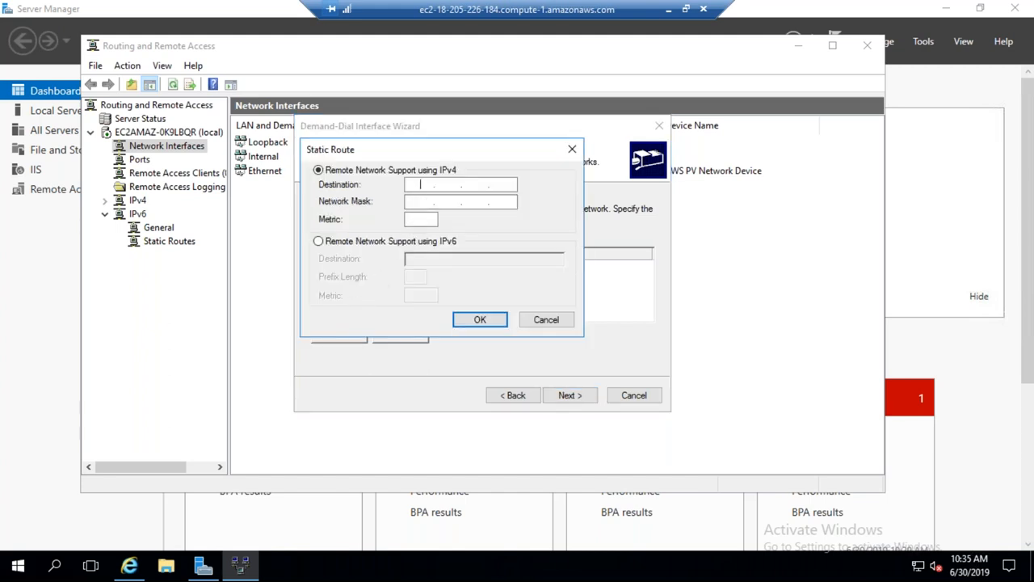
type("172 . 16 . 0 . 0")
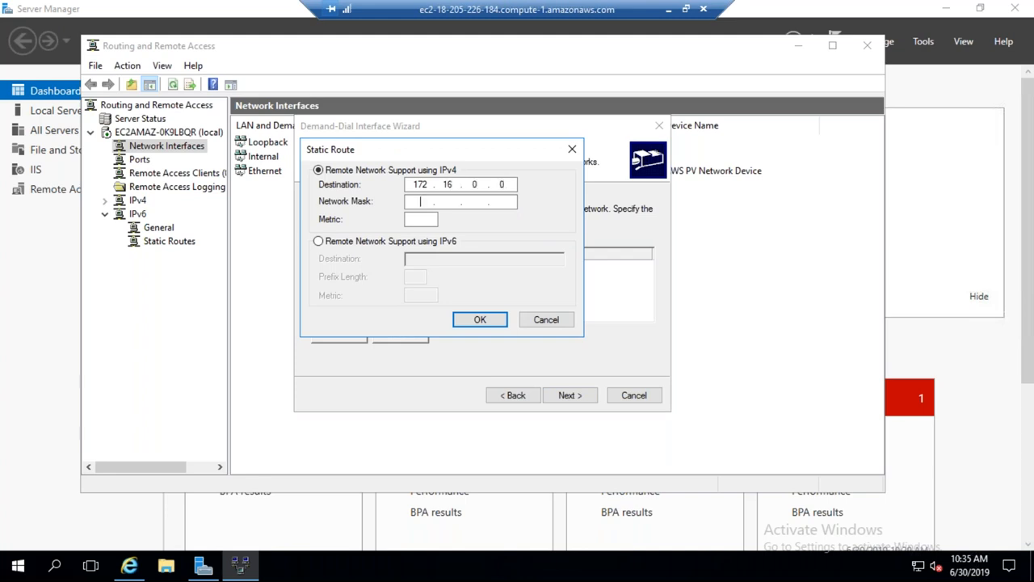
type("255.255.0.")
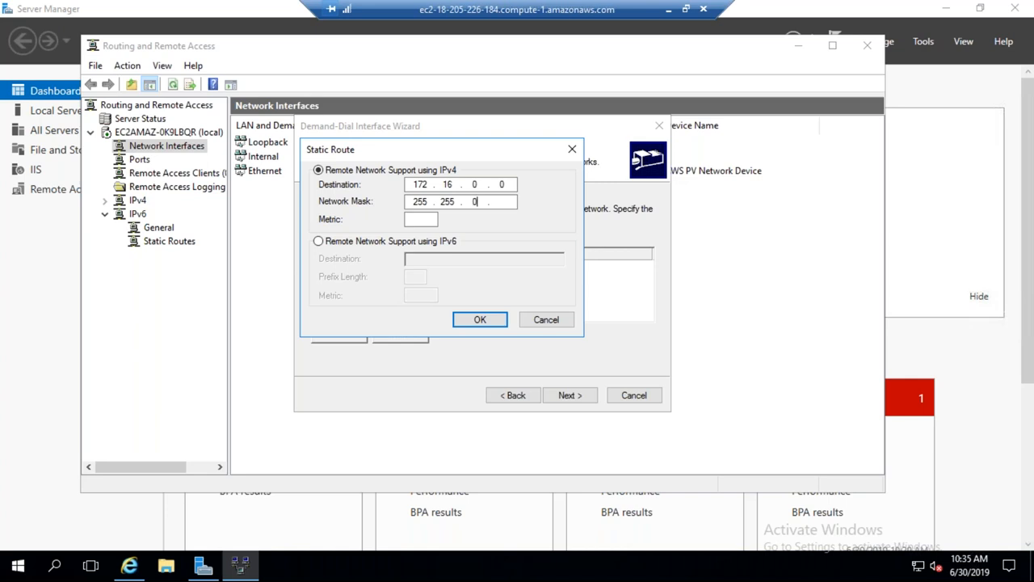
type("10")
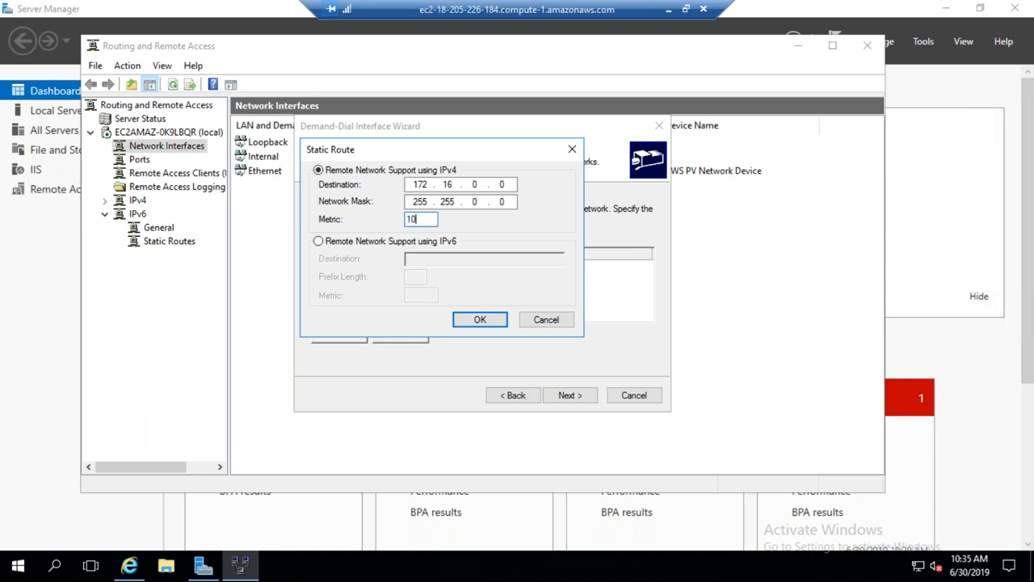
left_click(478, 320)
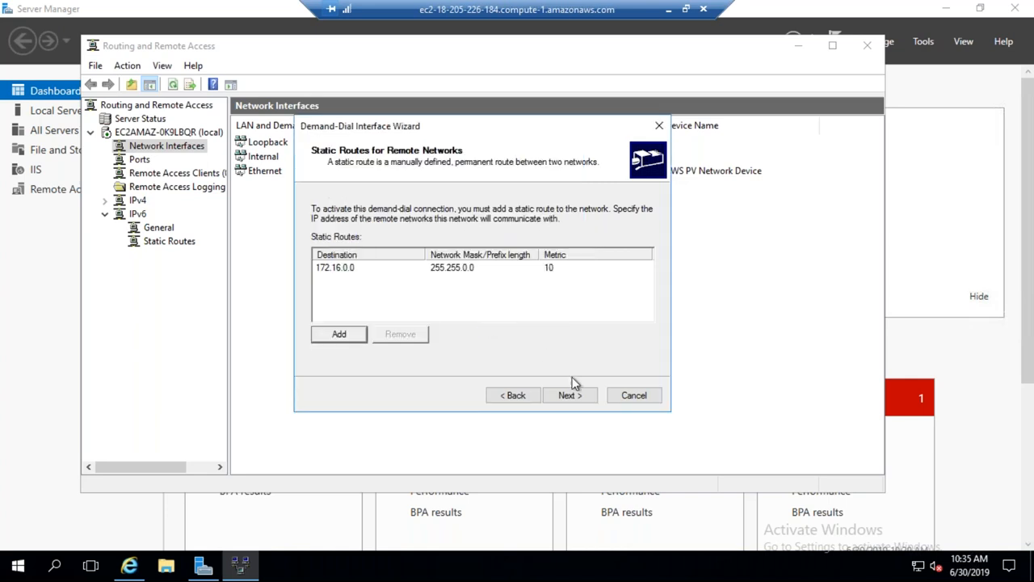
left_click(568, 394)
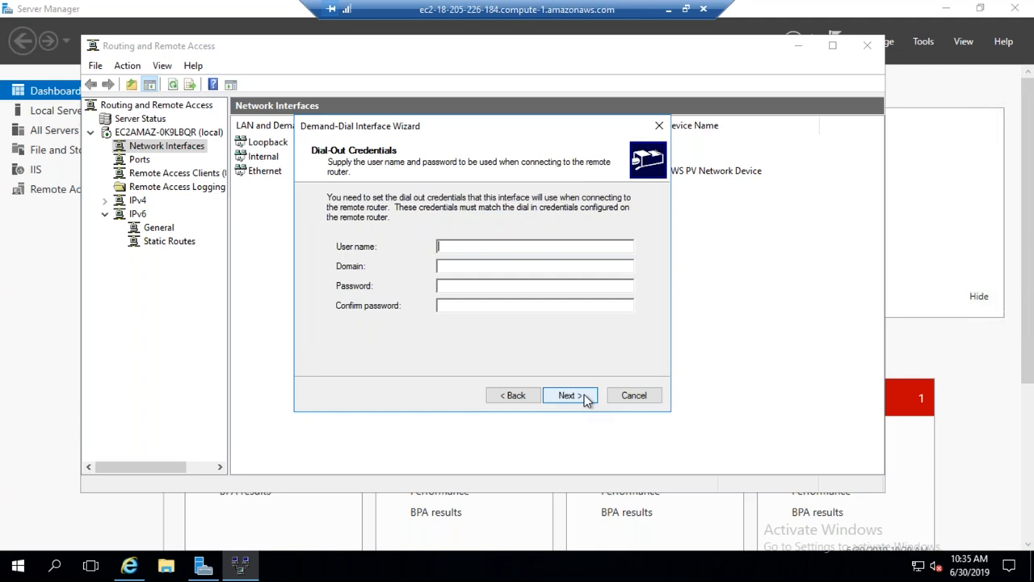
left_click(566, 395)
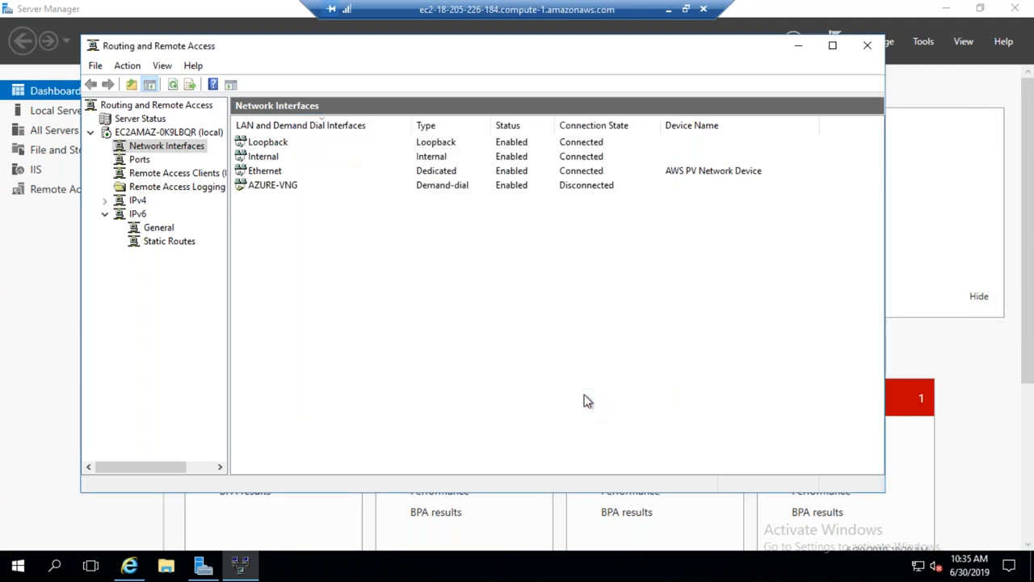
mouse_move(299, 184)
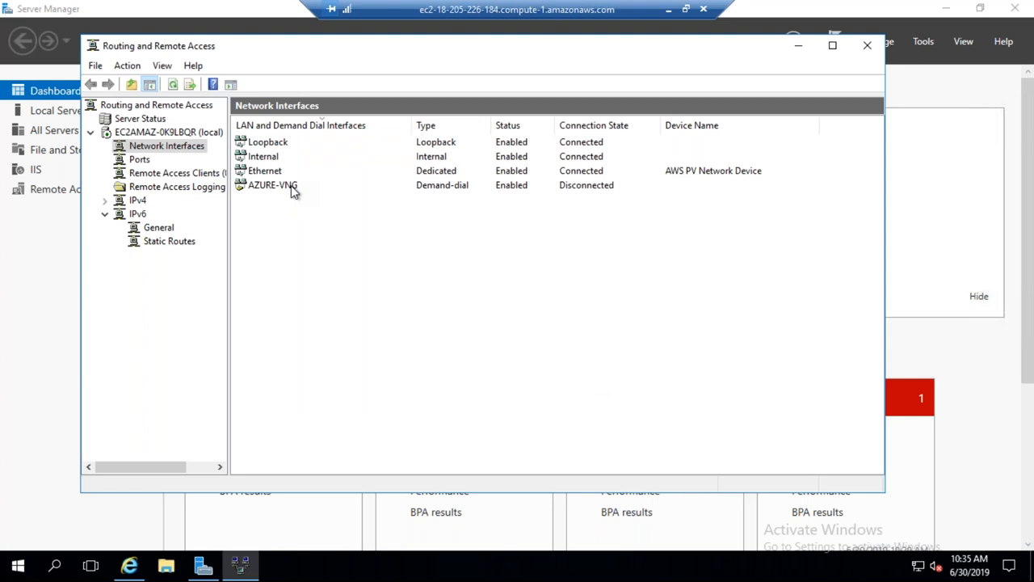
right_click(272, 184)
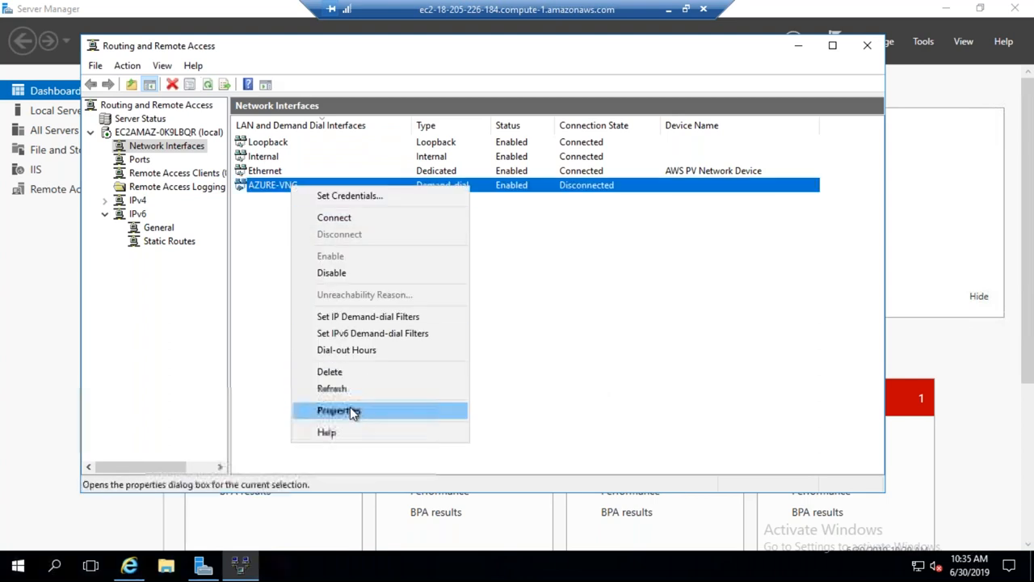
left_click(332, 410)
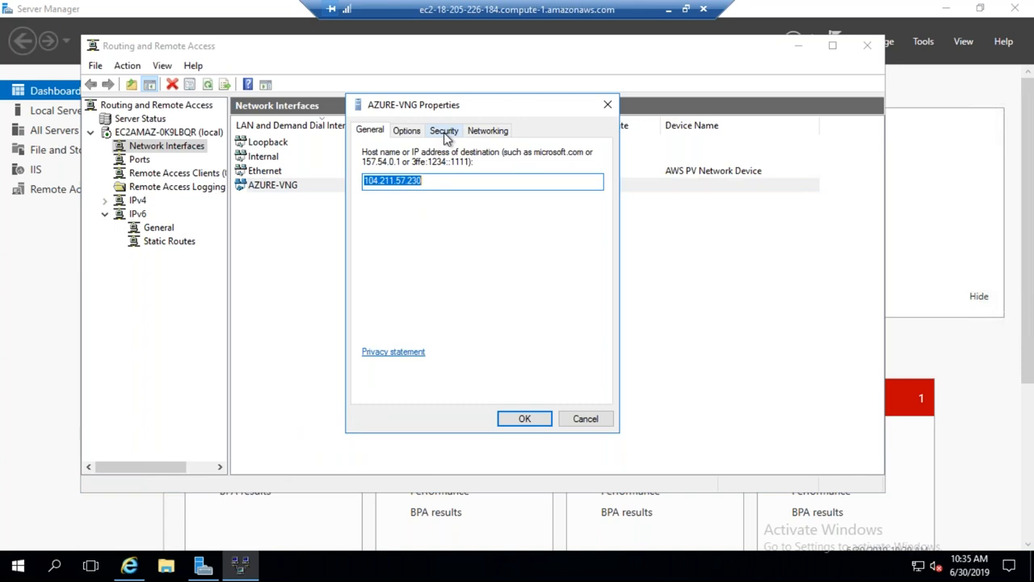
left_click(443, 129)
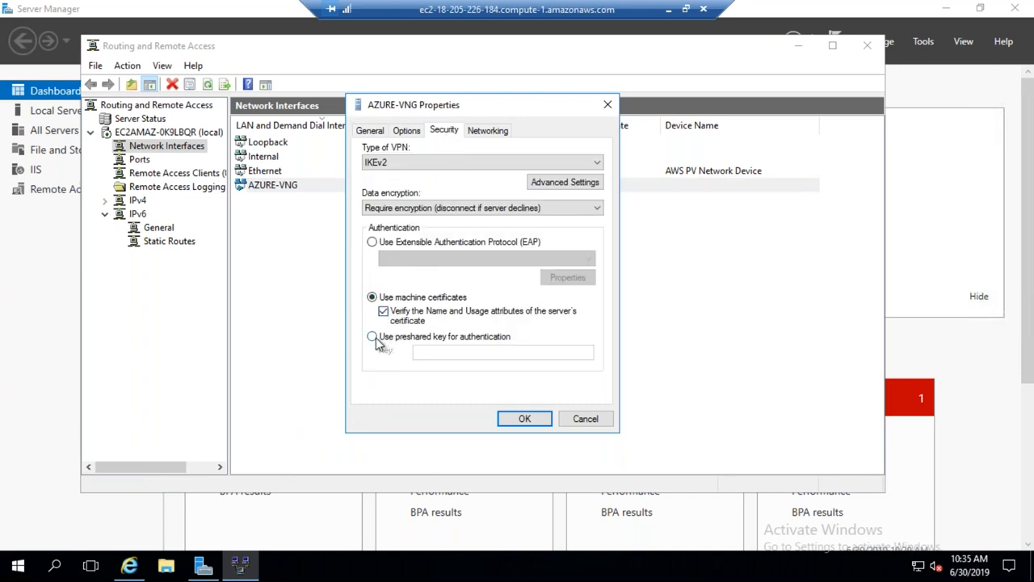
left_click(372, 336)
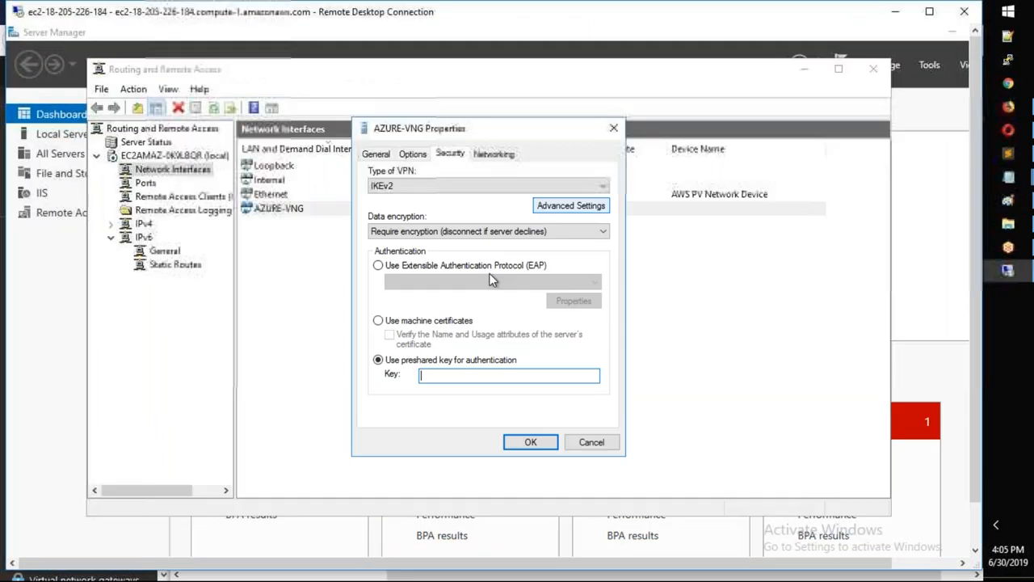
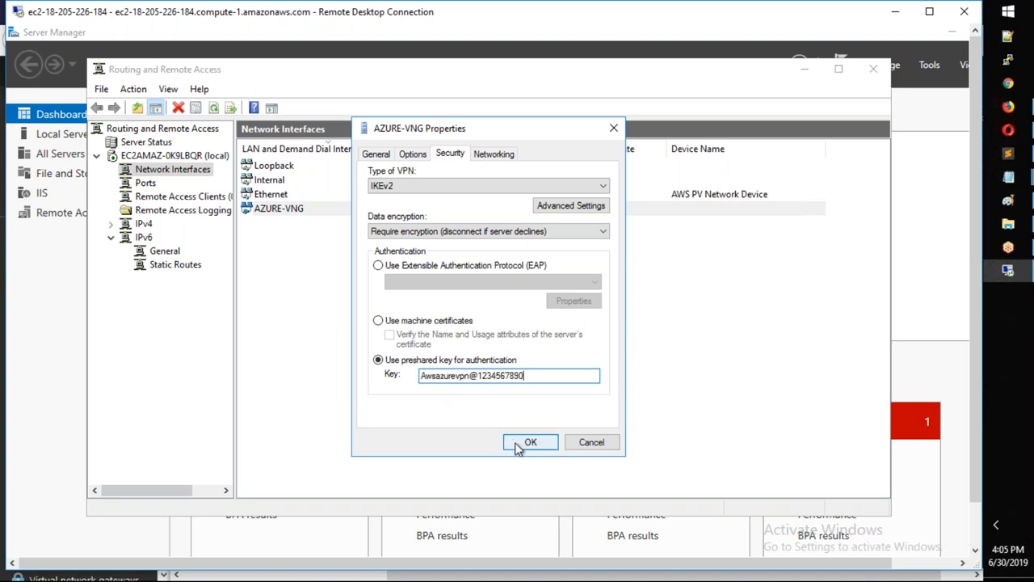
left_click(529, 442)
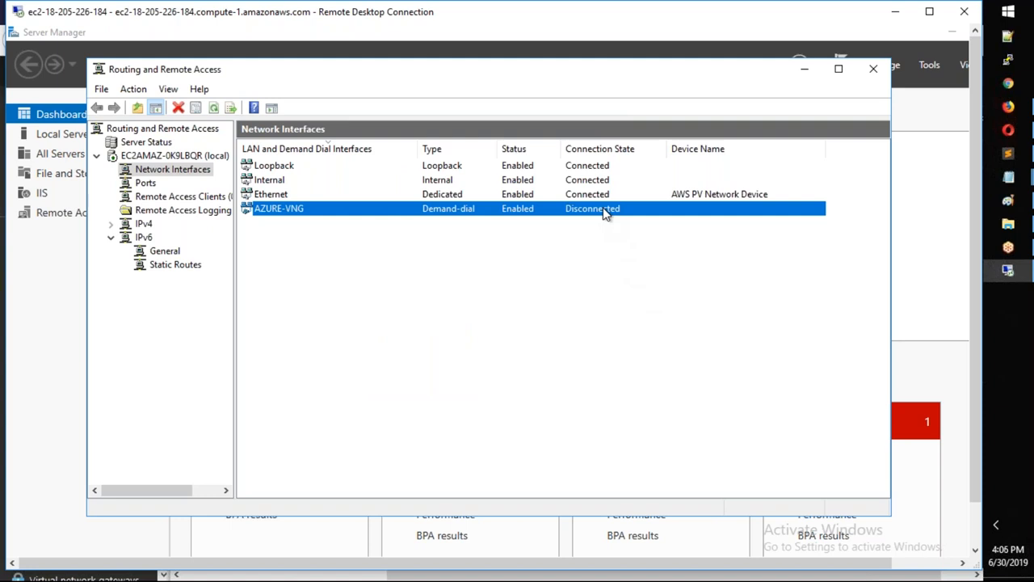
mouse_move(433, 218)
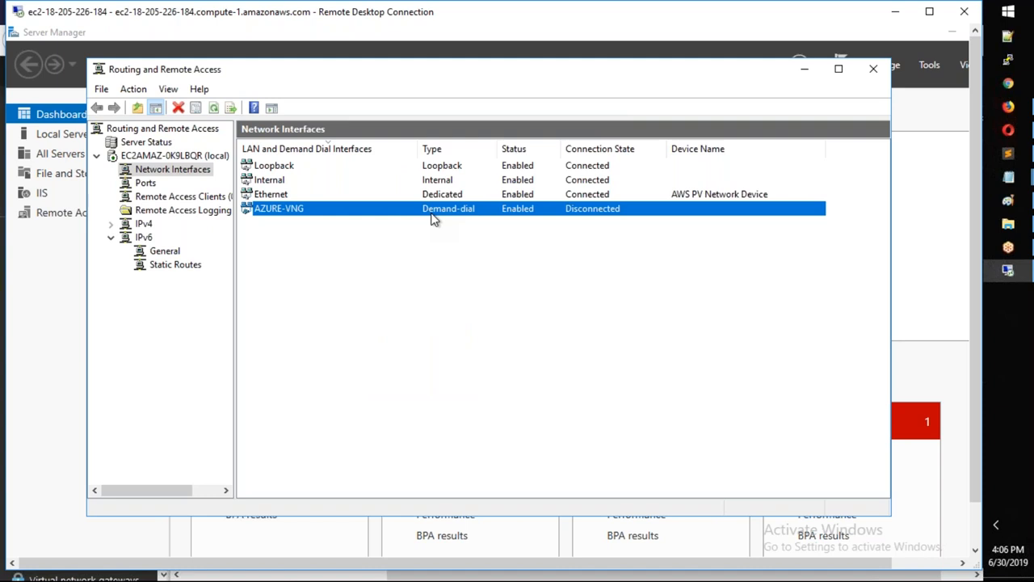
Connect the AZURE-VNG demand-dial interface to the Azure gateway
right_click(278, 208)
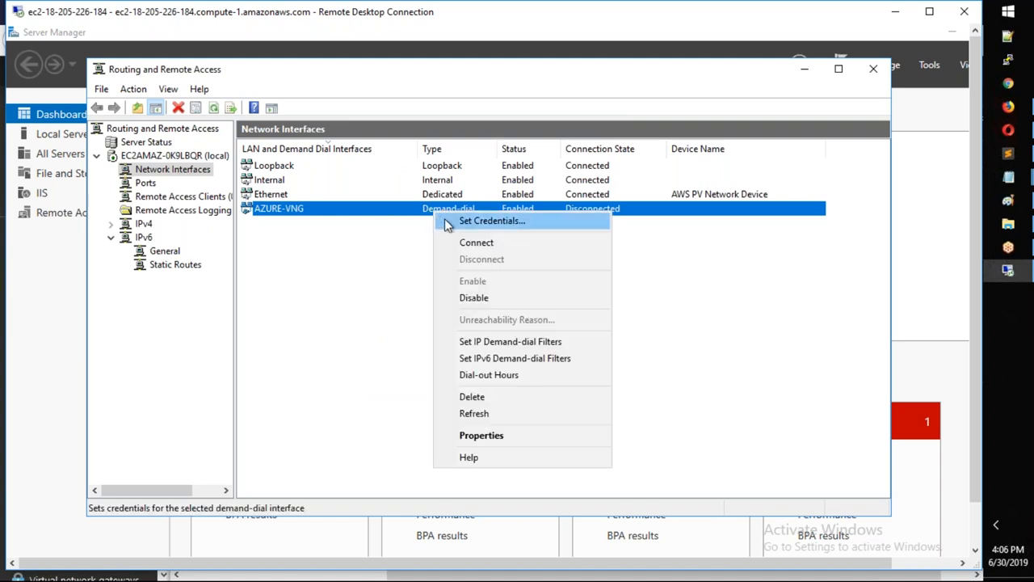
left_click(475, 242)
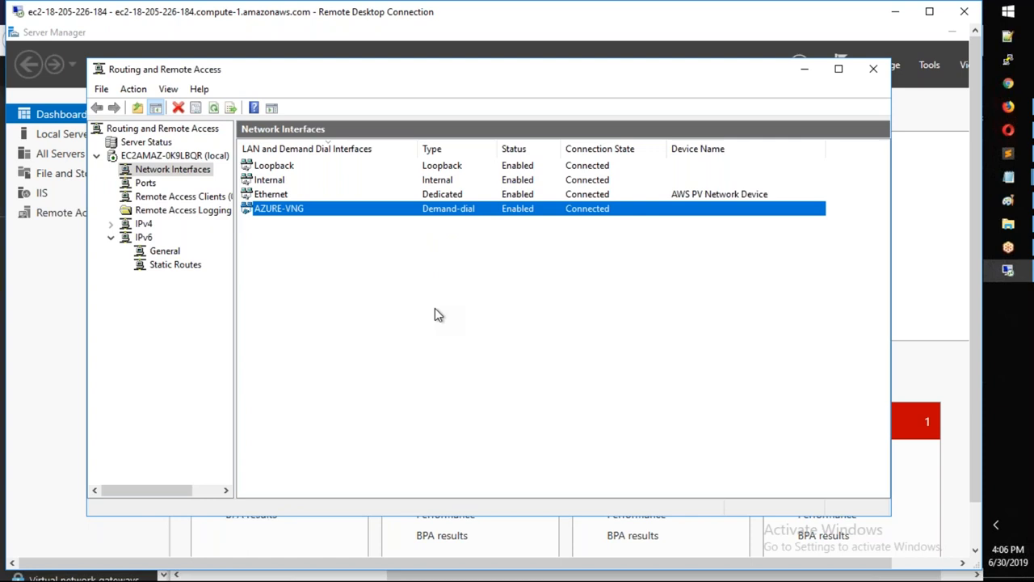
mouse_move(430, 139)
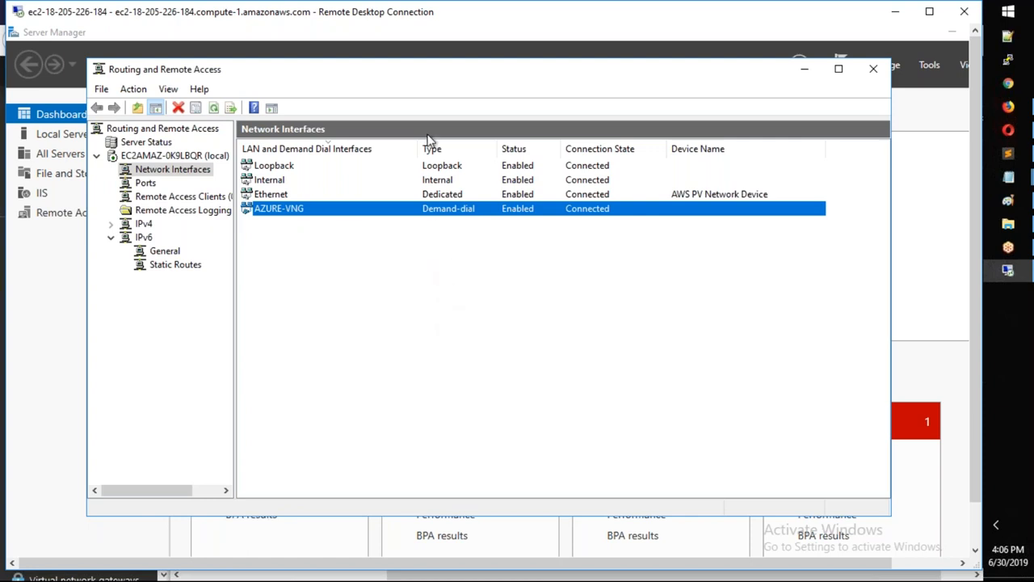
mouse_move(555, 244)
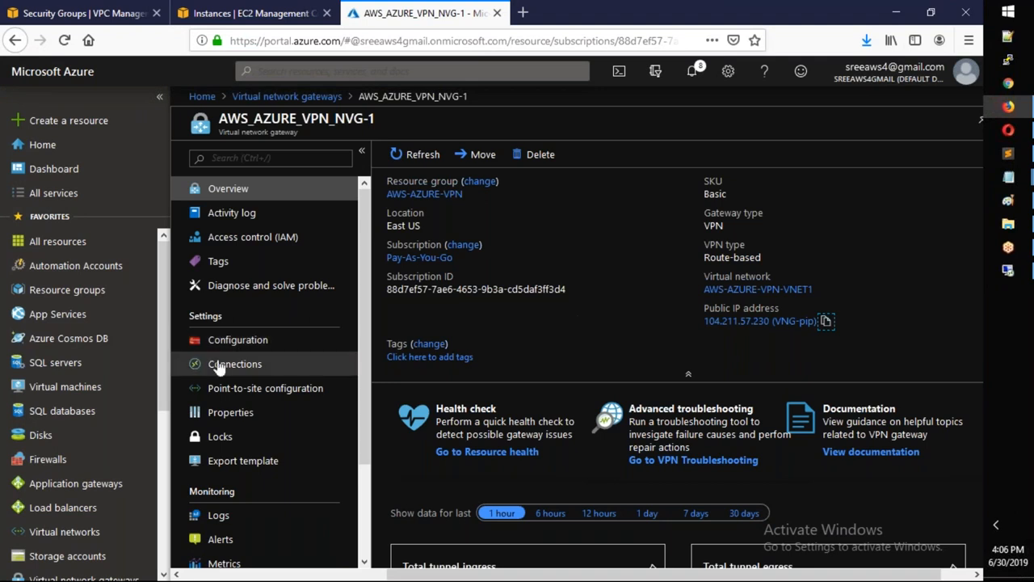
View the AWS-AZURE-CONNECTIVITY connection's overview from the gateway's Connections list
left_click(234, 363)
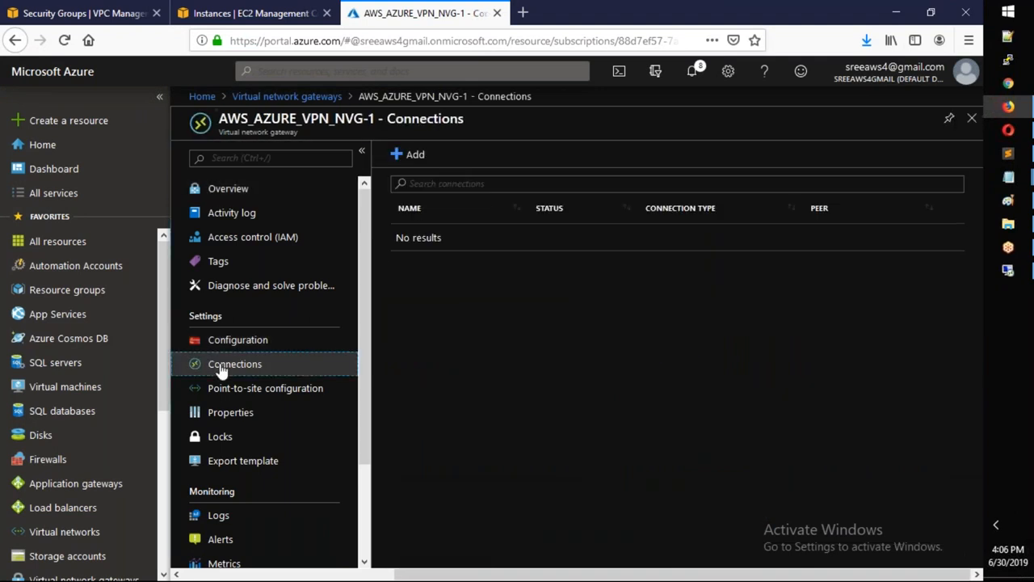
left_click(234, 364)
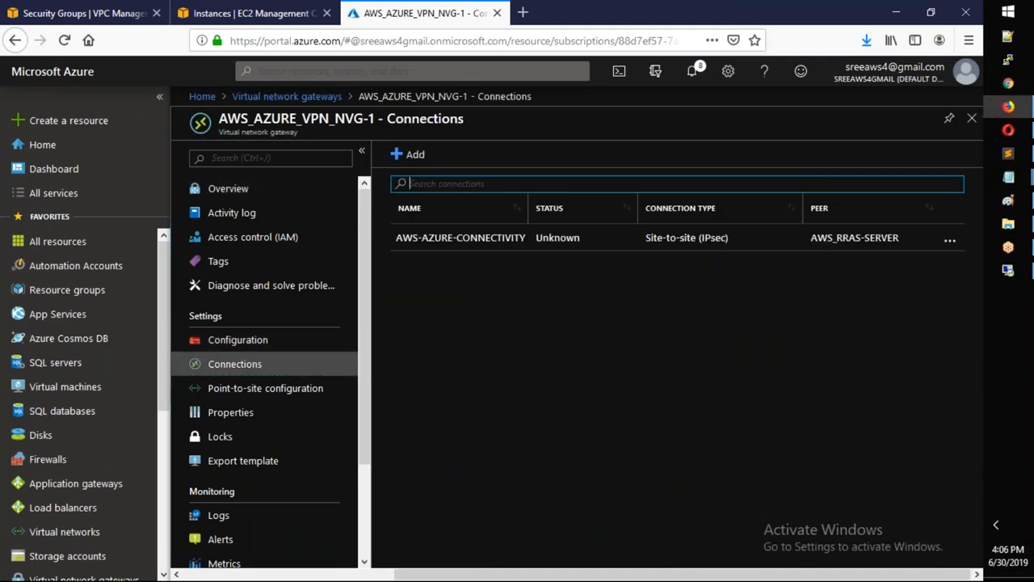
left_click(459, 238)
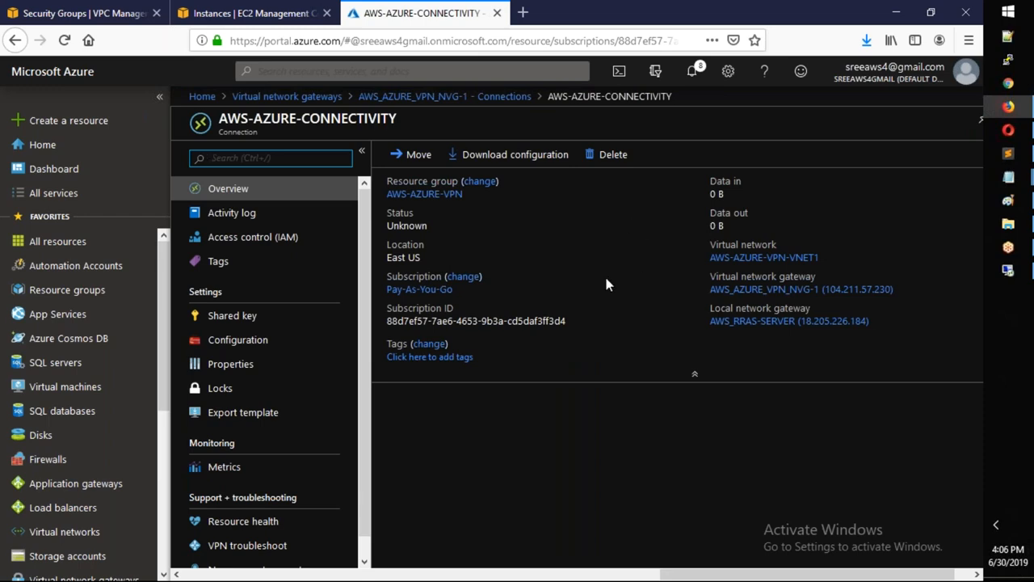
mouse_move(1008, 271)
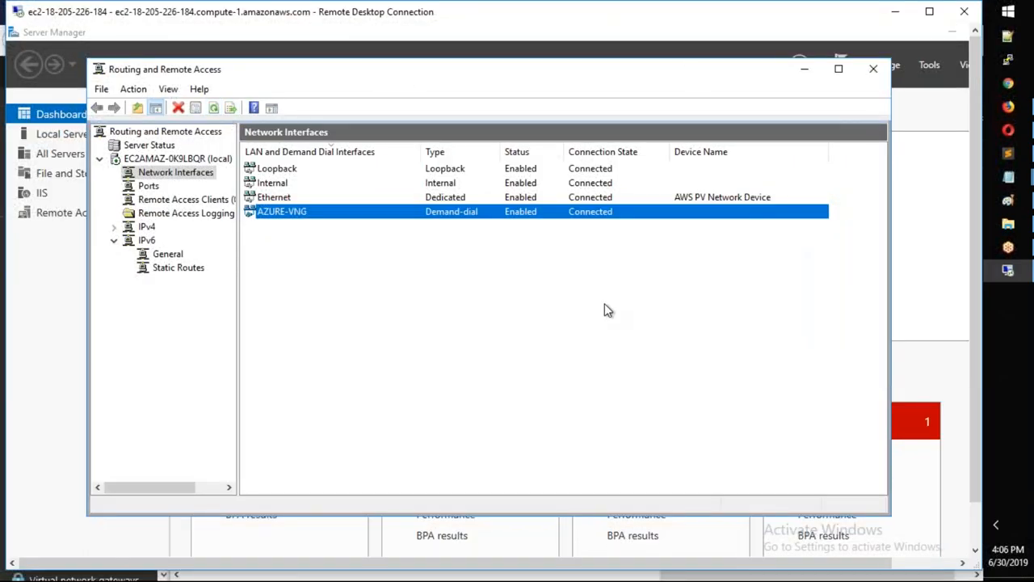
mouse_move(591, 313)
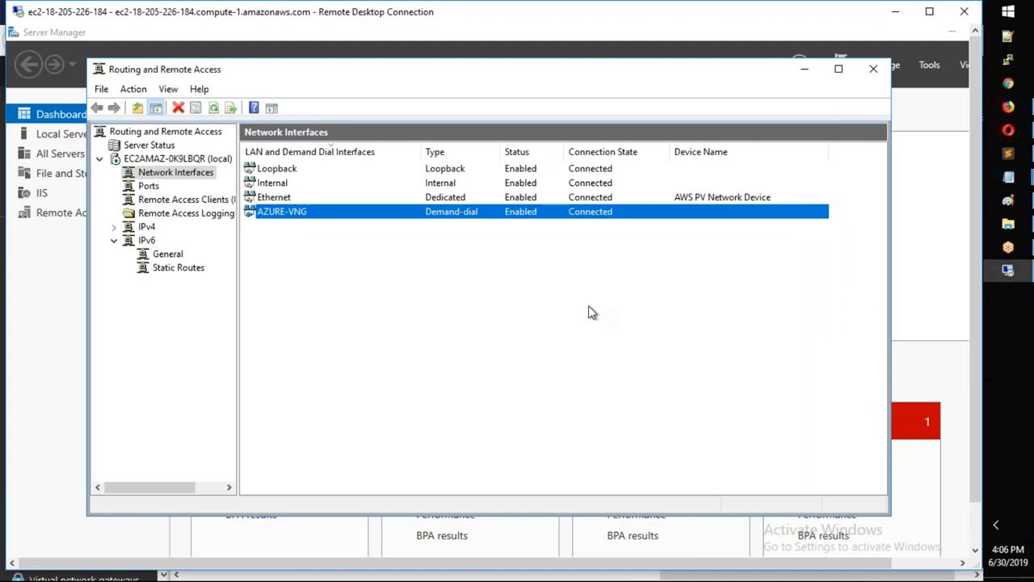
mouse_move(617, 317)
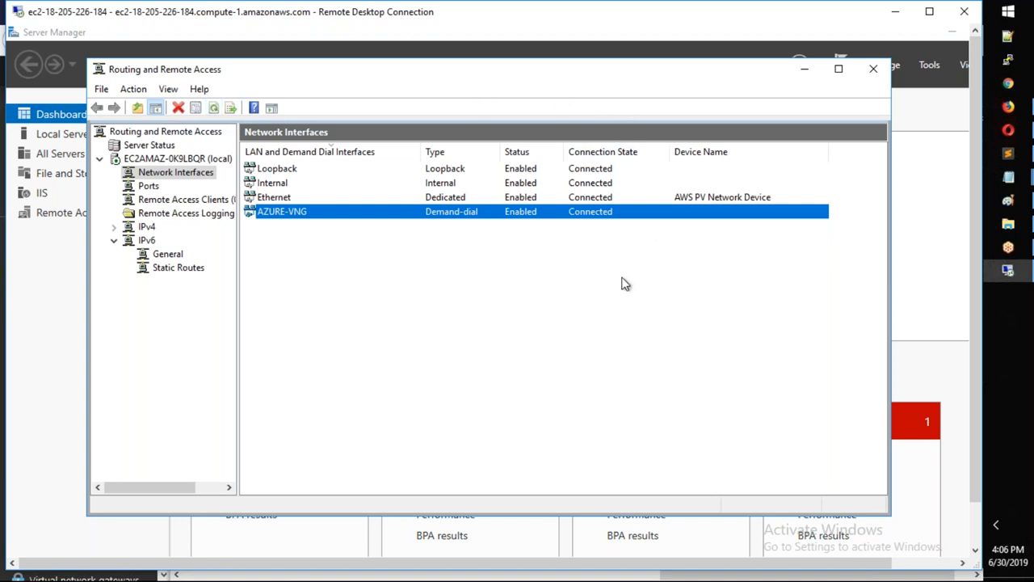
mouse_move(740, 314)
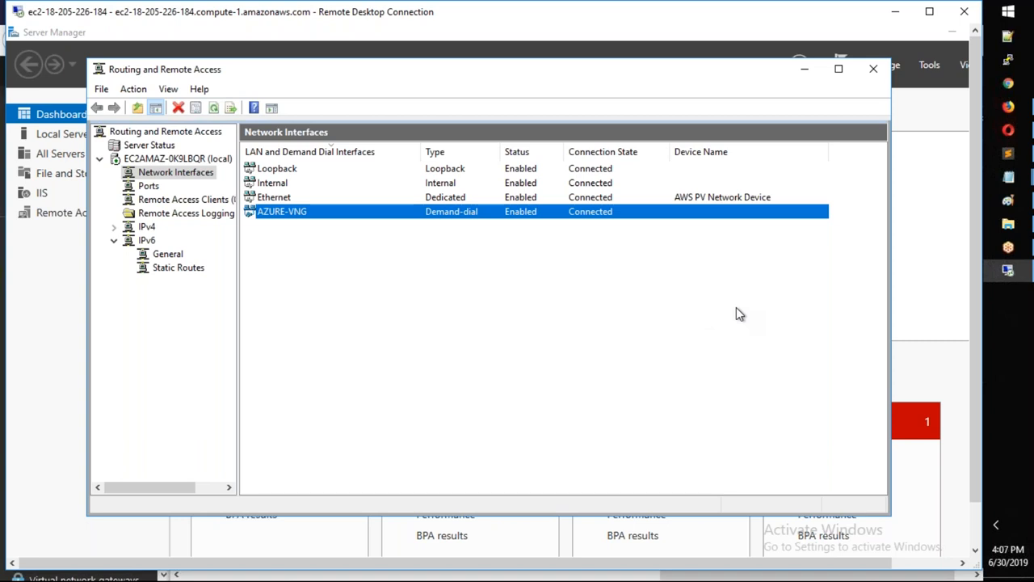
mouse_move(743, 313)
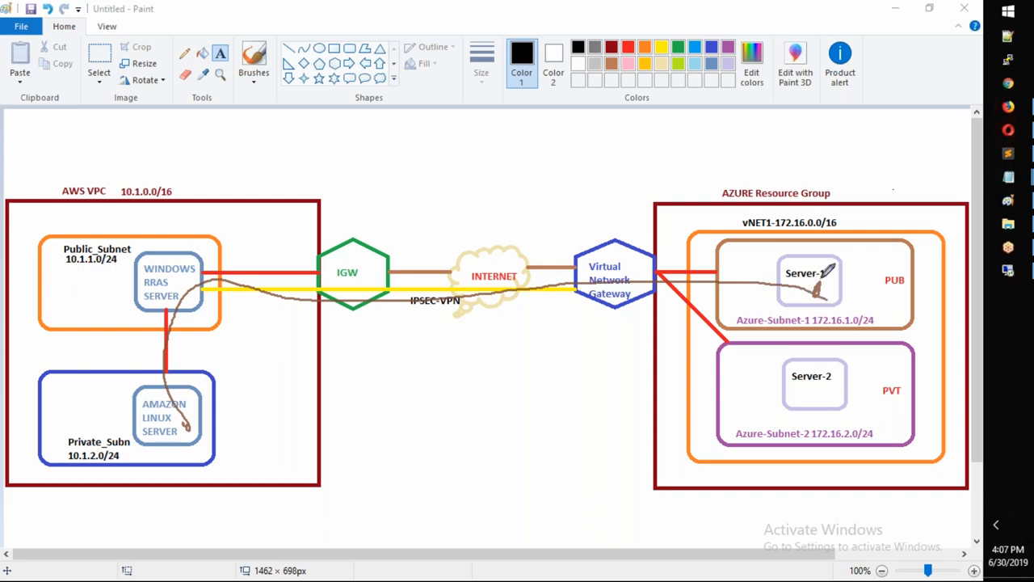
mouse_move(821, 396)
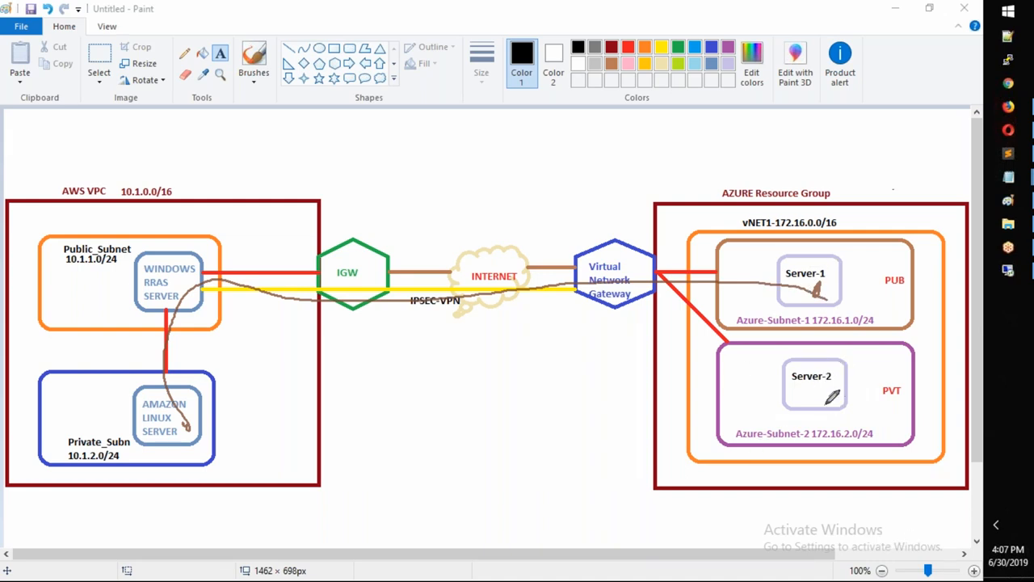
mouse_move(856, 546)
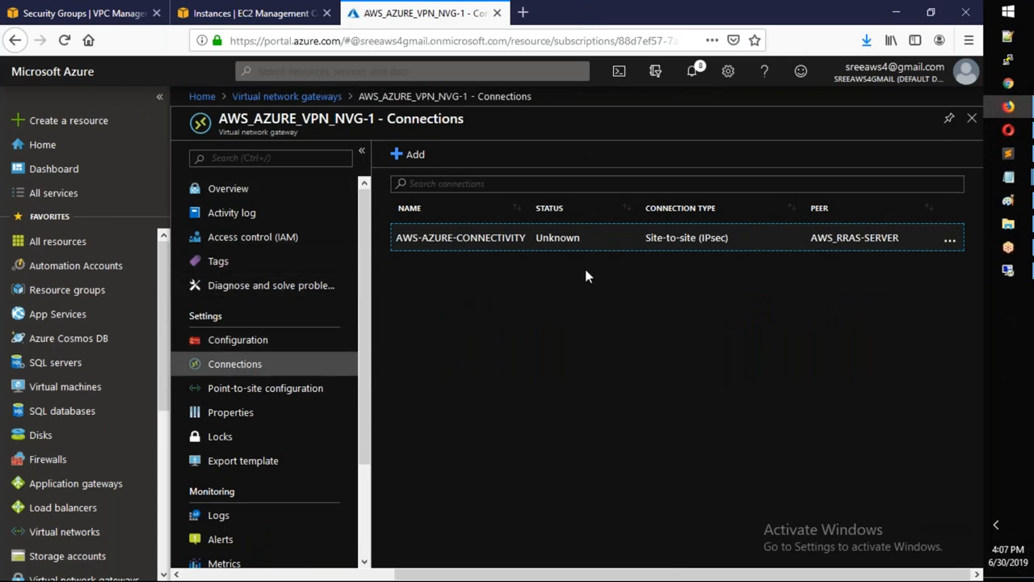
mouse_move(612, 238)
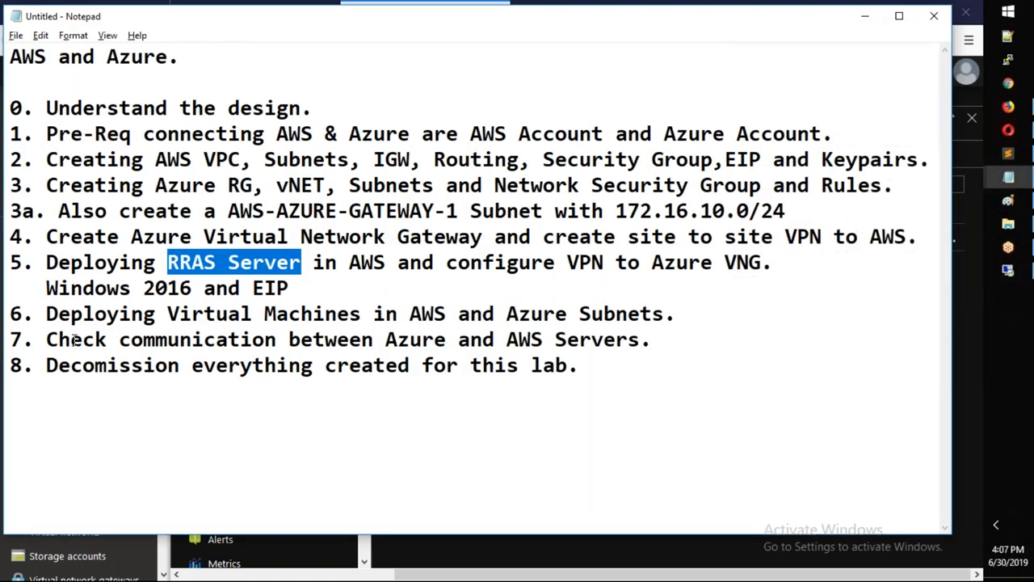
Highlight steps 6 and 7 of the lab plan about deploying VMs and testing communication
left_click_drag(45, 313, 617, 339)
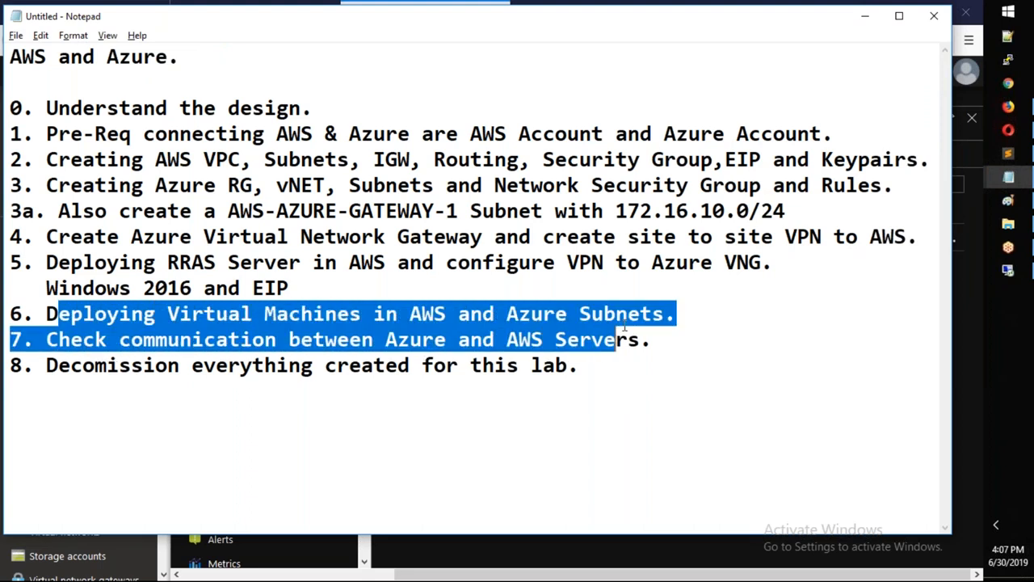